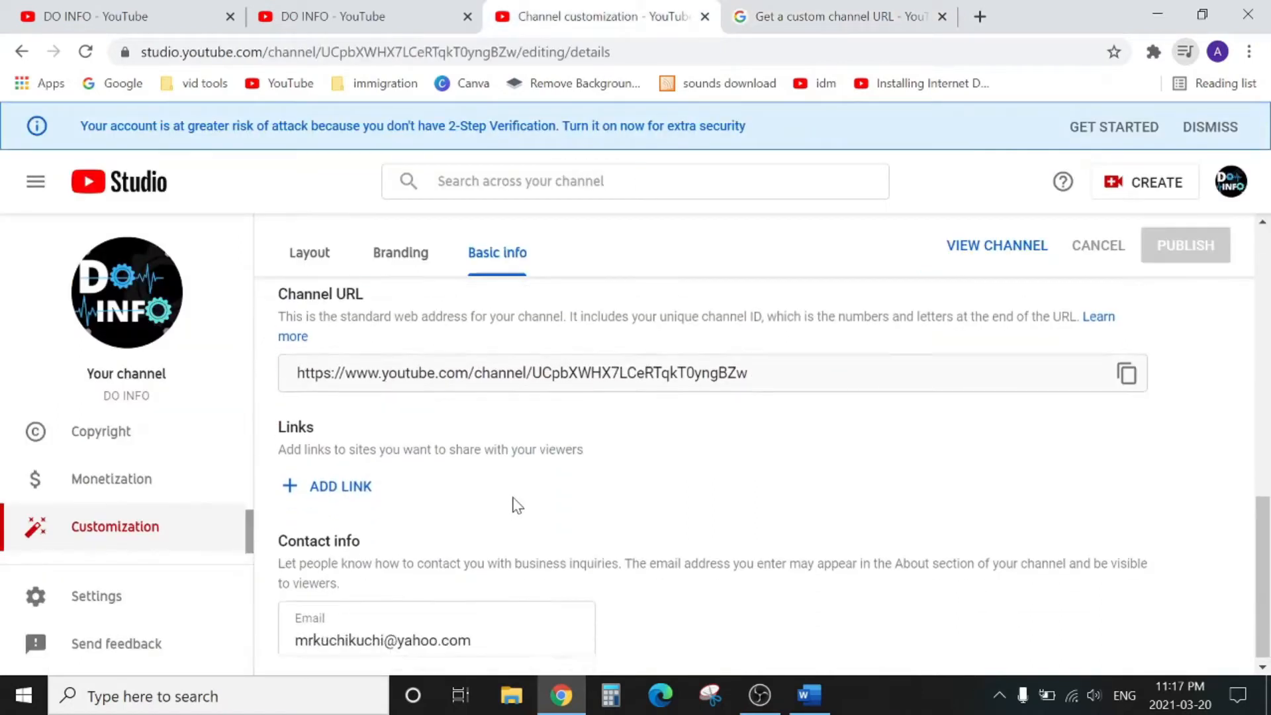
Step: Scroll Basic info and choose 'Set a custom URL for your channel'
scroll(down, 3)
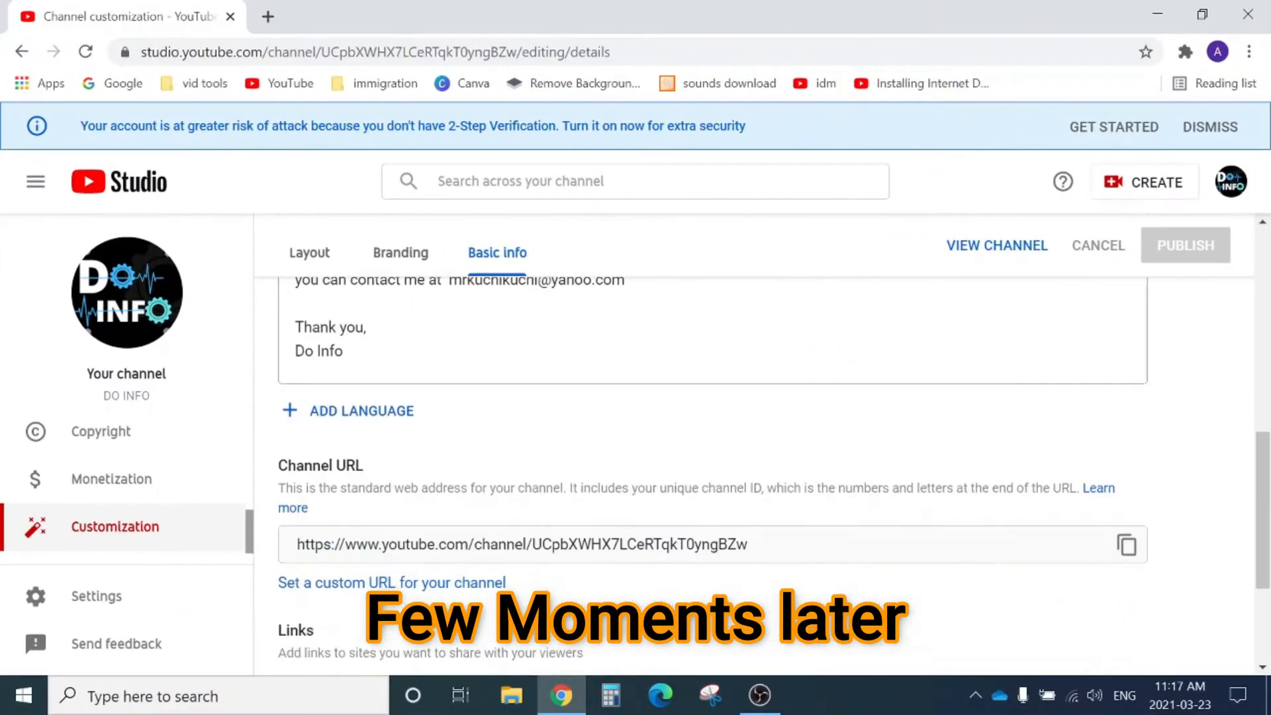
scroll(down, 3)
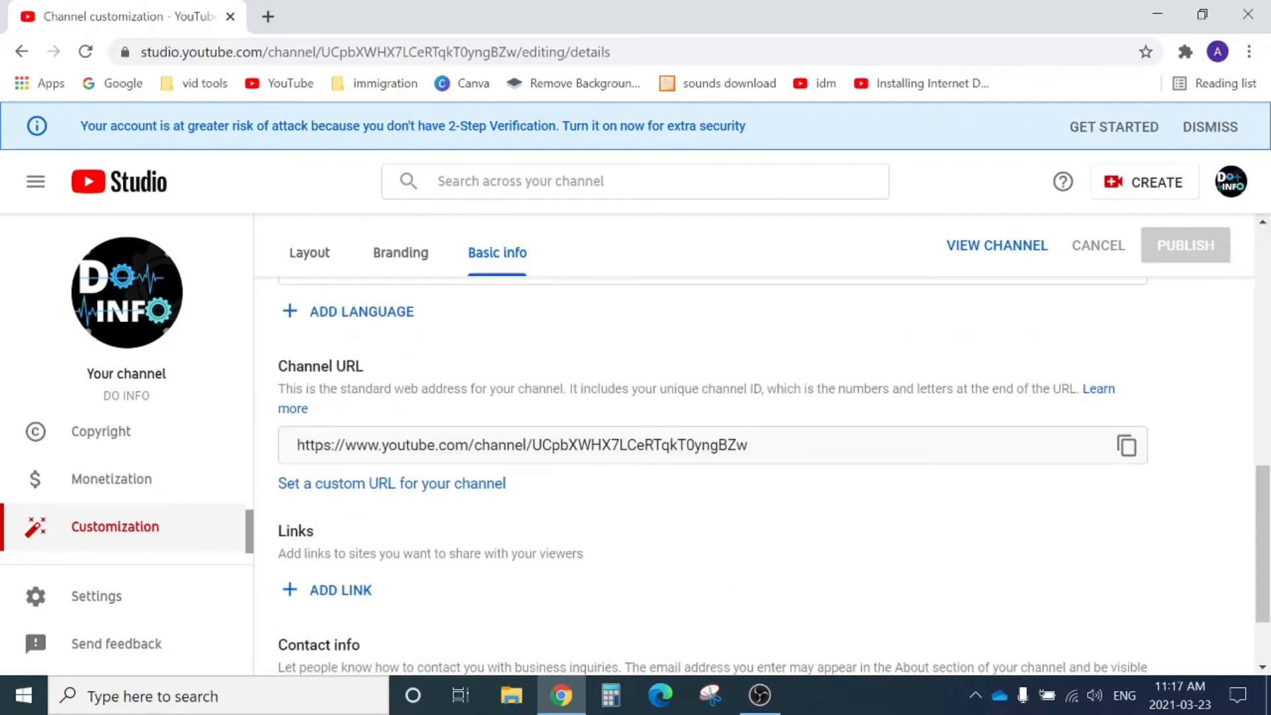
click(364, 483)
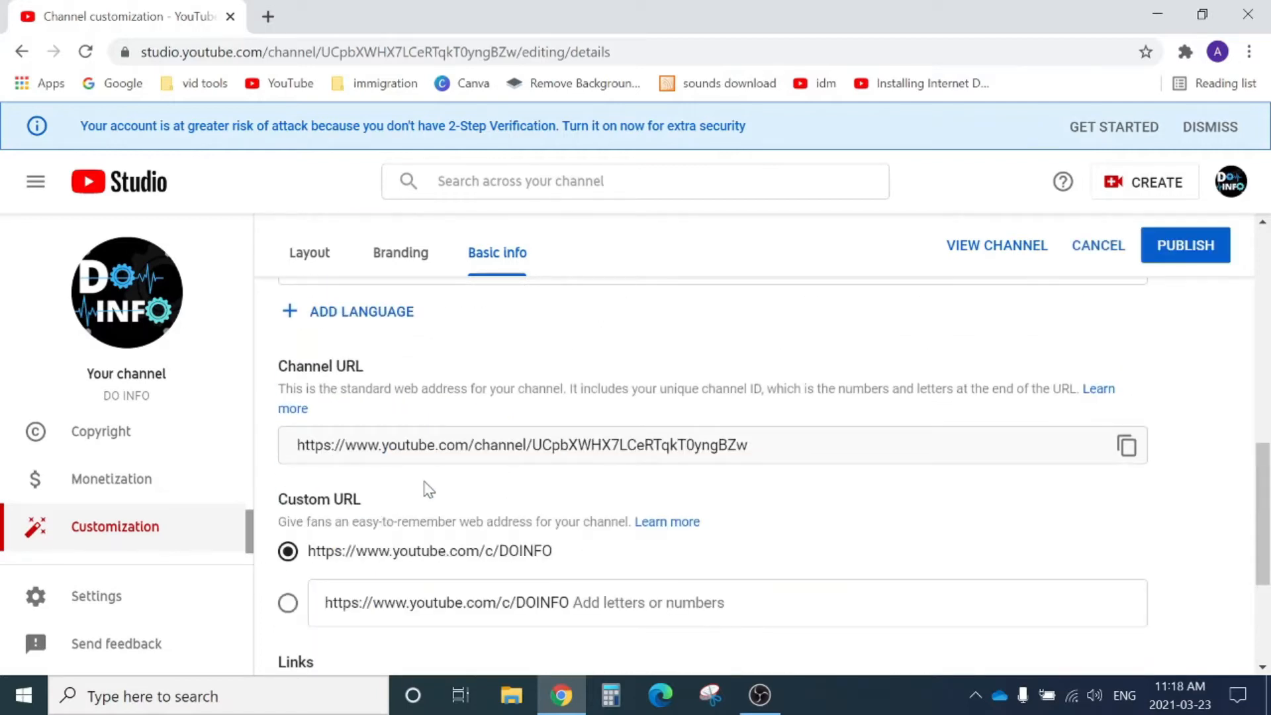
scroll(down, 3)
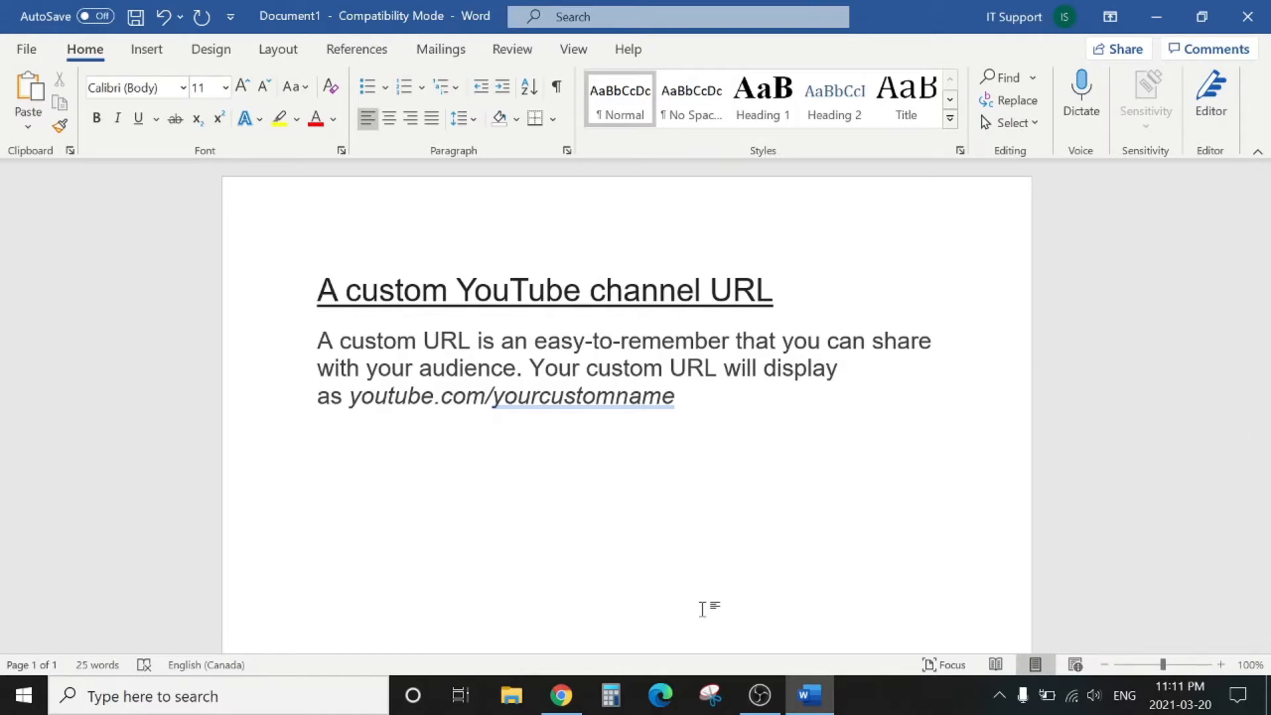
mouse_move(470, 470)
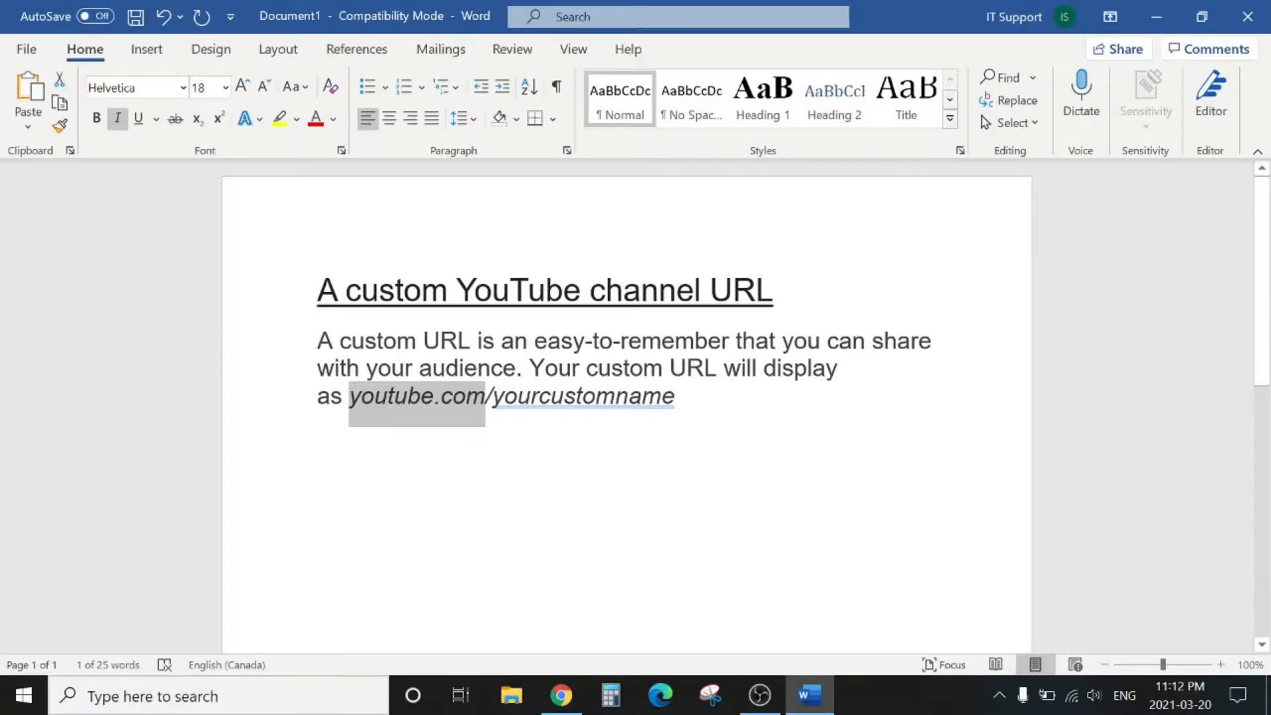
click(354, 395)
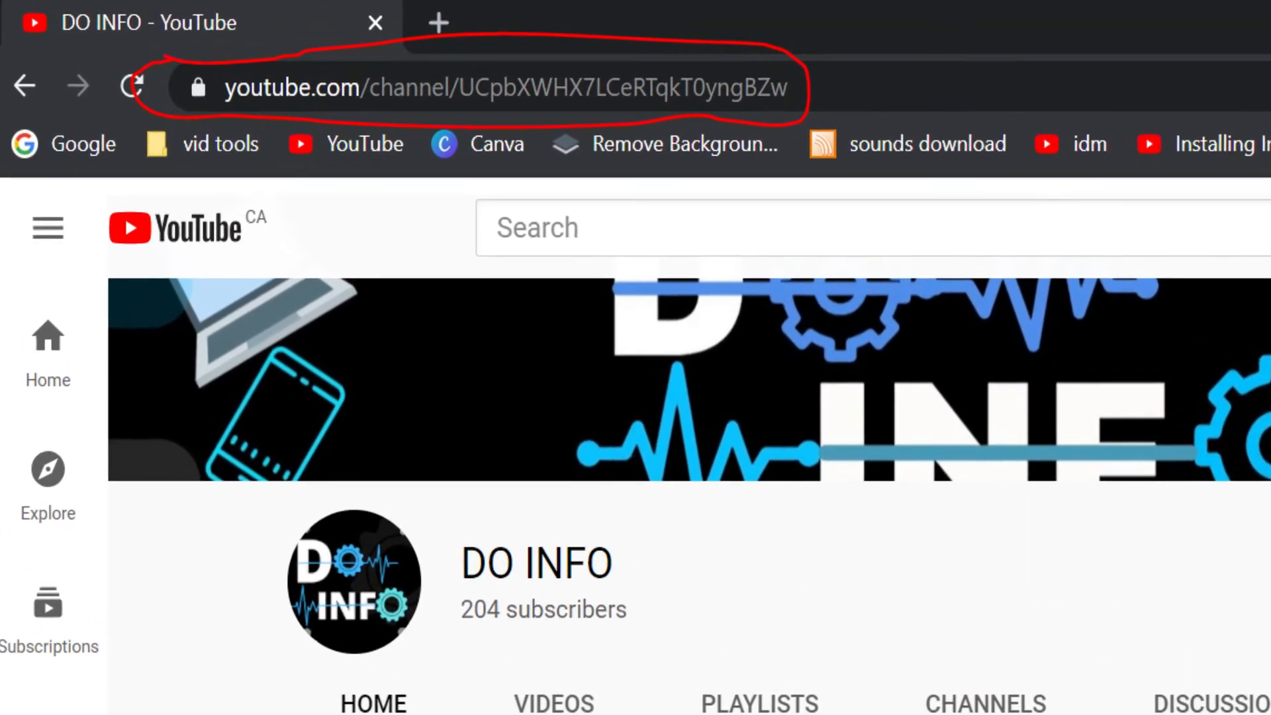
click(807, 694)
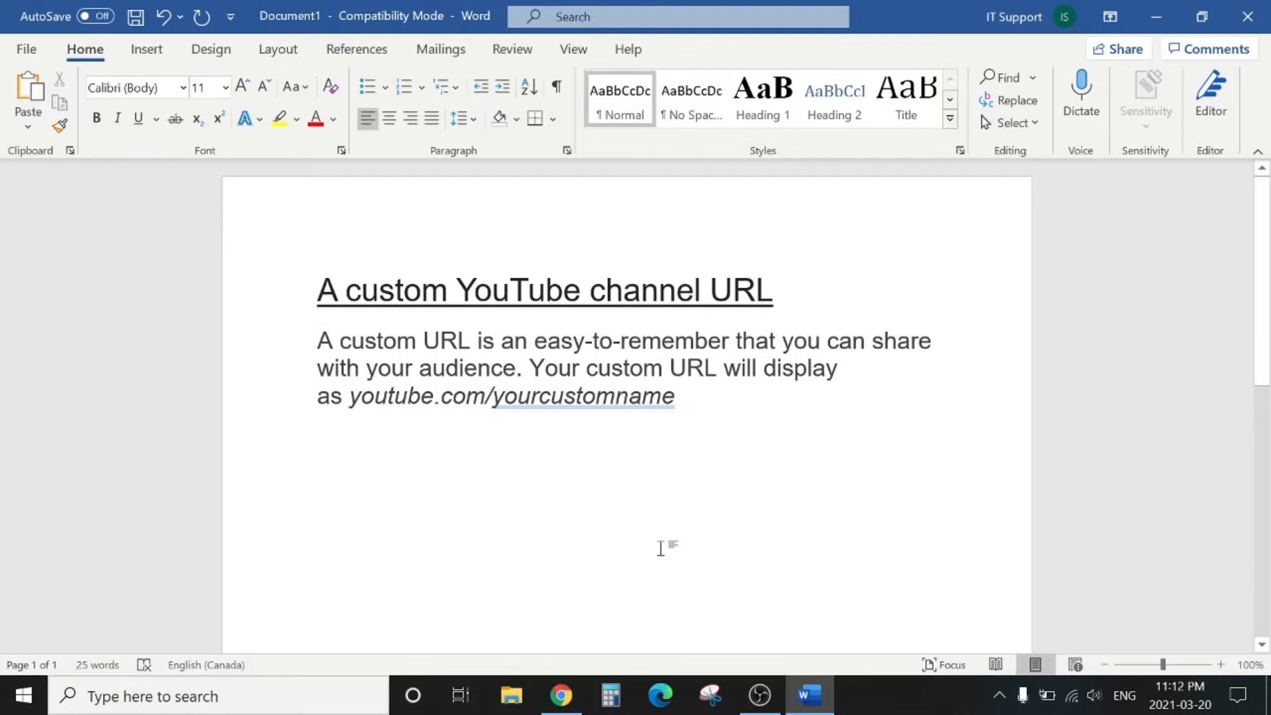
mouse_move(560, 696)
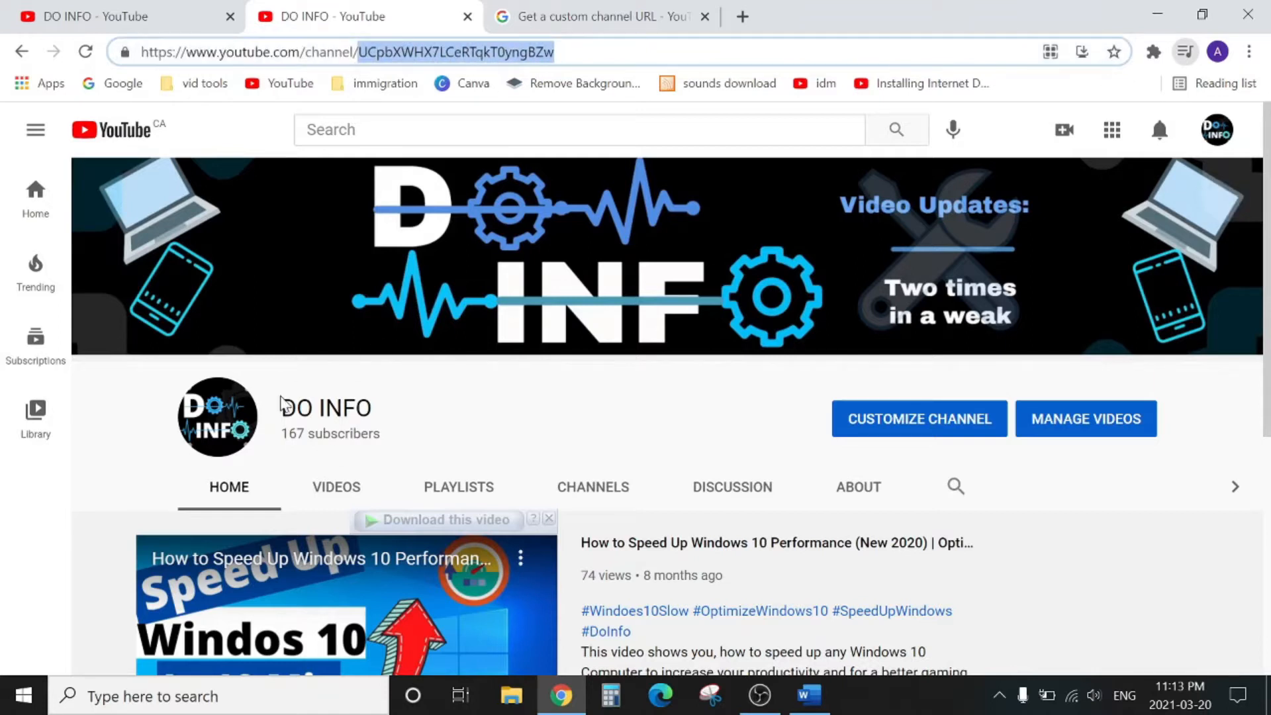
mouse_move(288, 406)
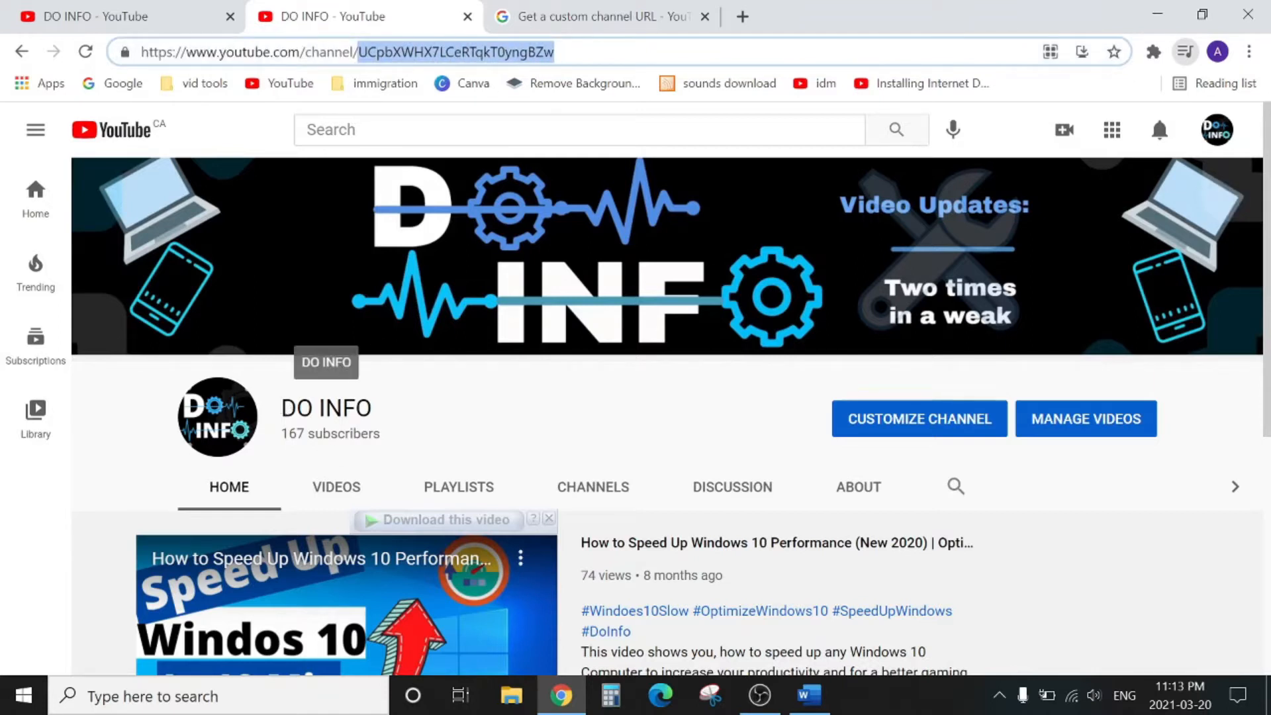
mouse_move(440, 396)
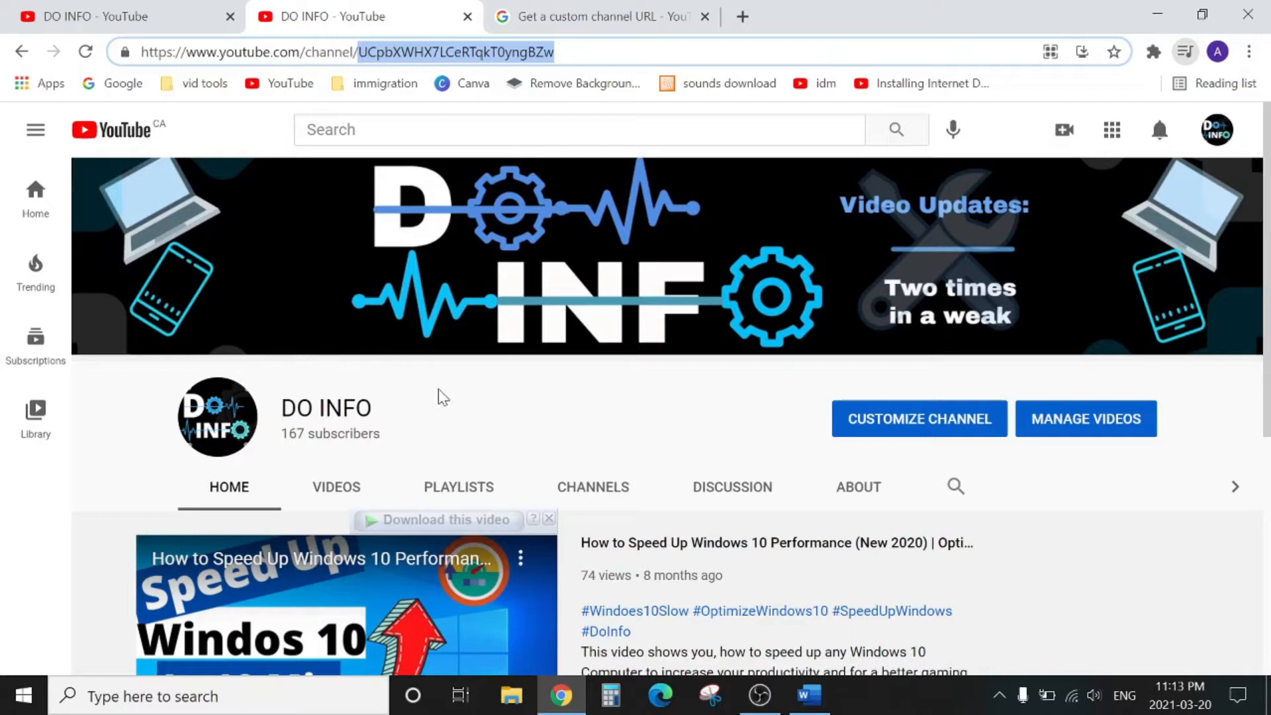
mouse_move(475, 410)
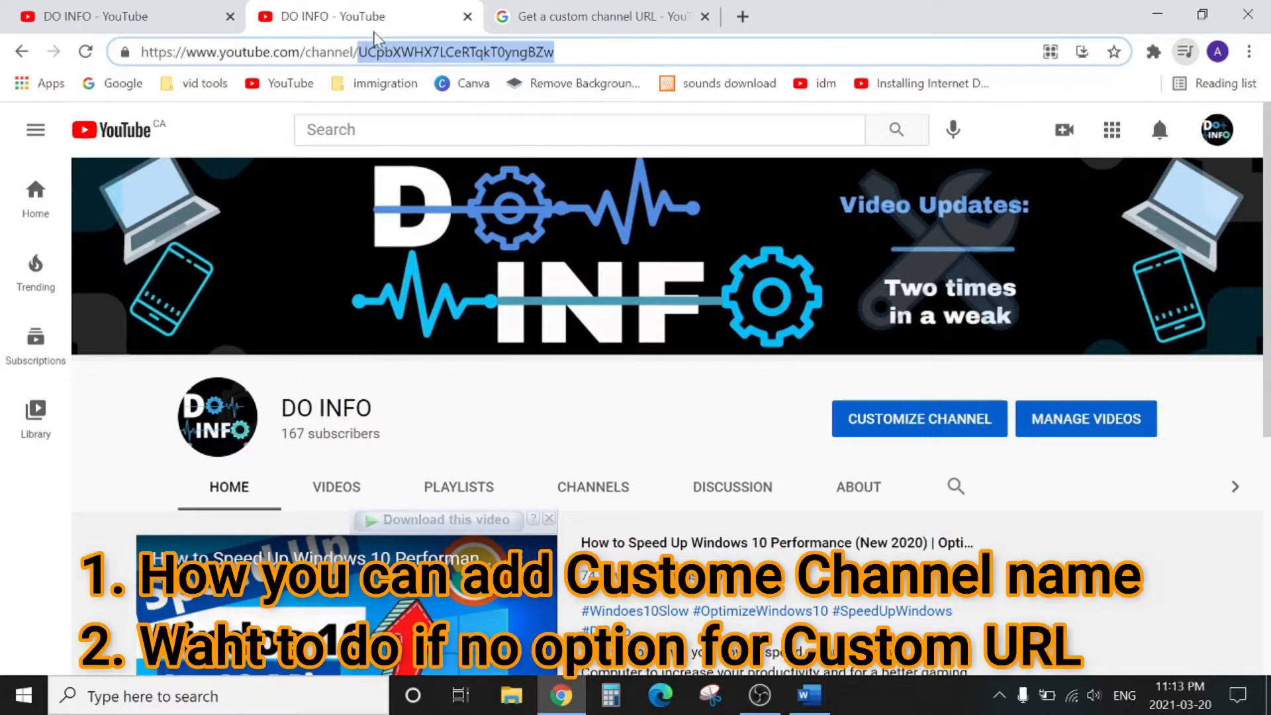
mouse_move(280, 427)
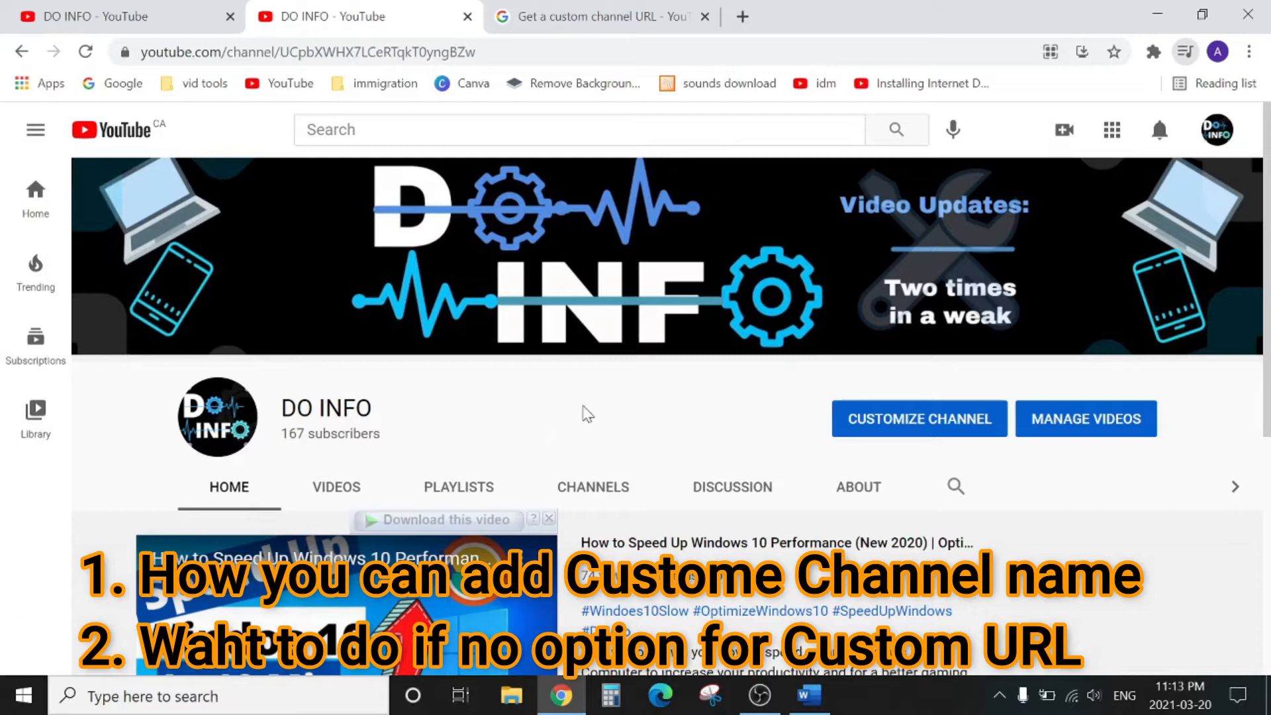
mouse_move(758, 413)
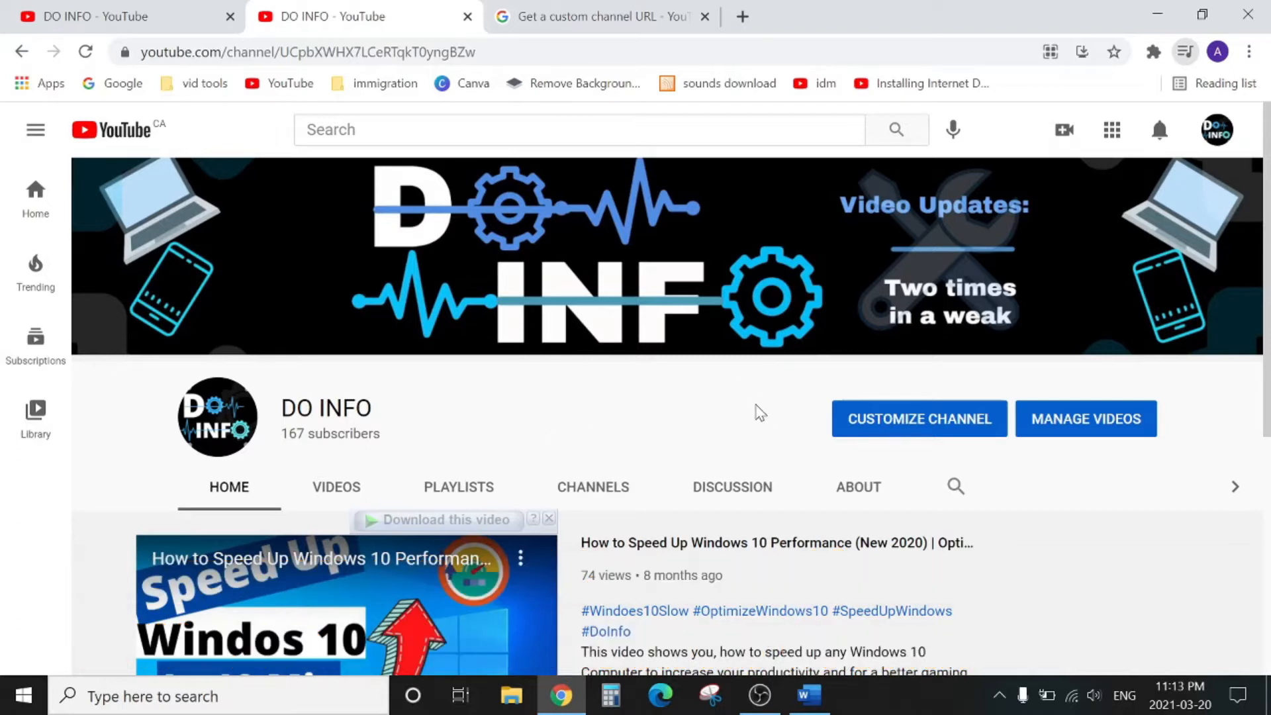
mouse_move(466, 254)
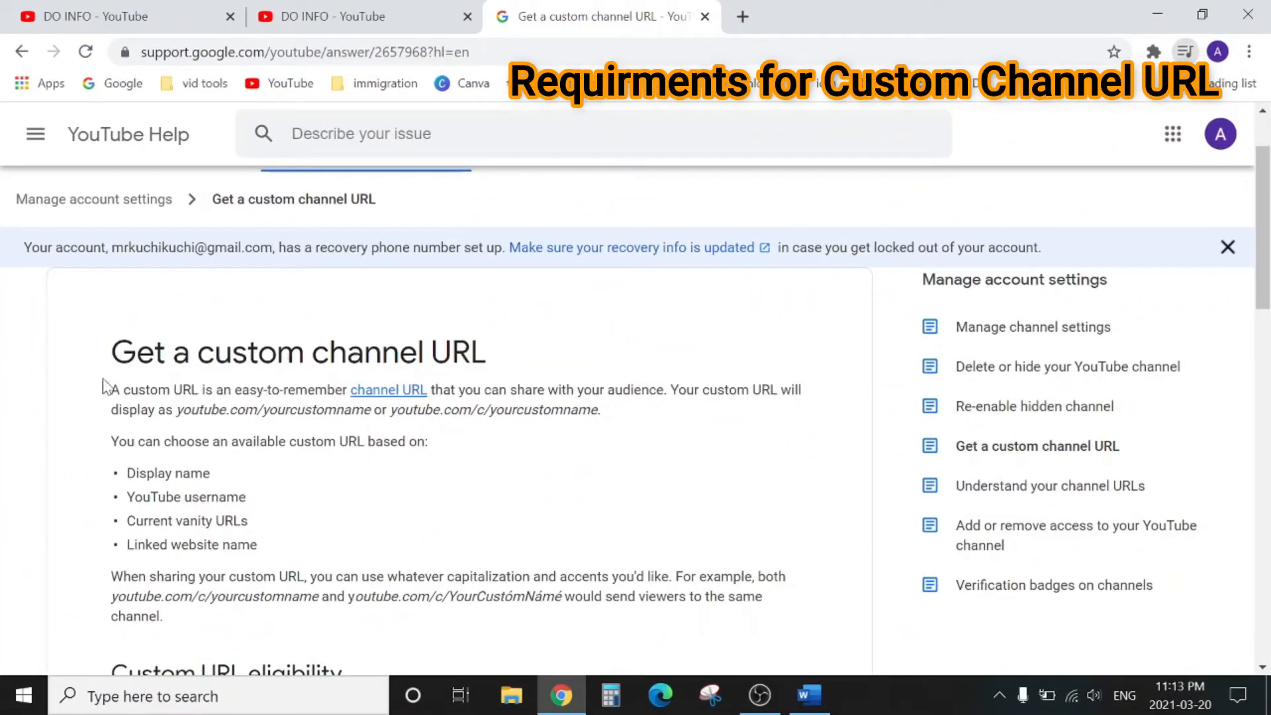
Step: Scroll the help article to the eligibility requirements, starting with 100+ subscribers
scroll(down, 3)
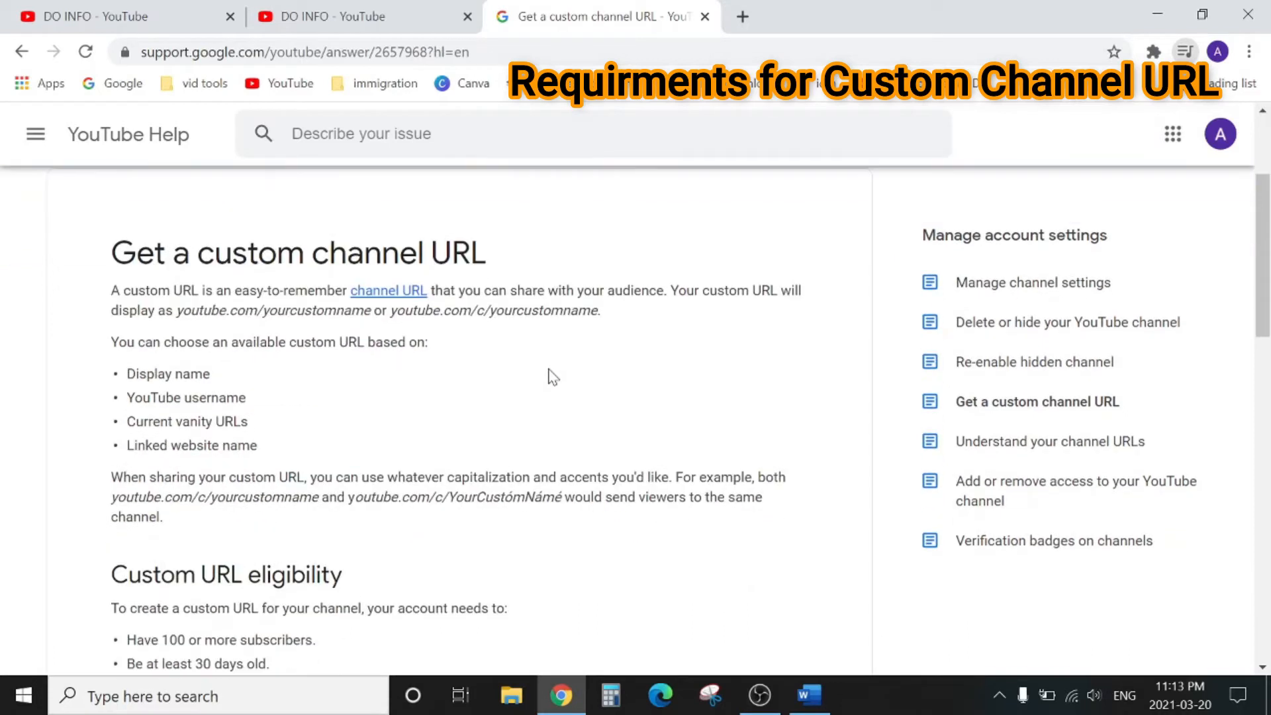
scroll(down, 3)
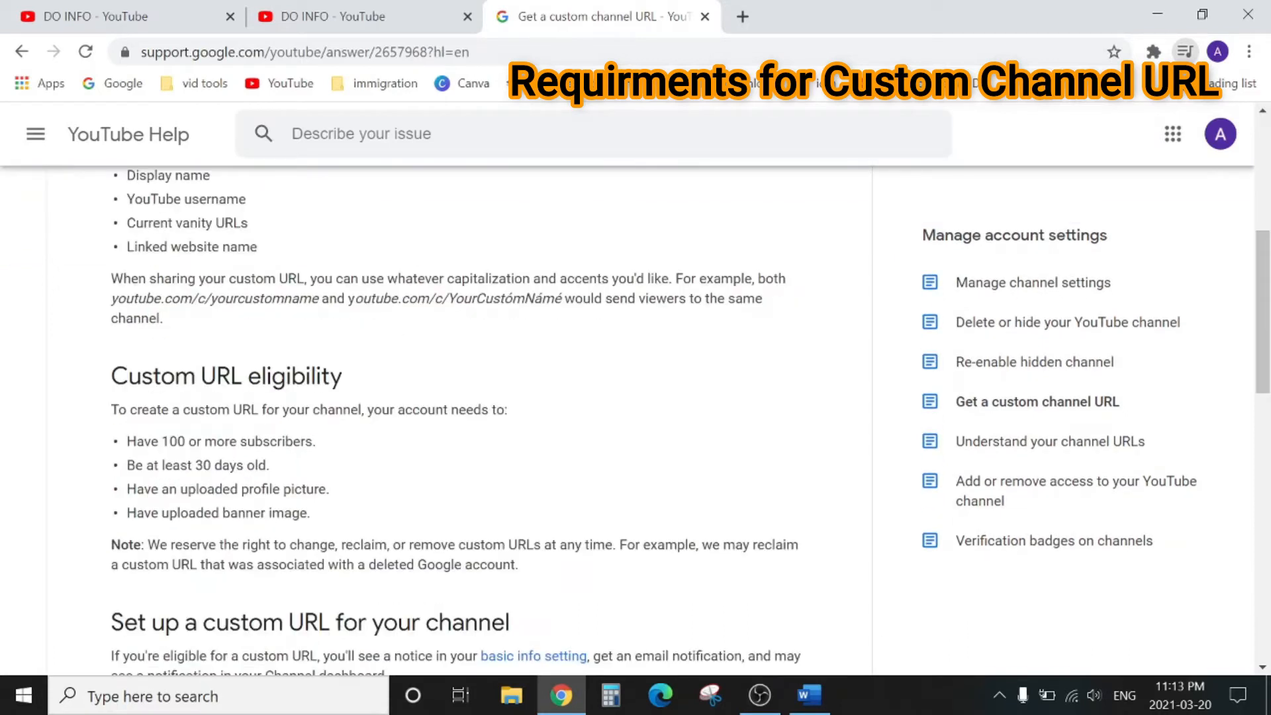
scroll(down, 3)
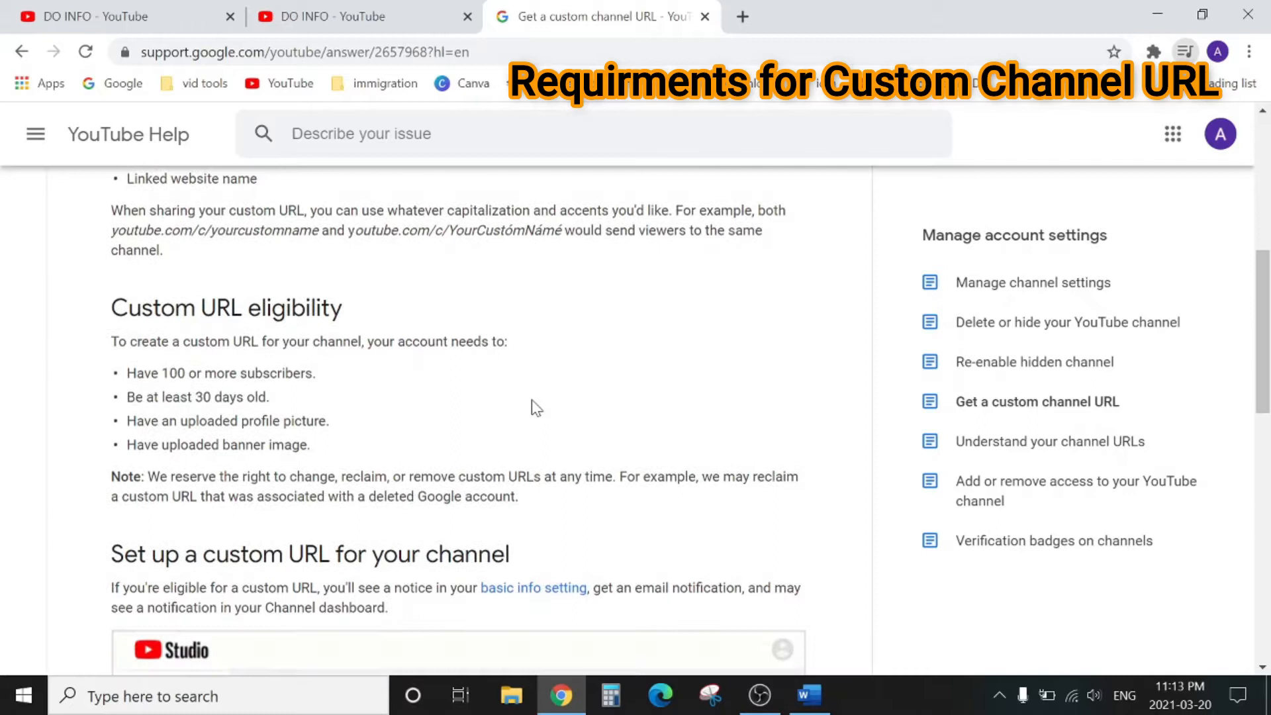
scroll(down, 3)
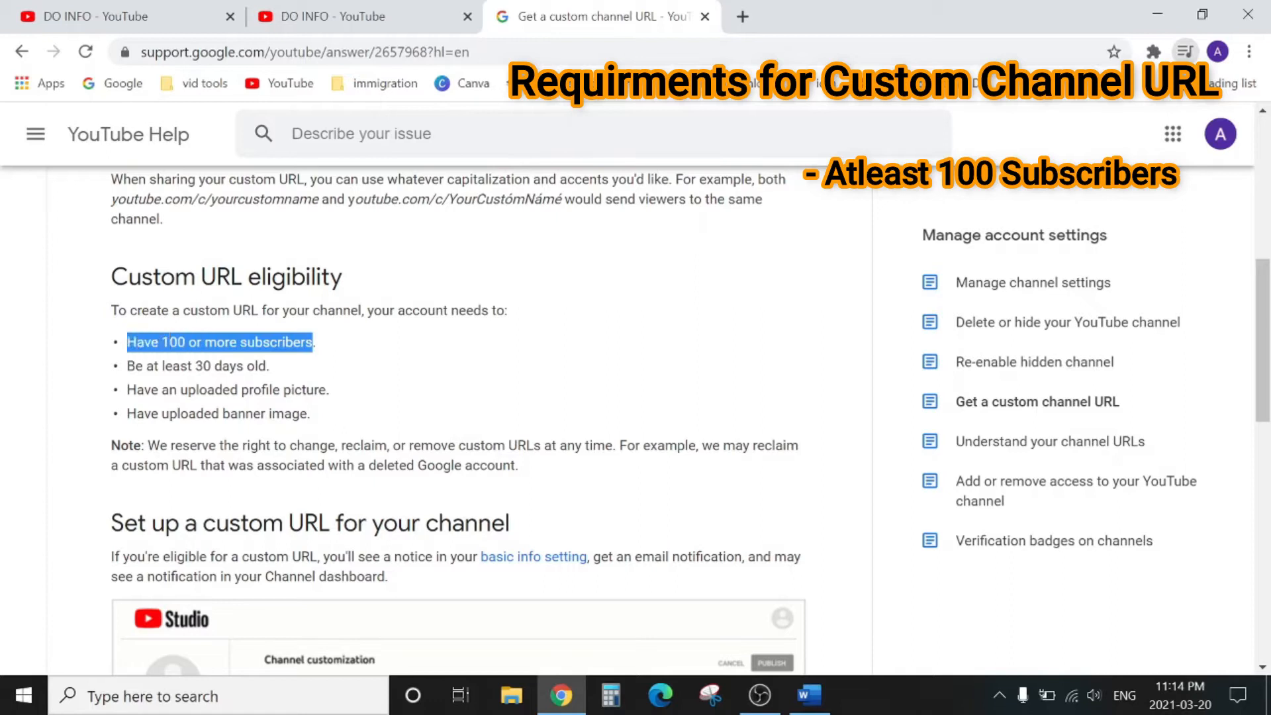
mouse_move(127, 372)
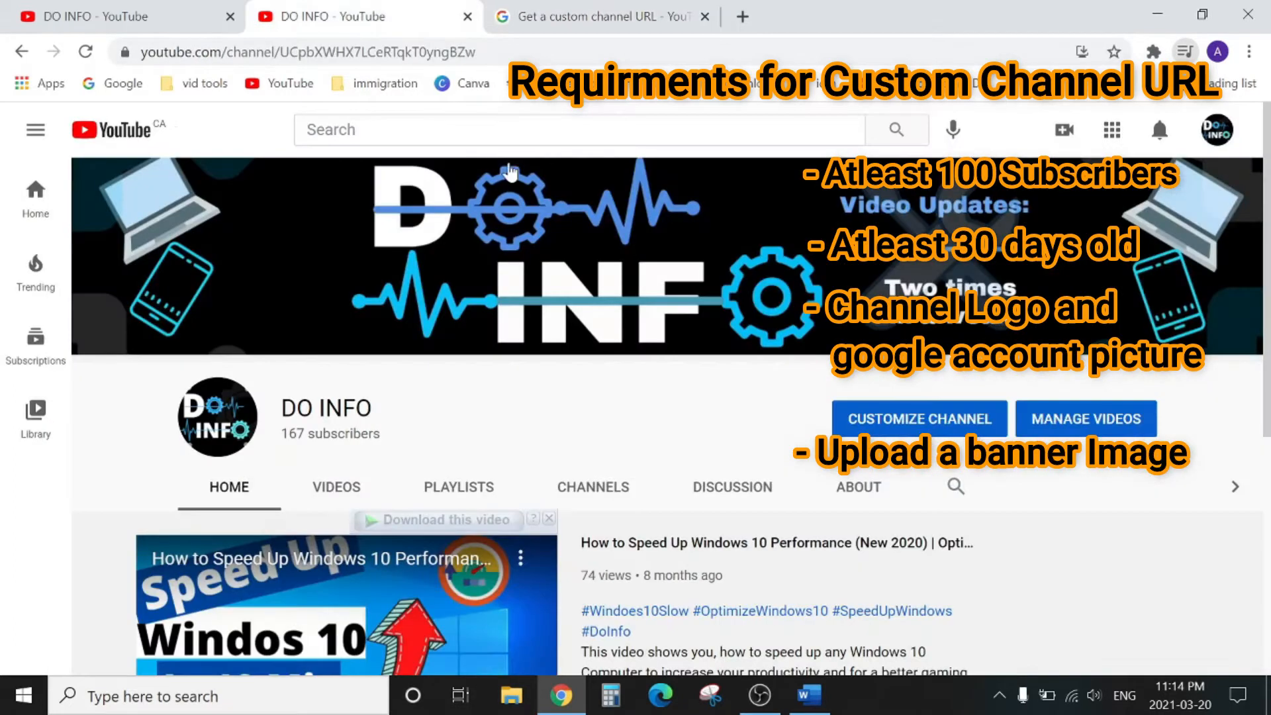
mouse_move(256, 267)
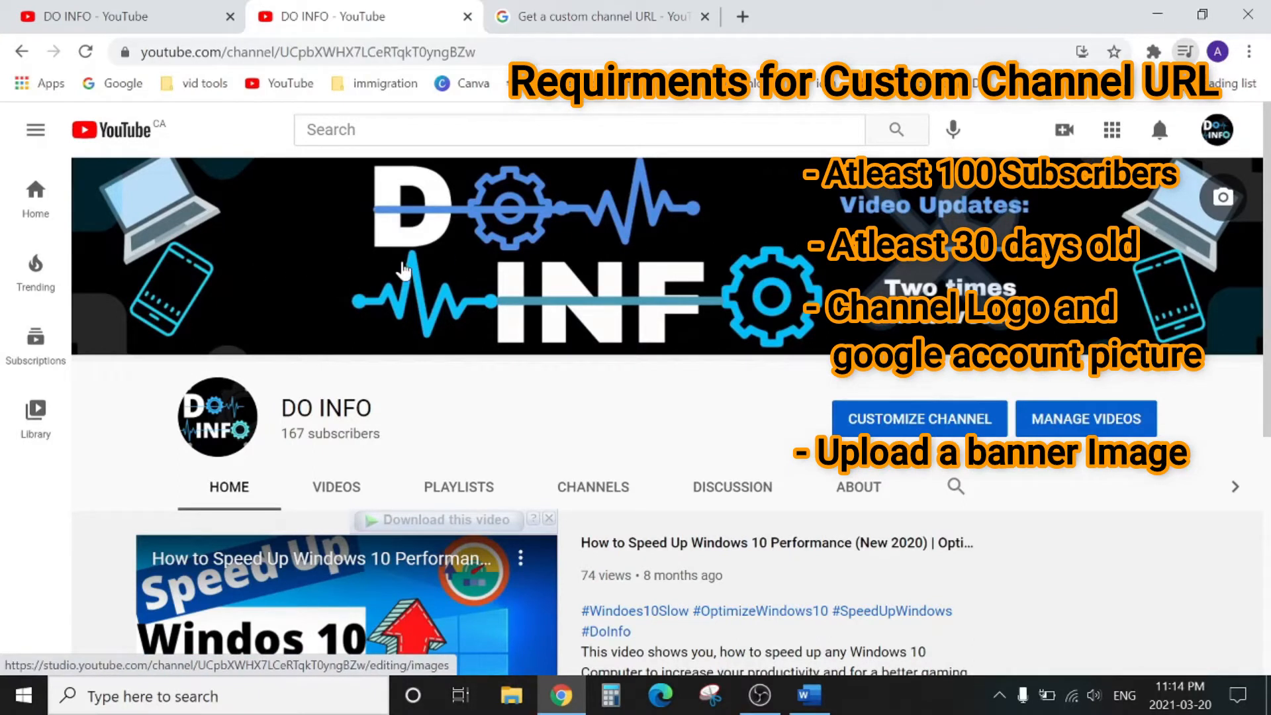
mouse_move(582, 20)
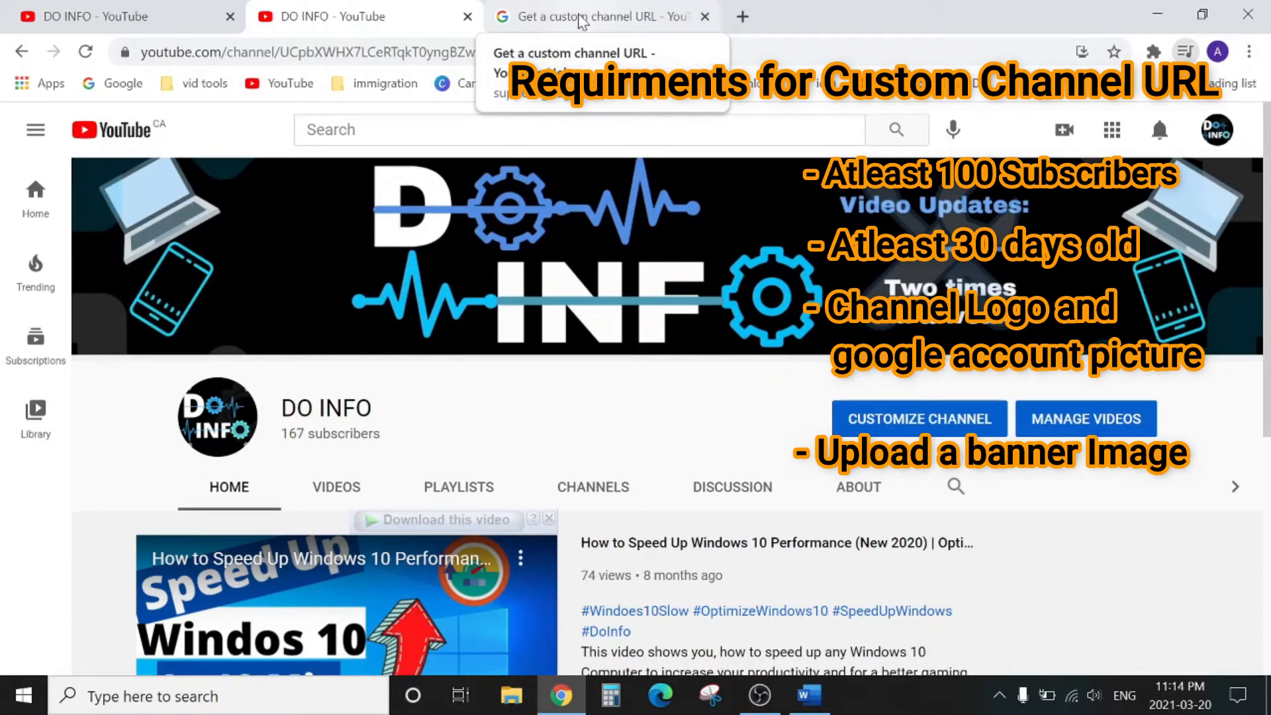
click(594, 17)
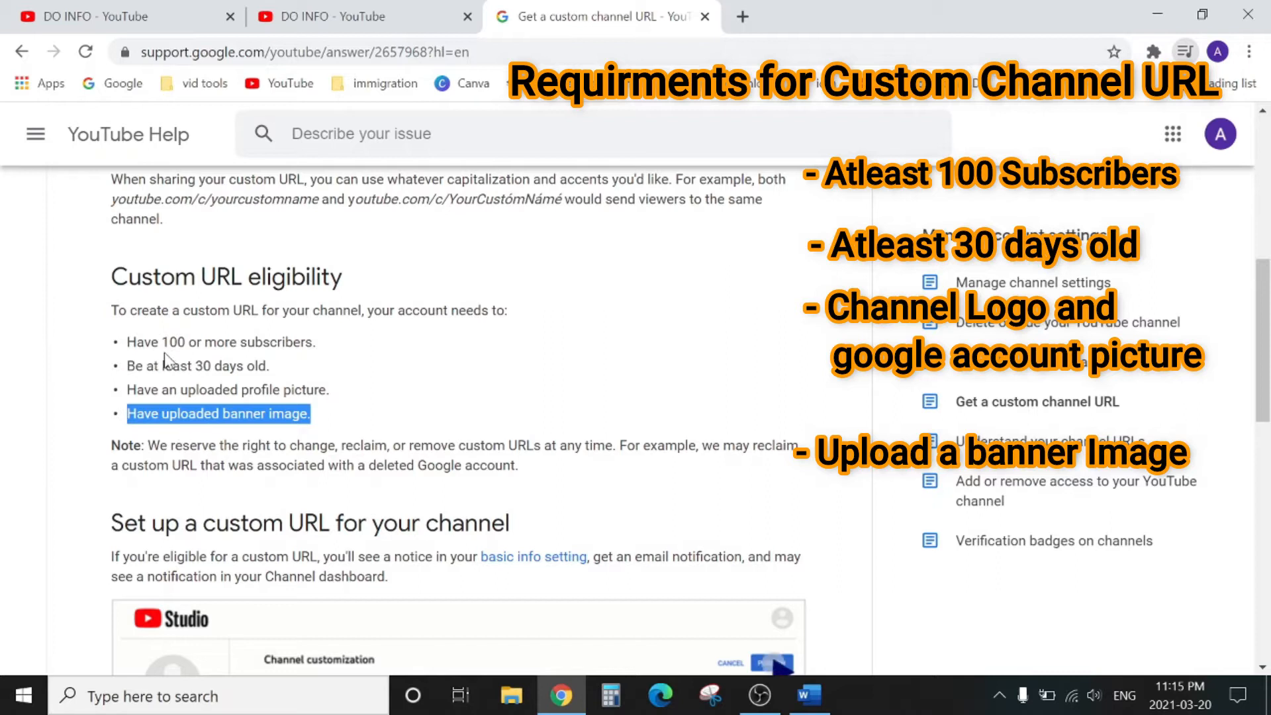
mouse_move(177, 362)
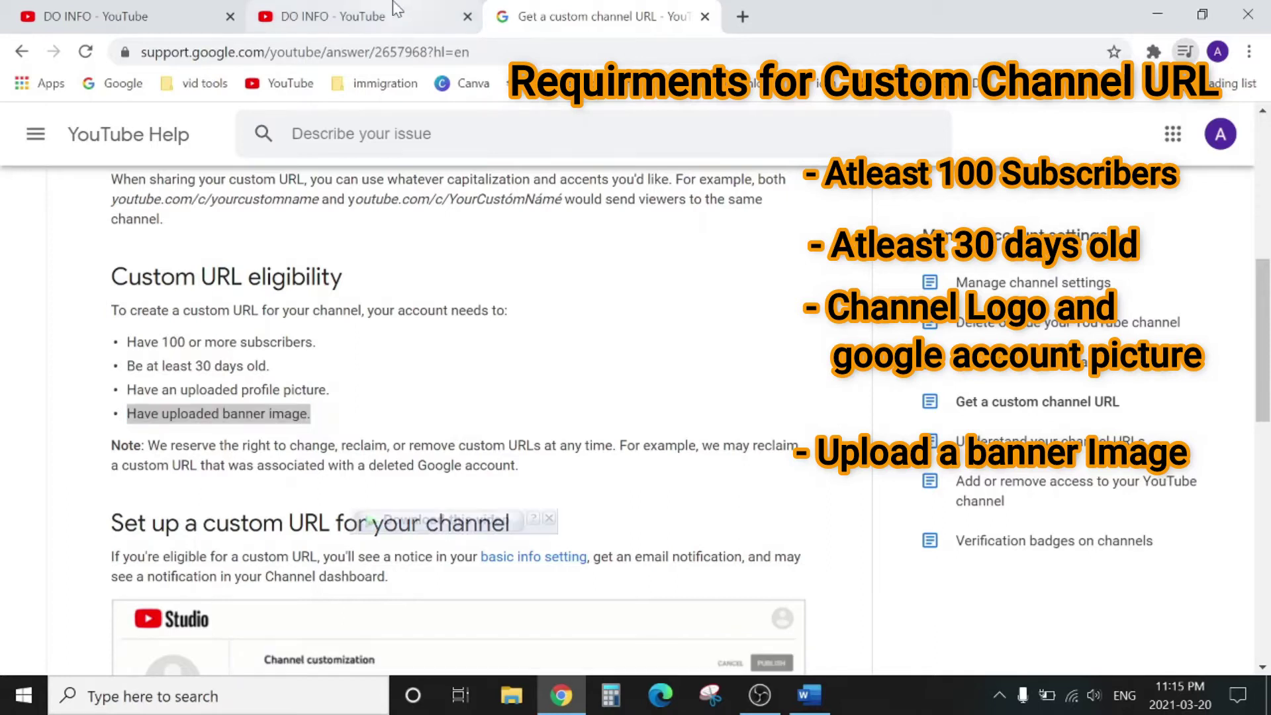
click(330, 17)
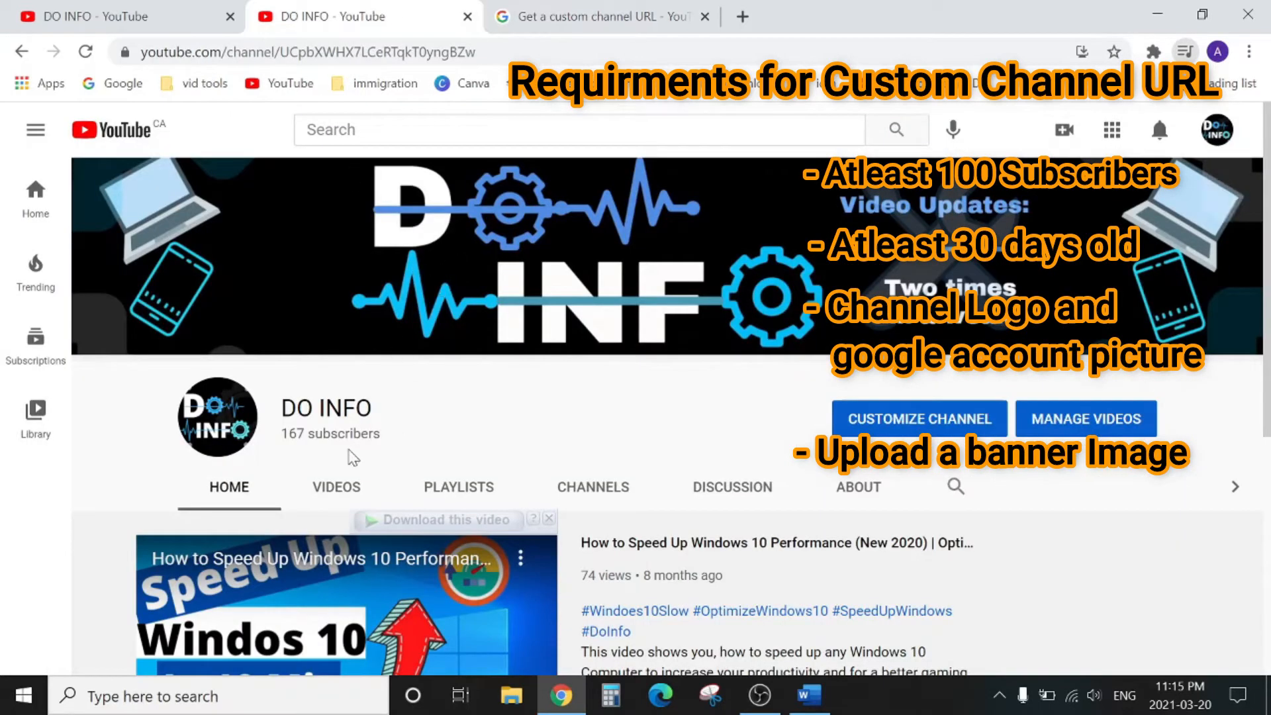
mouse_move(286, 453)
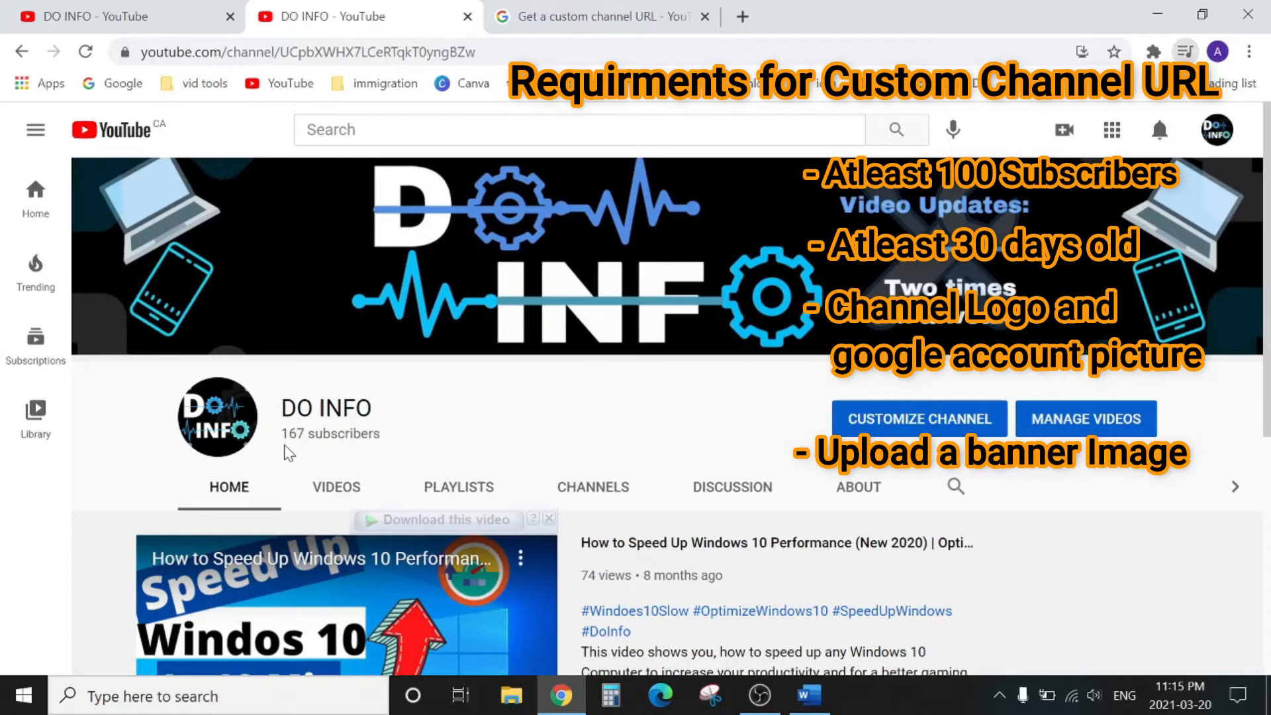
mouse_move(218, 434)
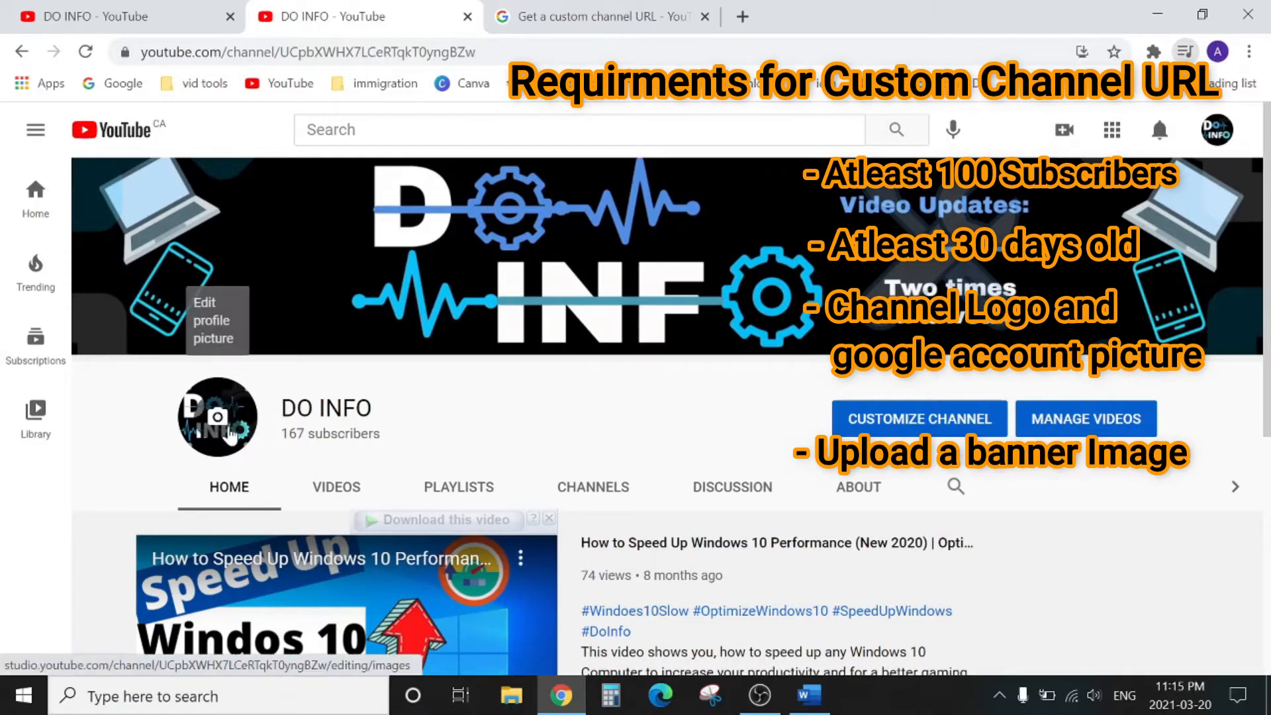
mouse_move(826, 226)
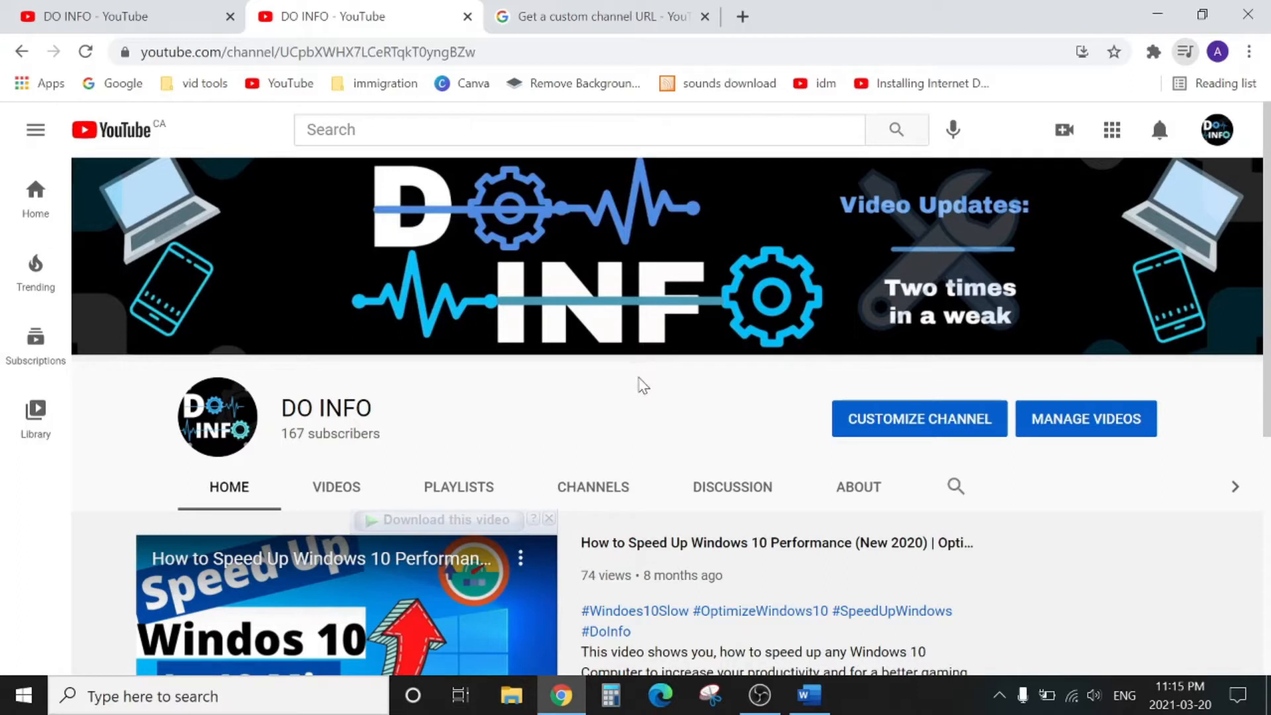
mouse_move(552, 412)
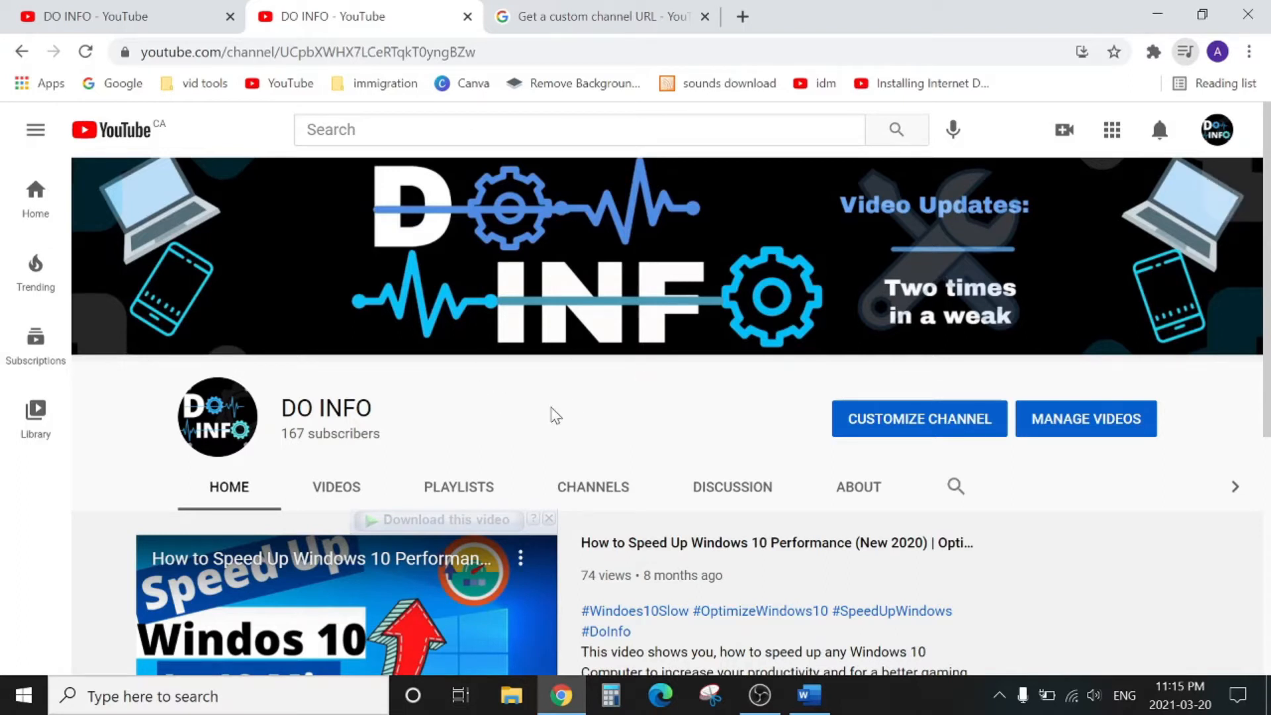
mouse_move(602, 323)
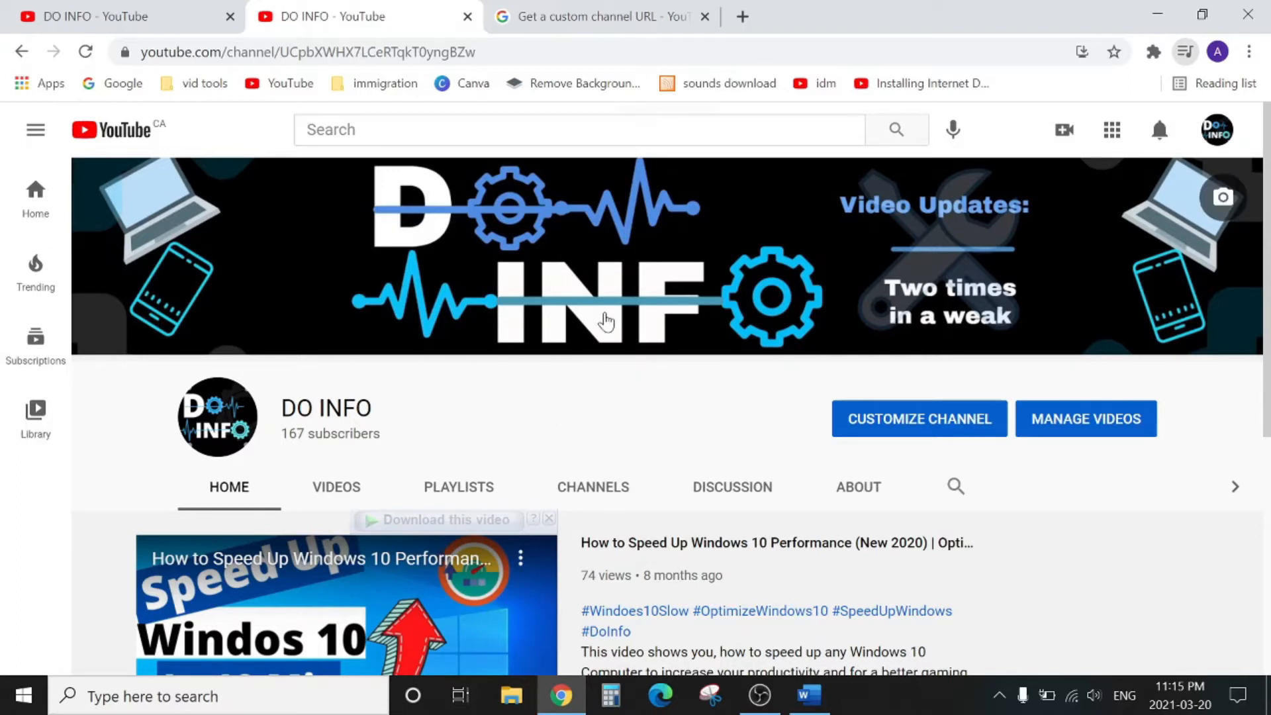
mouse_move(603, 303)
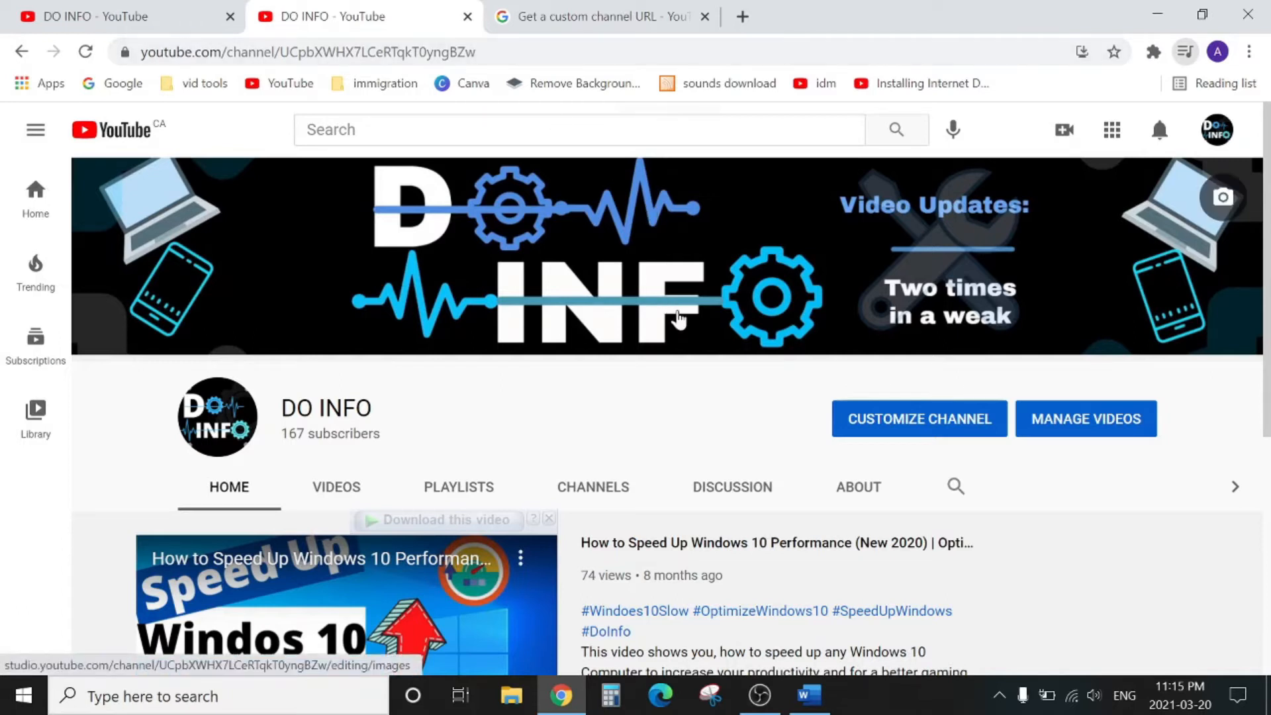
mouse_move(664, 330)
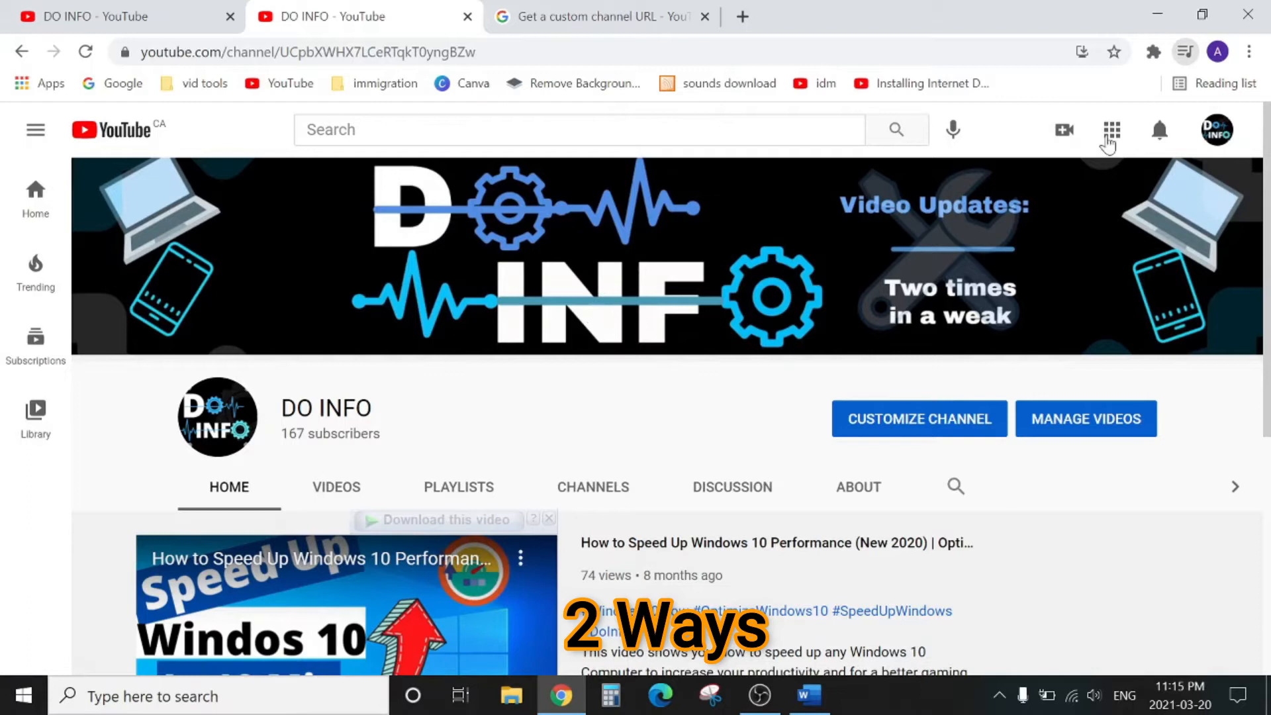
Step: Open Customize Channel's Basic info tab and scroll to the Channel URL section
click(1216, 129)
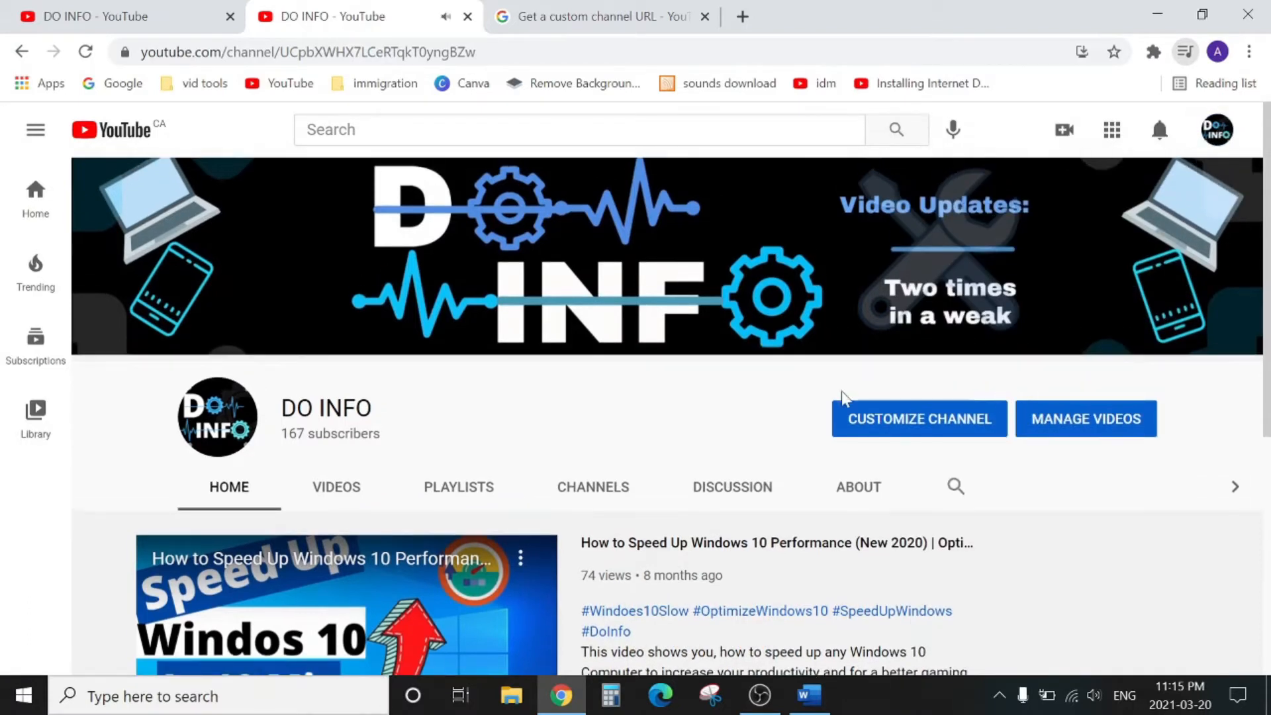
mouse_move(909, 430)
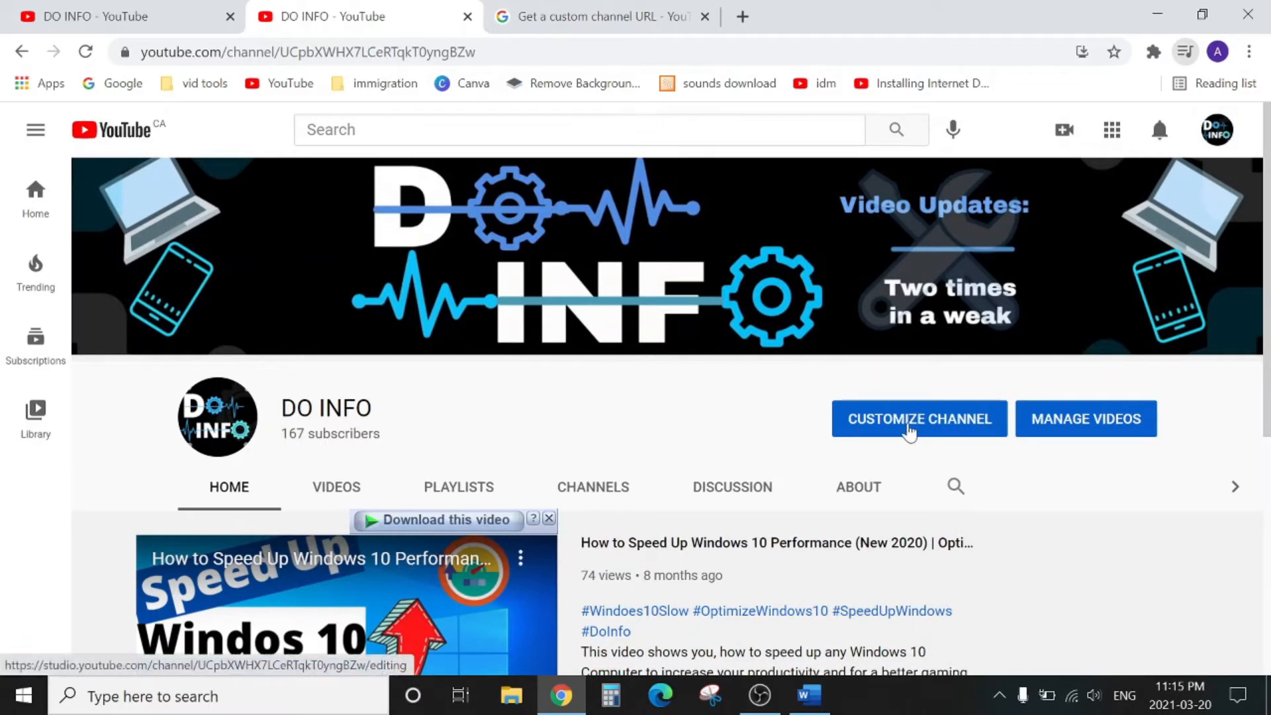
mouse_move(926, 437)
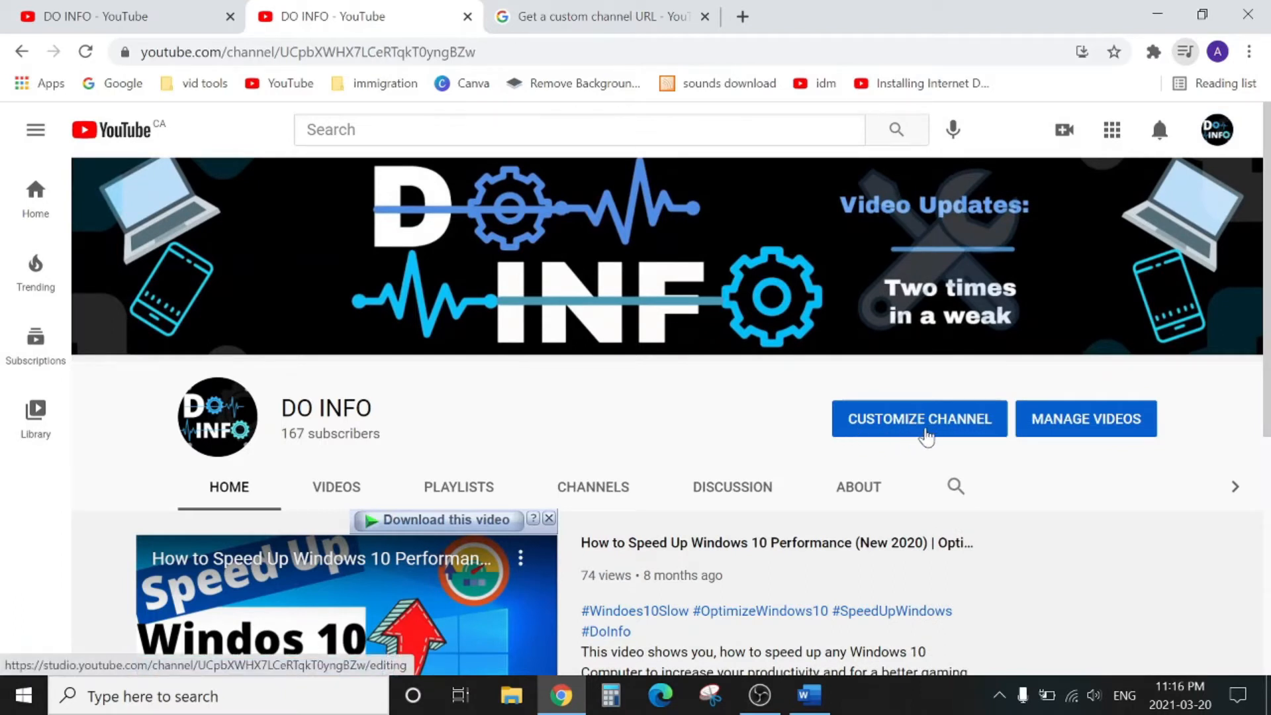
click(919, 419)
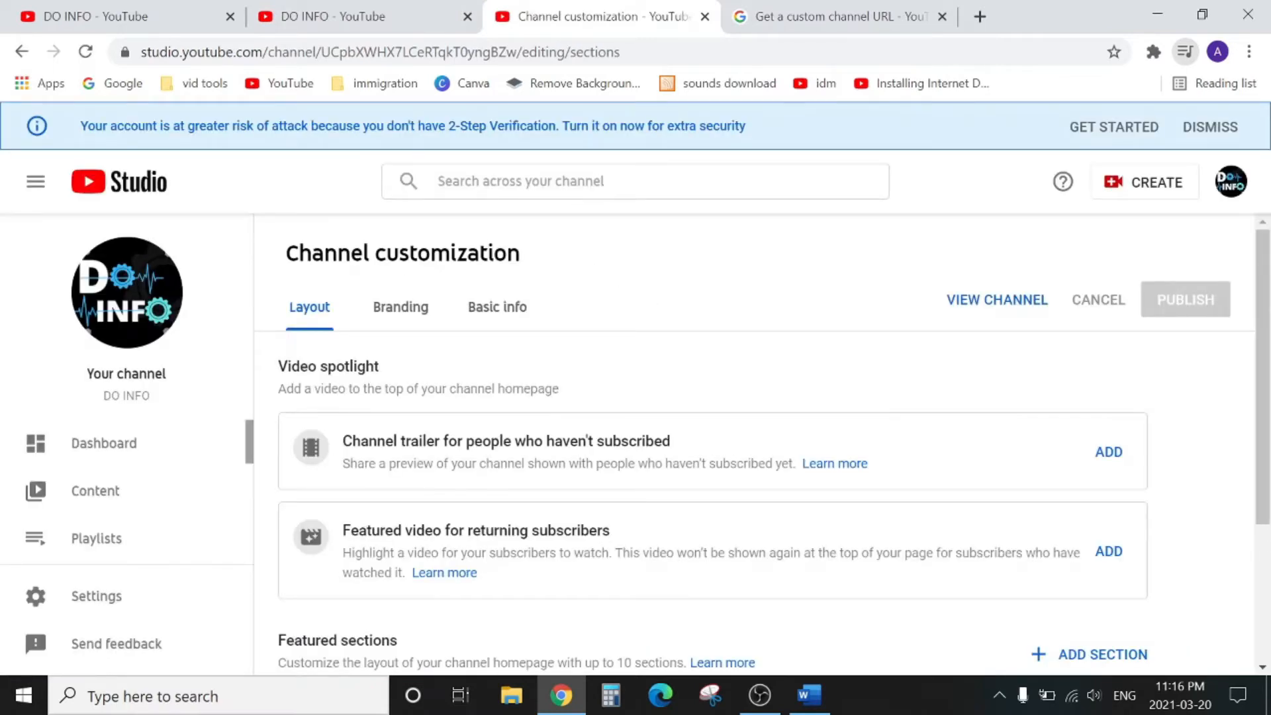
mouse_move(507, 316)
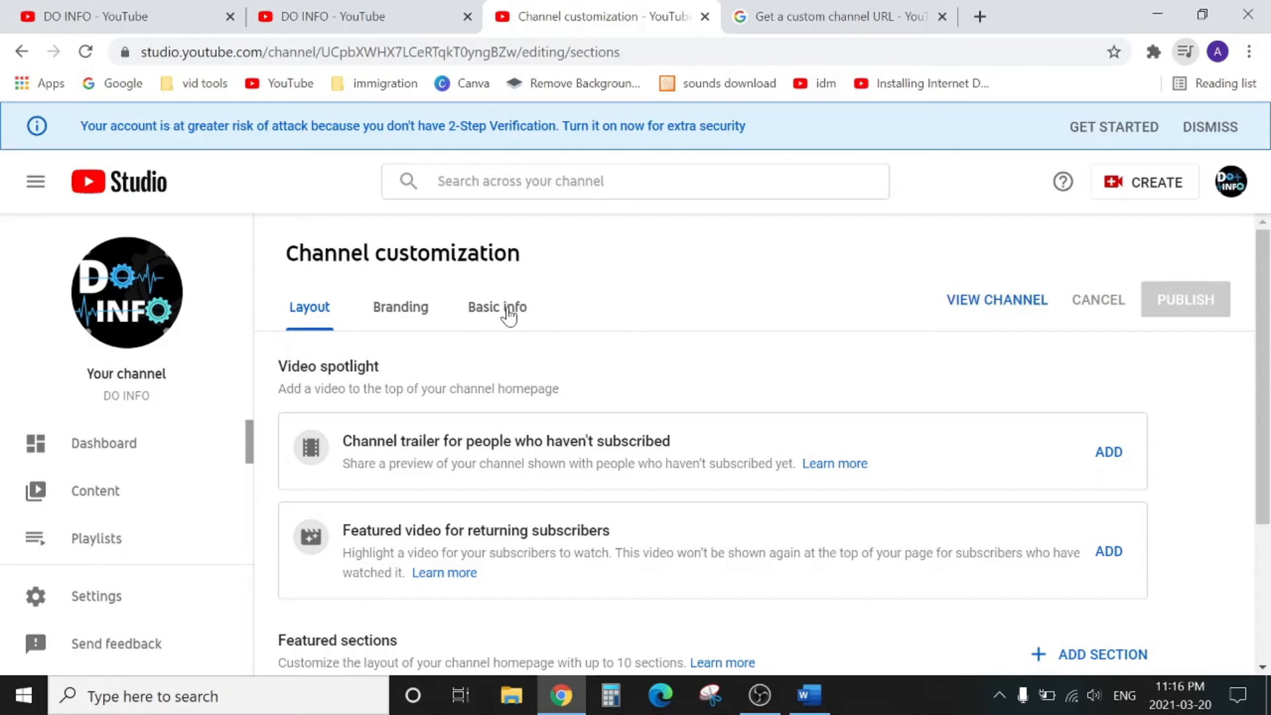
click(497, 307)
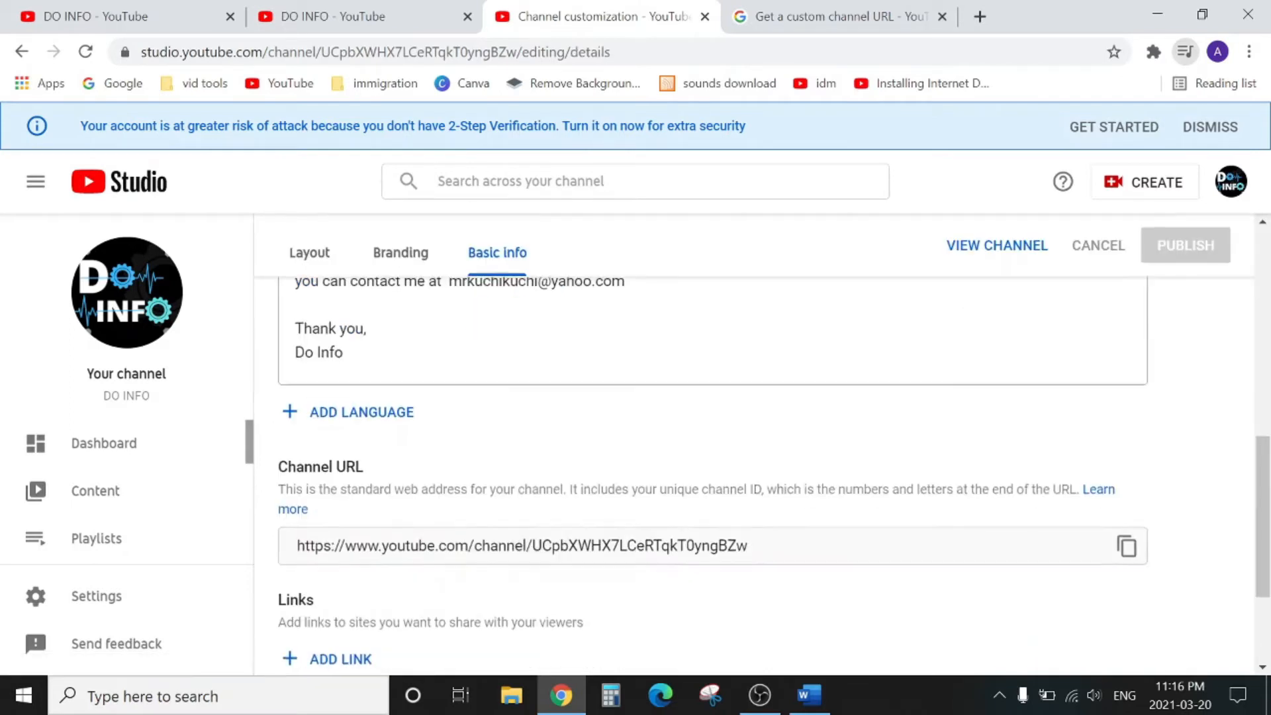
scroll(down, 3)
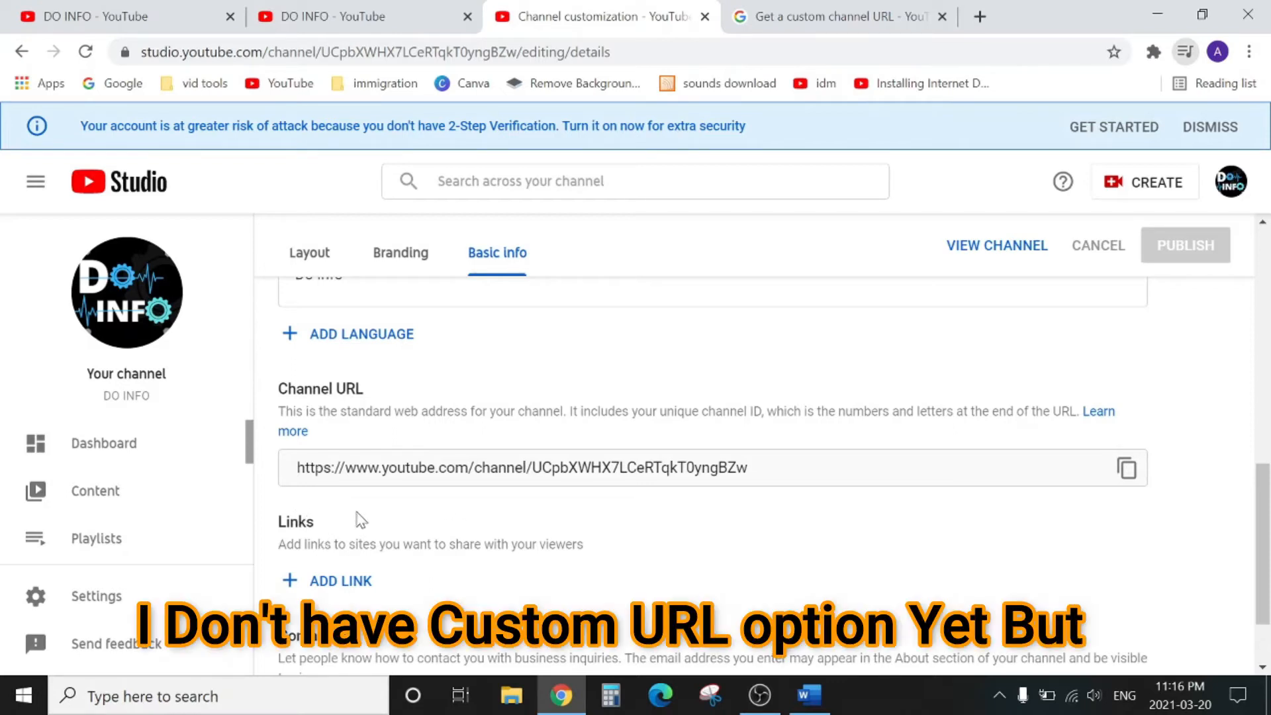
mouse_move(409, 510)
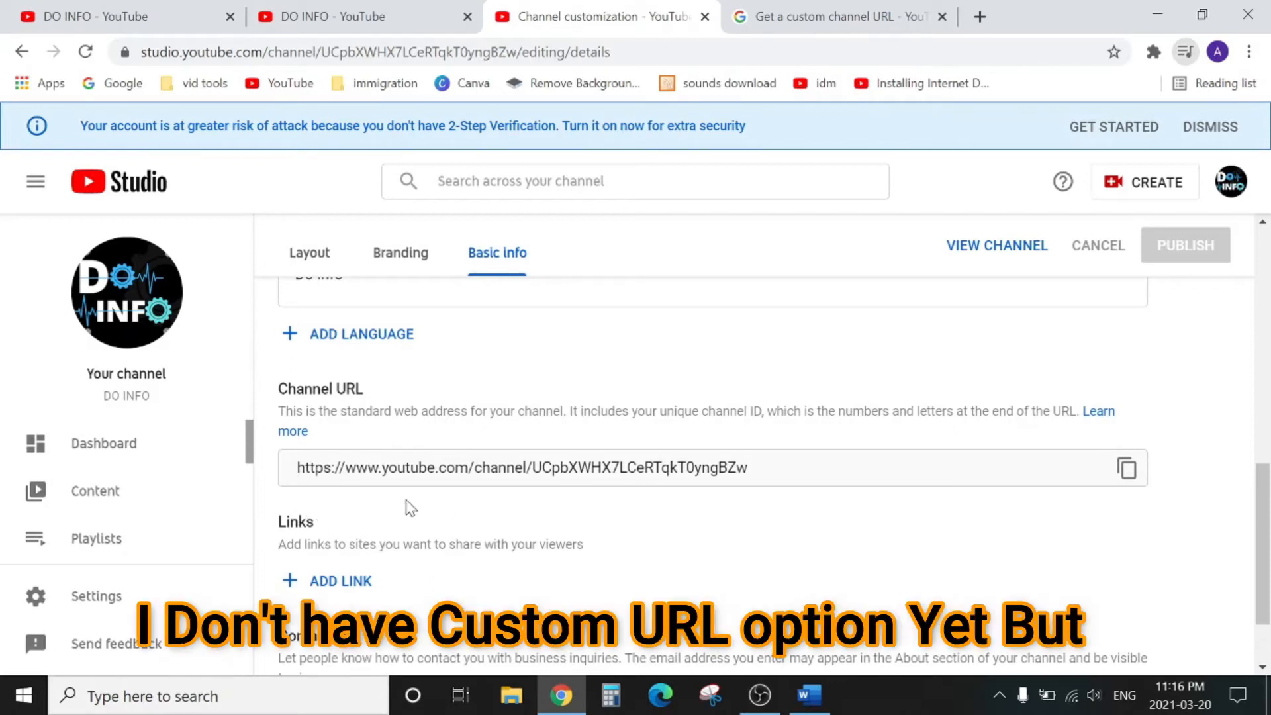
mouse_move(1230, 182)
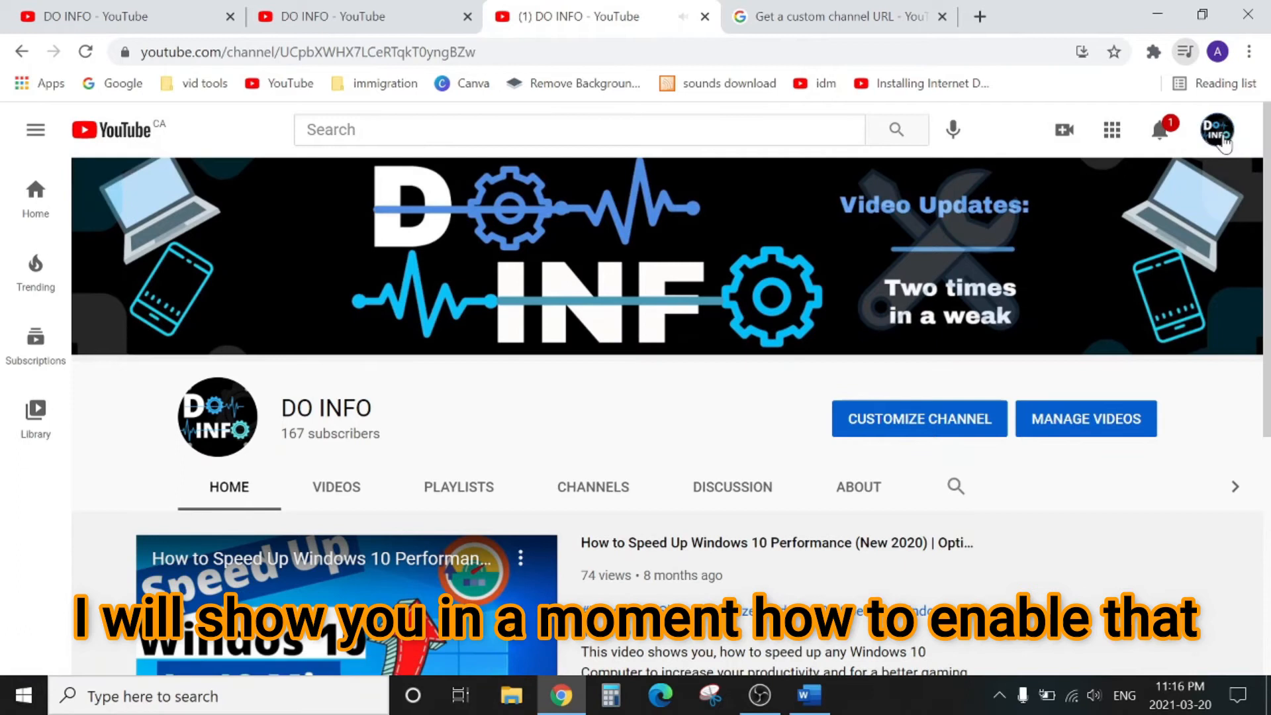
Step: Go from the account menu to YouTube Studio and open Customization
click(1216, 130)
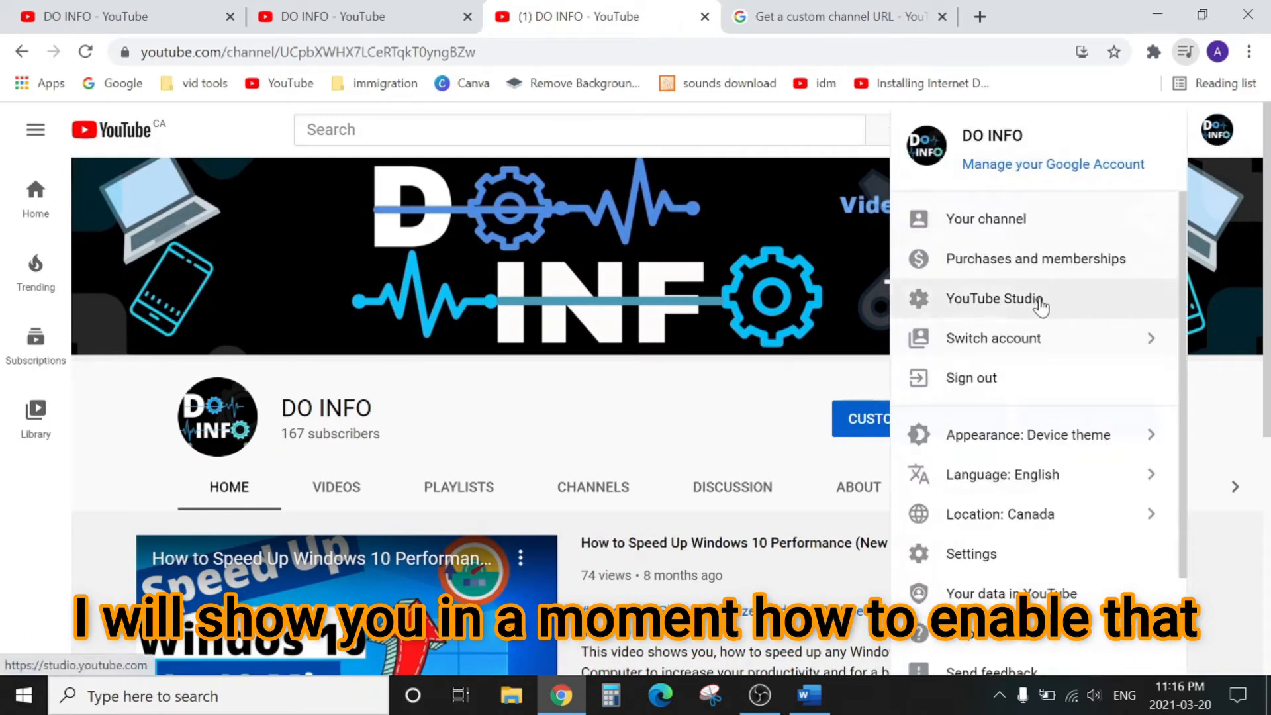
click(994, 298)
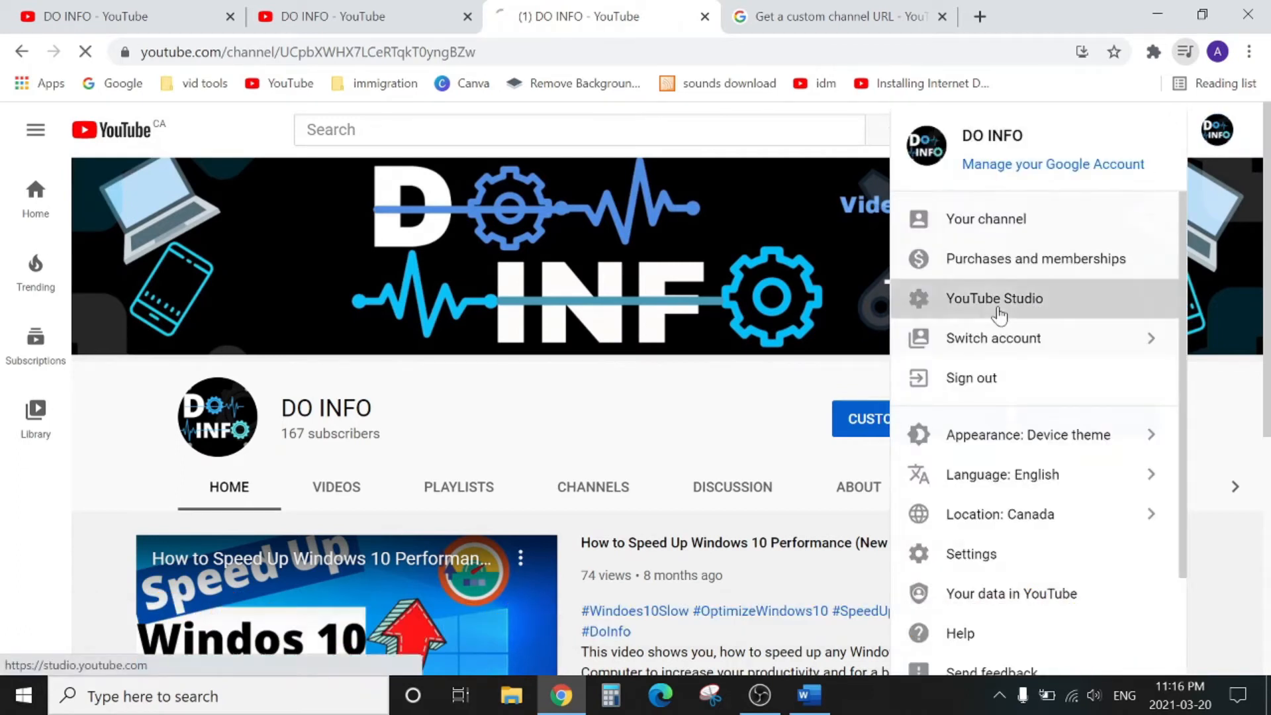
click(994, 299)
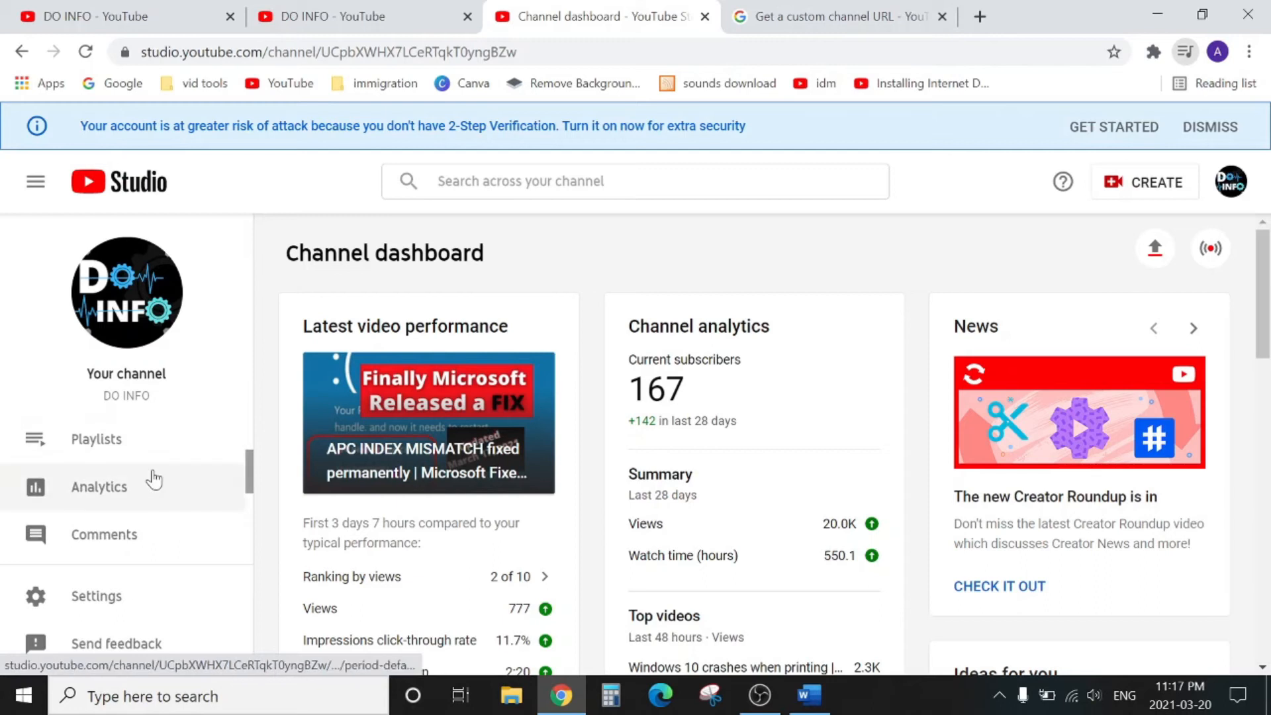
scroll(down, 3)
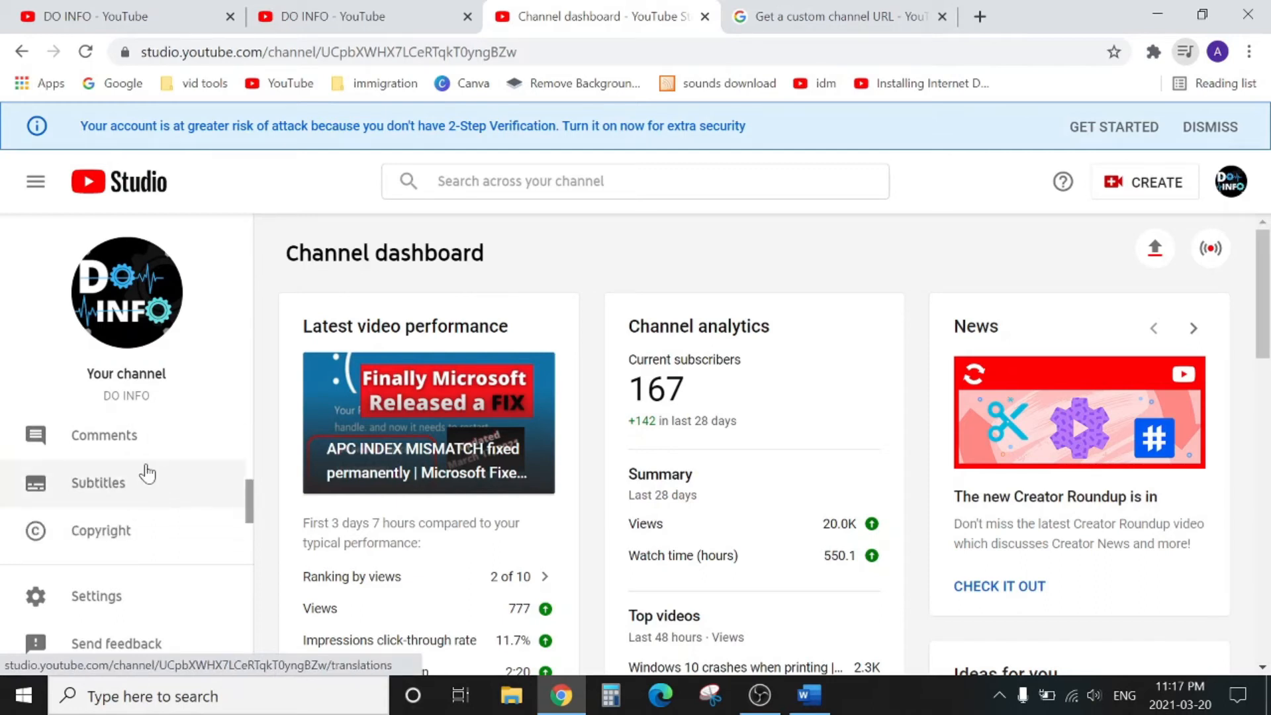
mouse_move(137, 470)
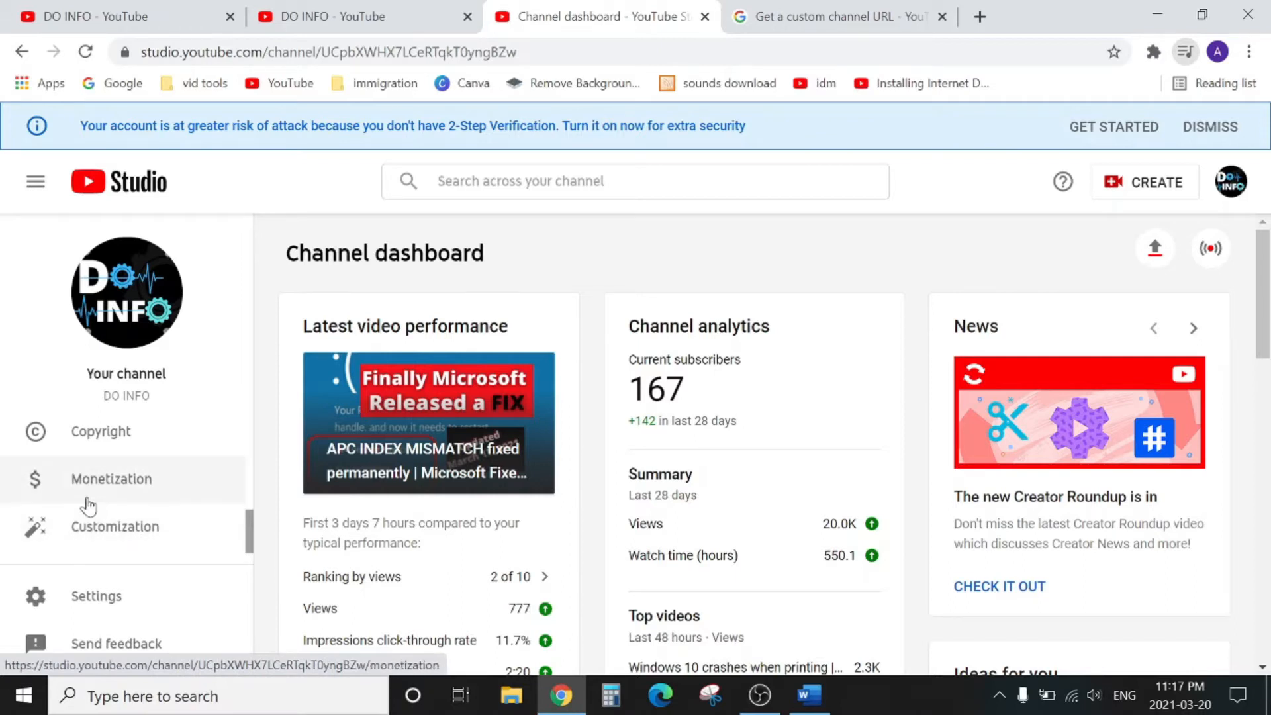
mouse_move(78, 540)
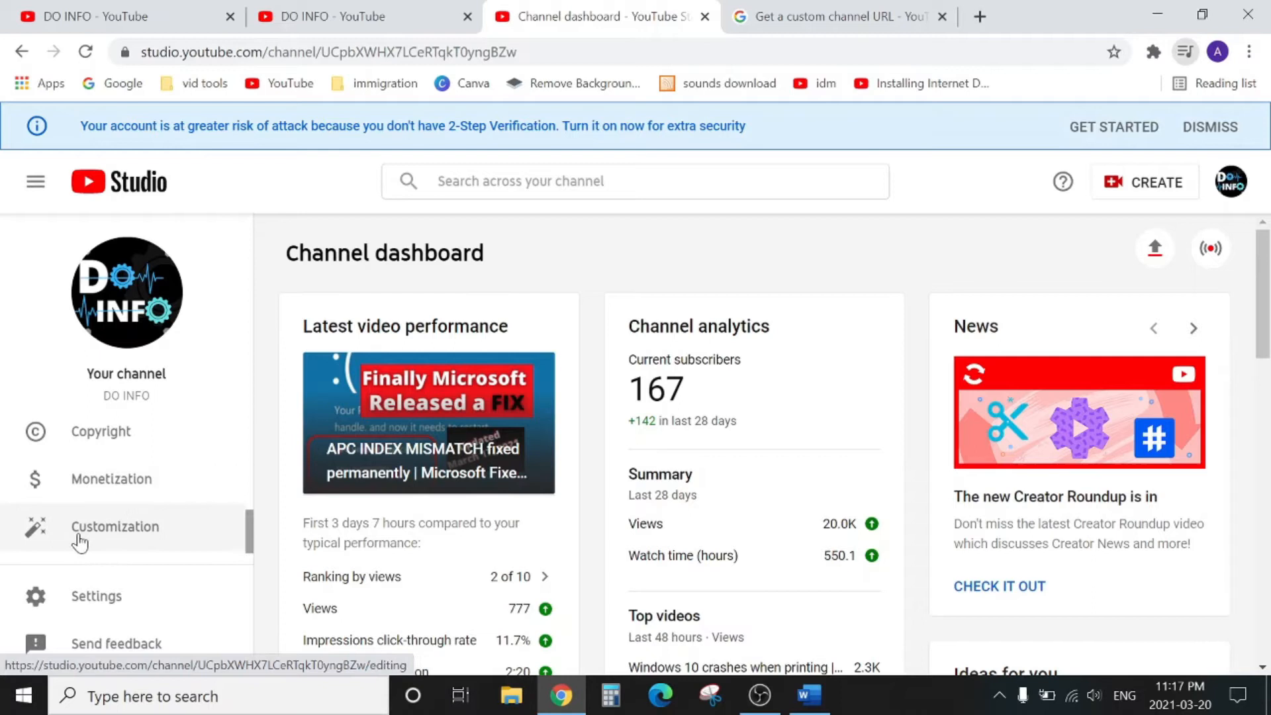
click(115, 526)
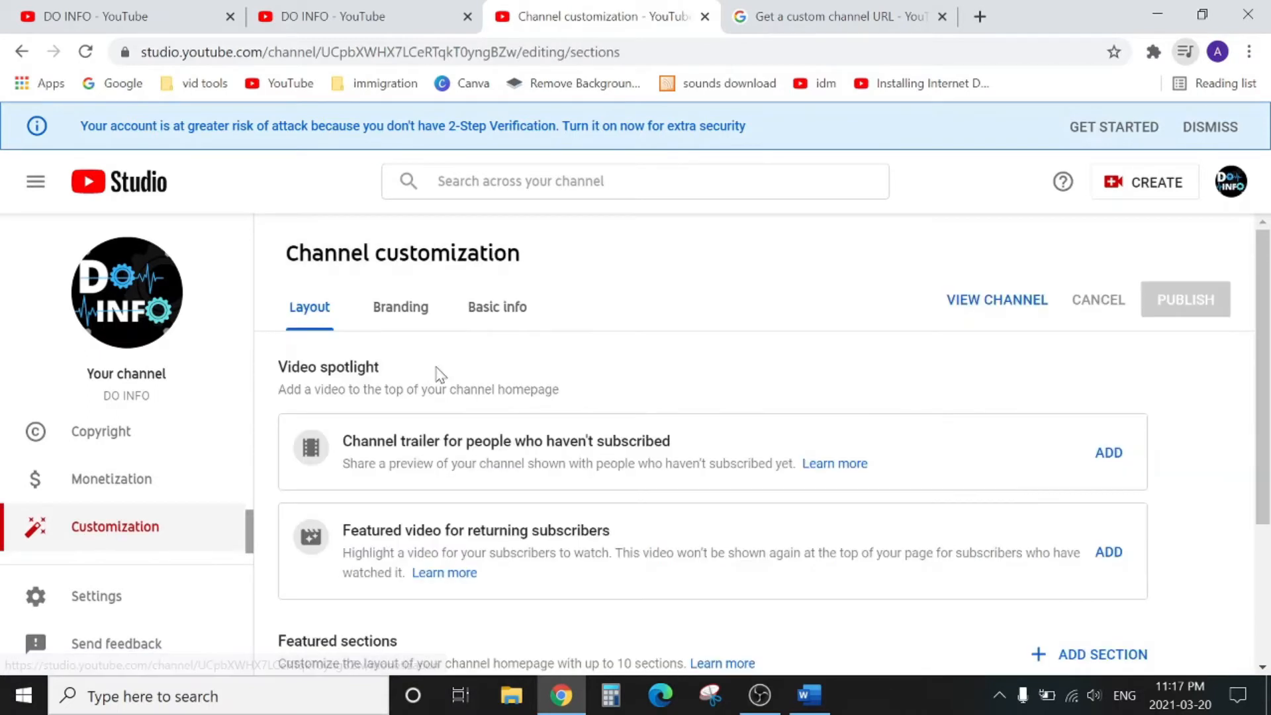
mouse_move(410, 284)
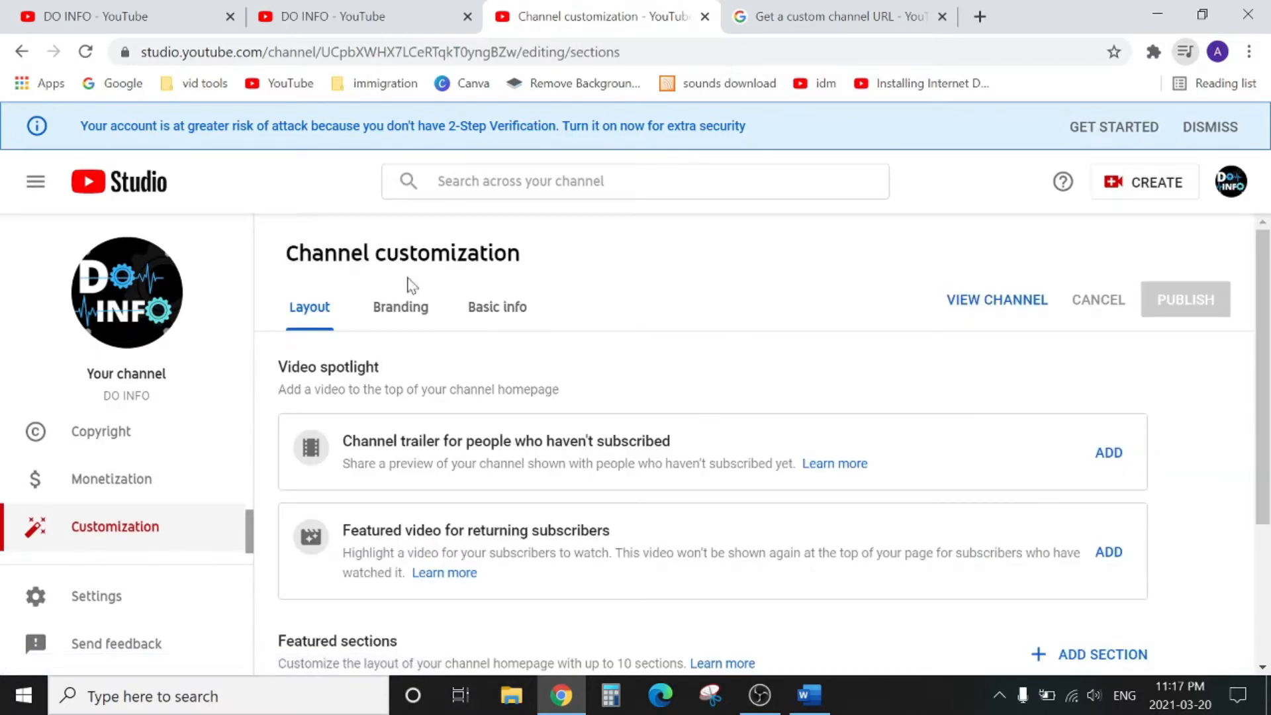
mouse_move(496, 312)
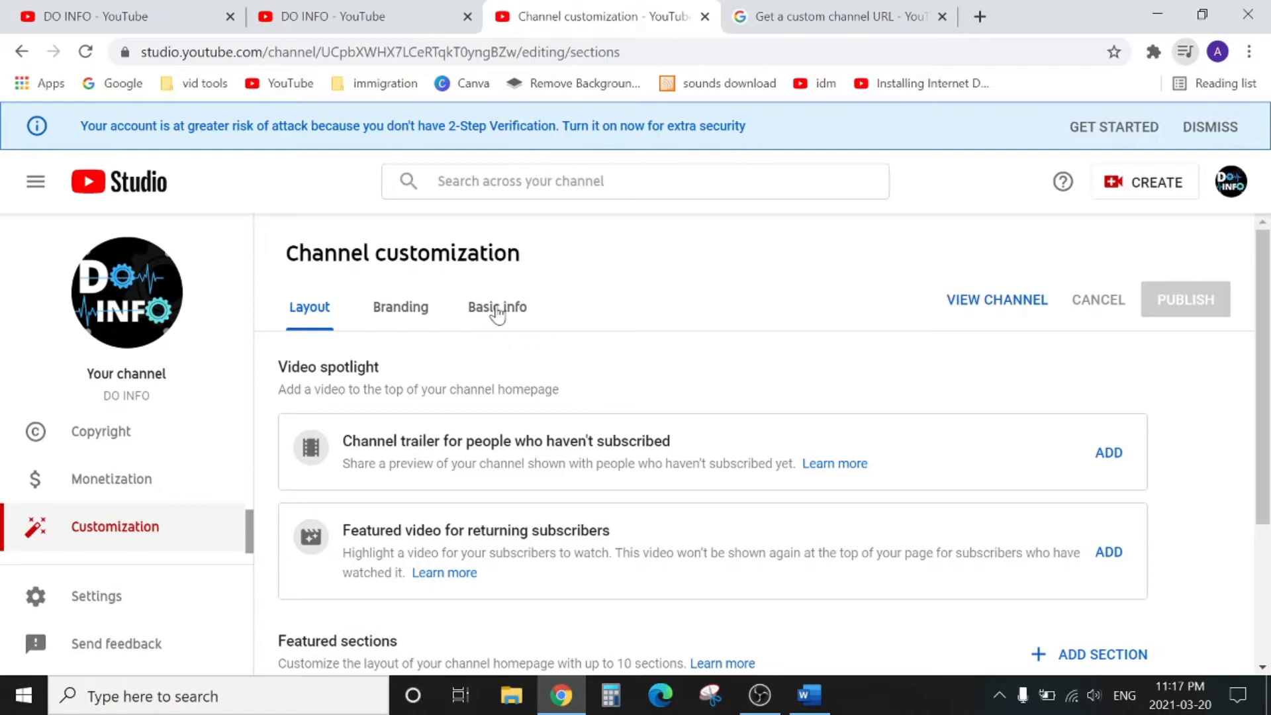
Step: Review Basic info's Channel URL section, then return to the Channel customization tab
click(497, 307)
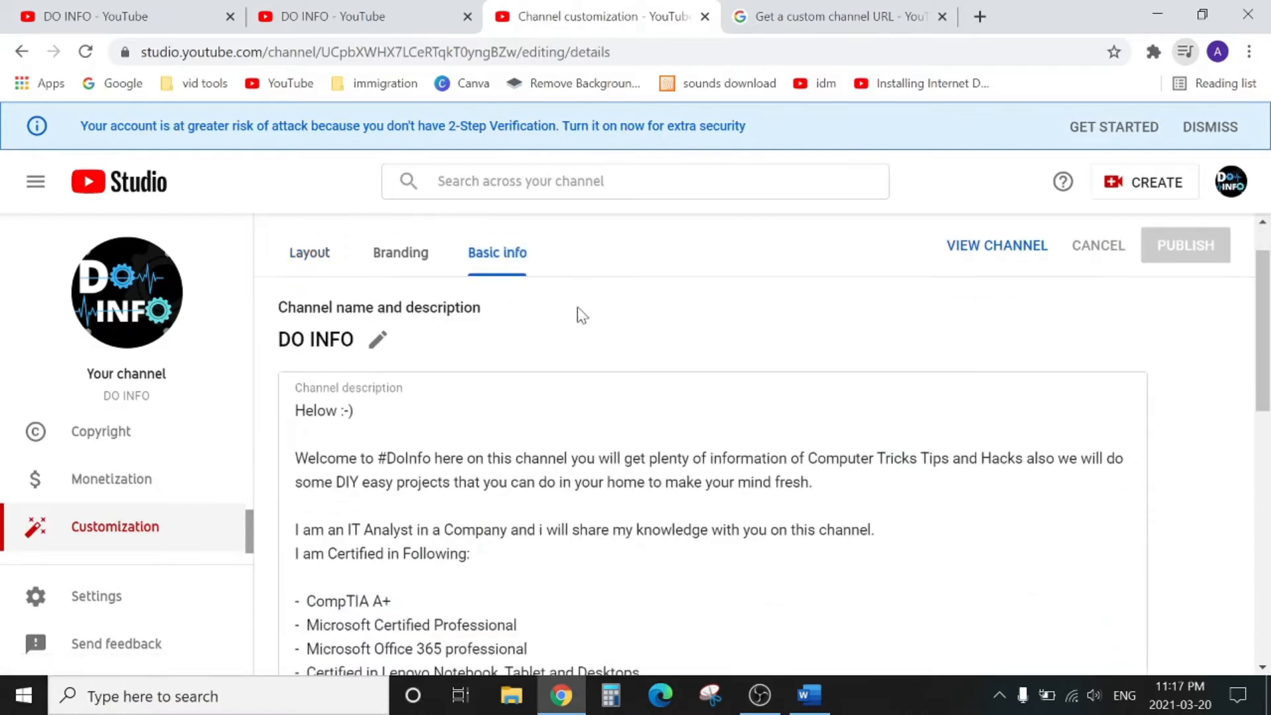
scroll(down, 3)
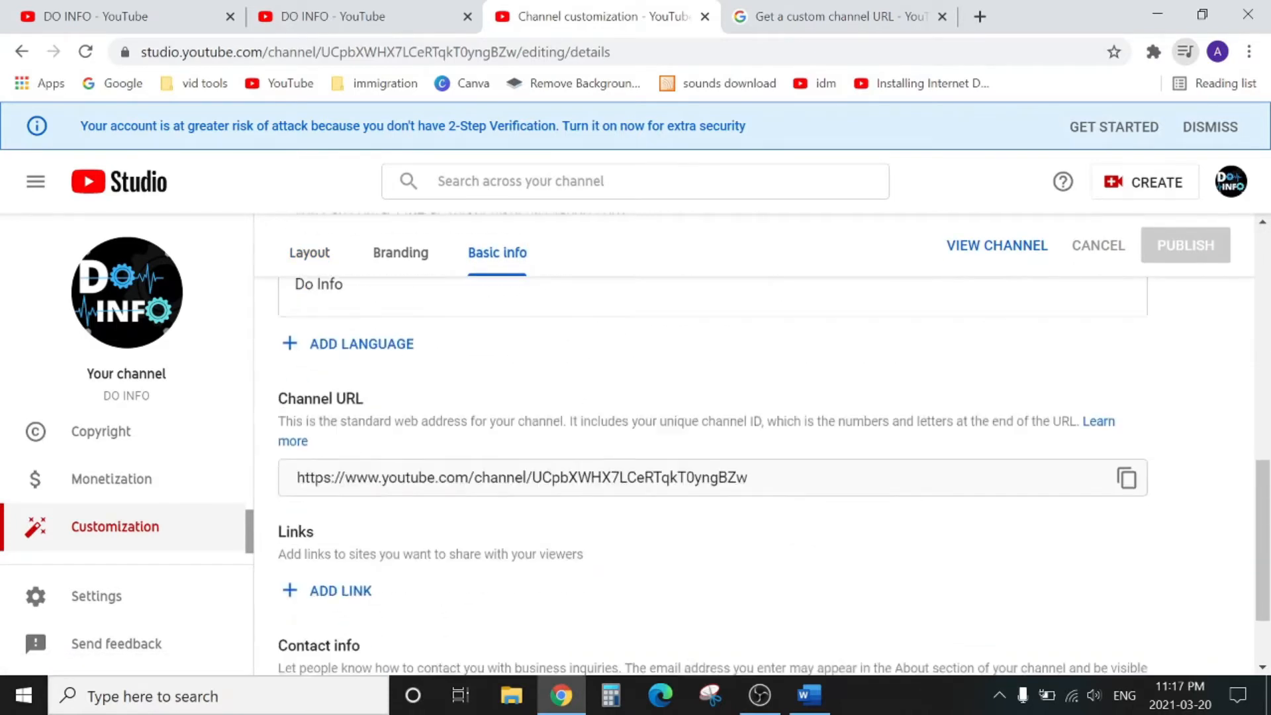
scroll(down, 3)
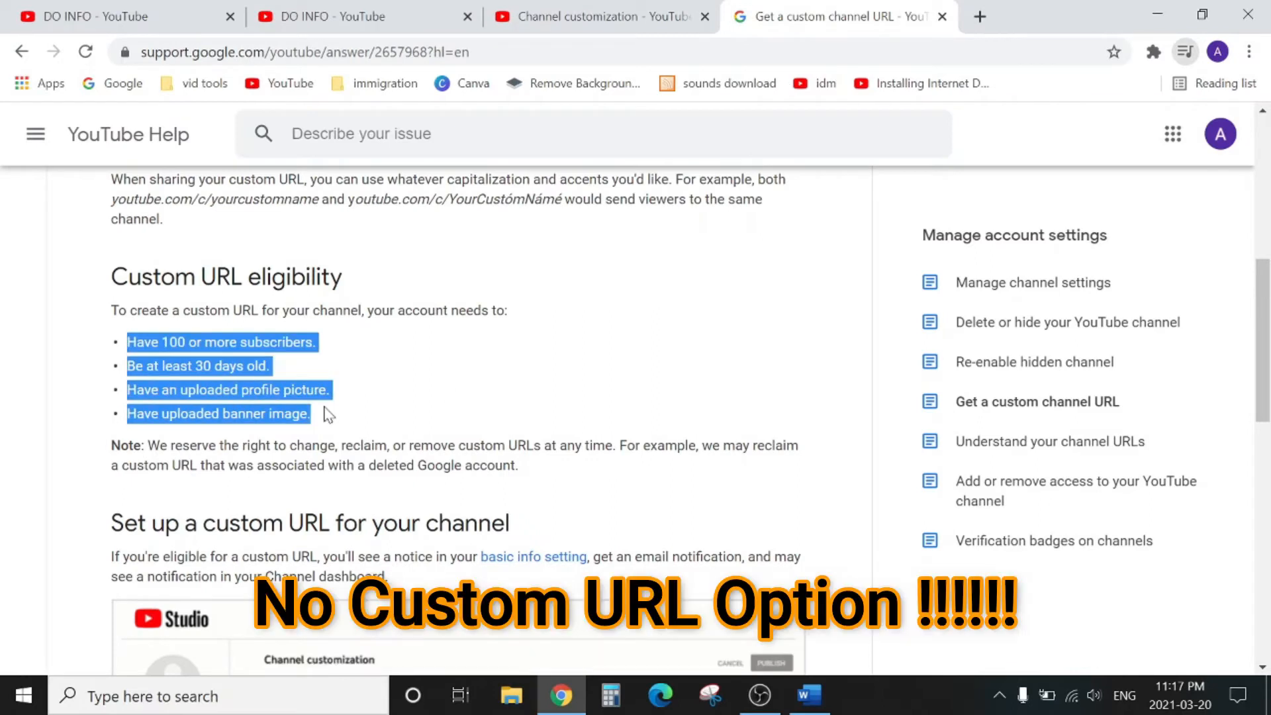
click(599, 16)
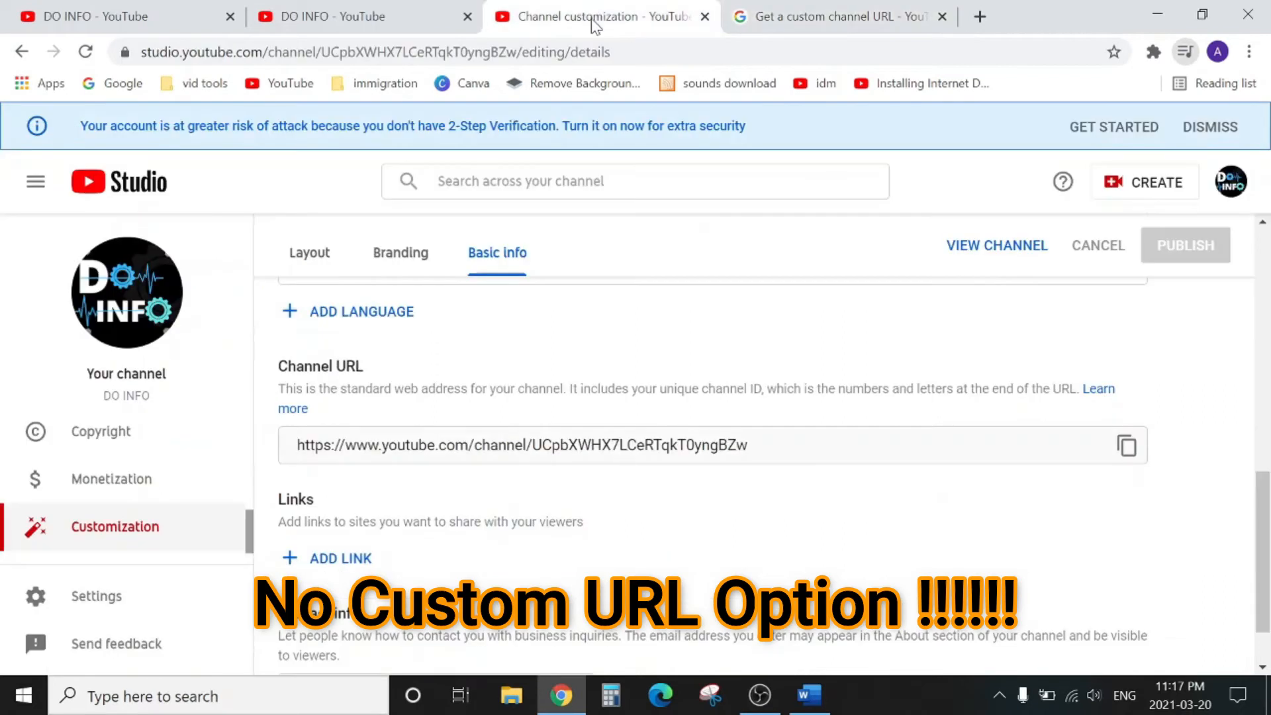
scroll(down, 3)
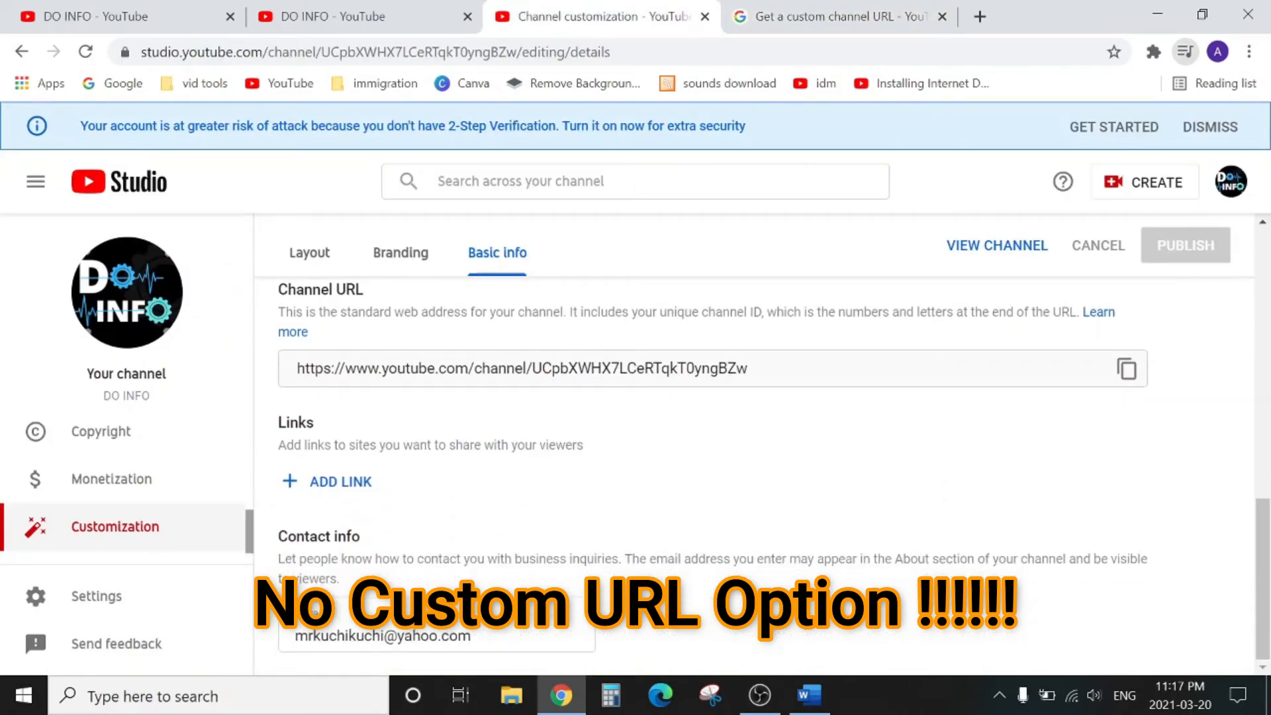
mouse_move(520, 428)
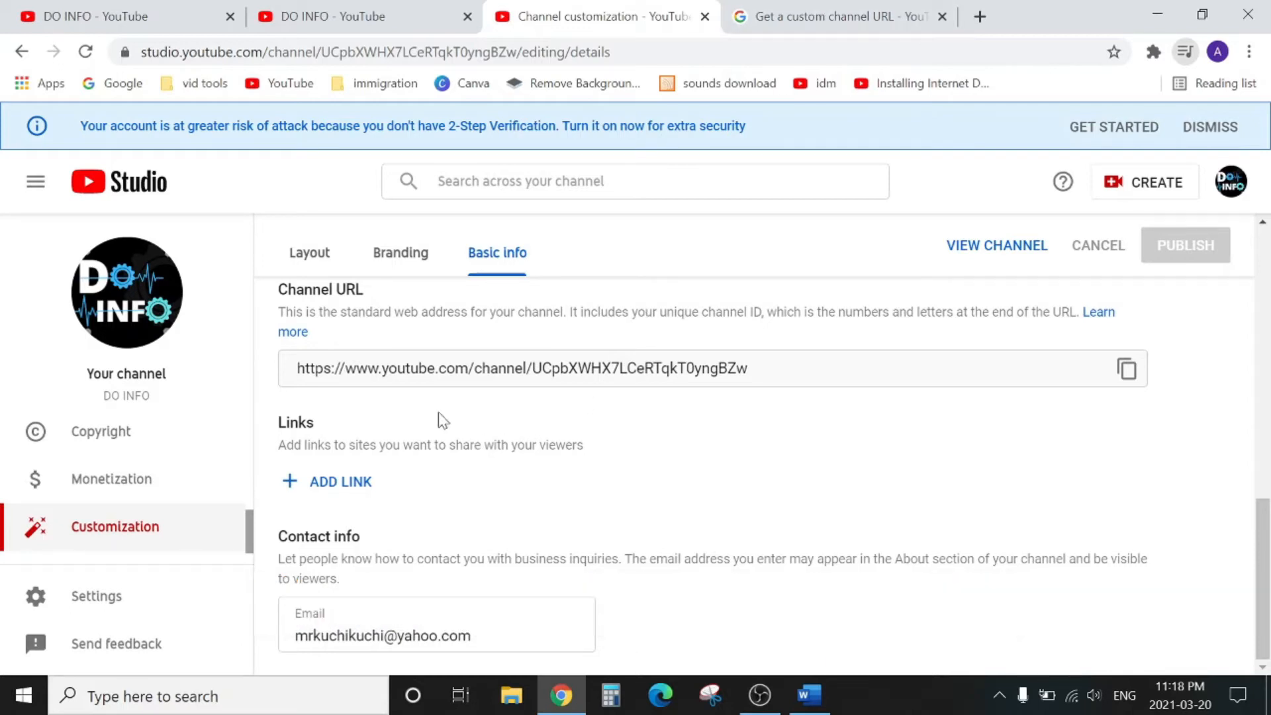
mouse_move(468, 425)
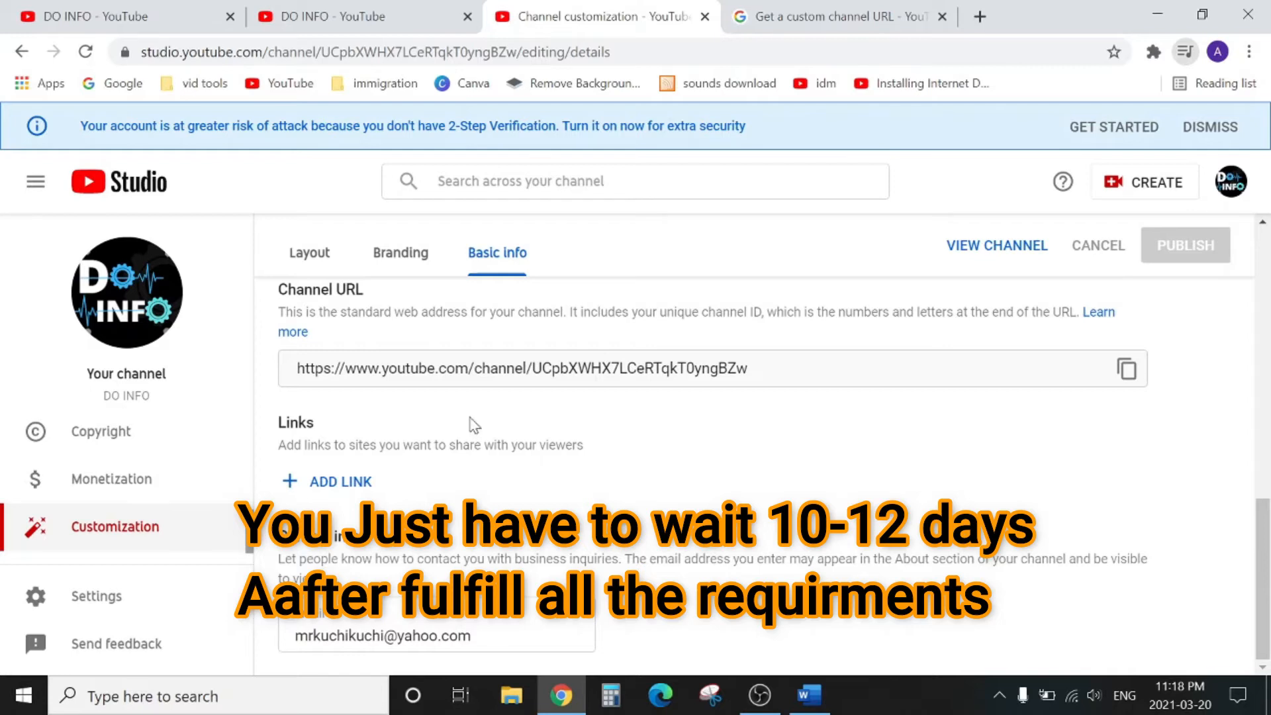
mouse_move(462, 413)
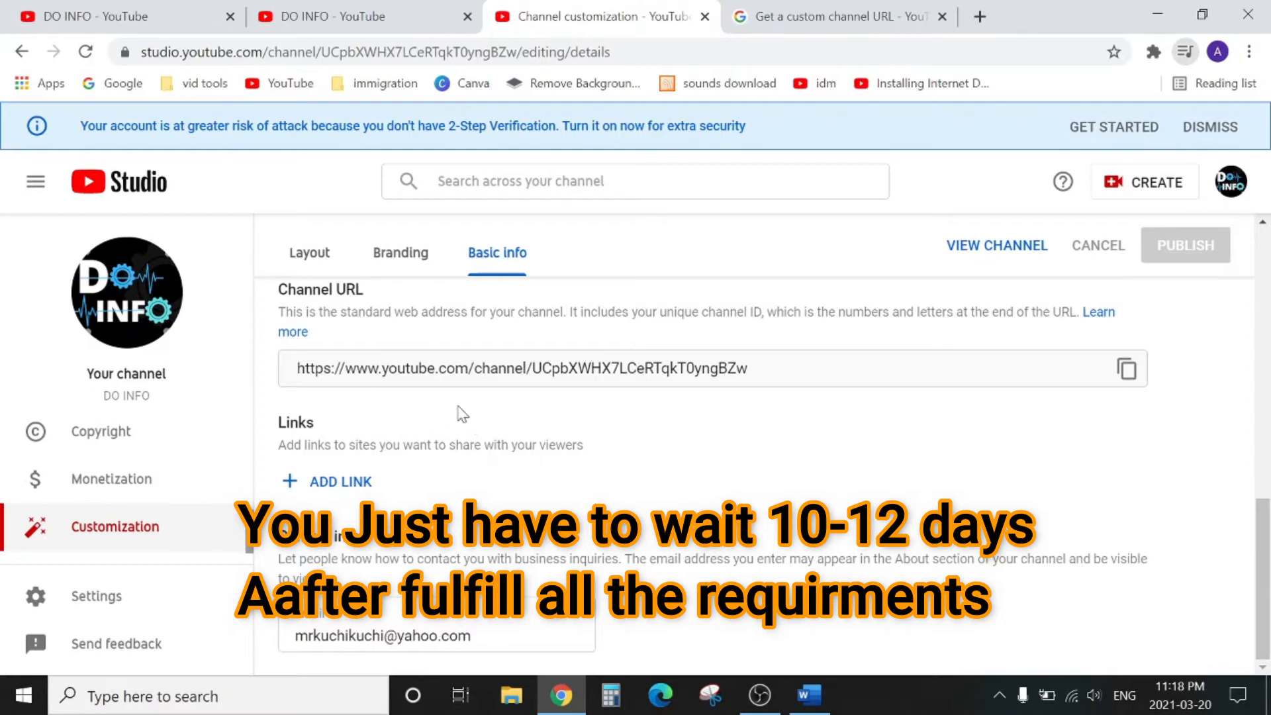
mouse_move(530, 417)
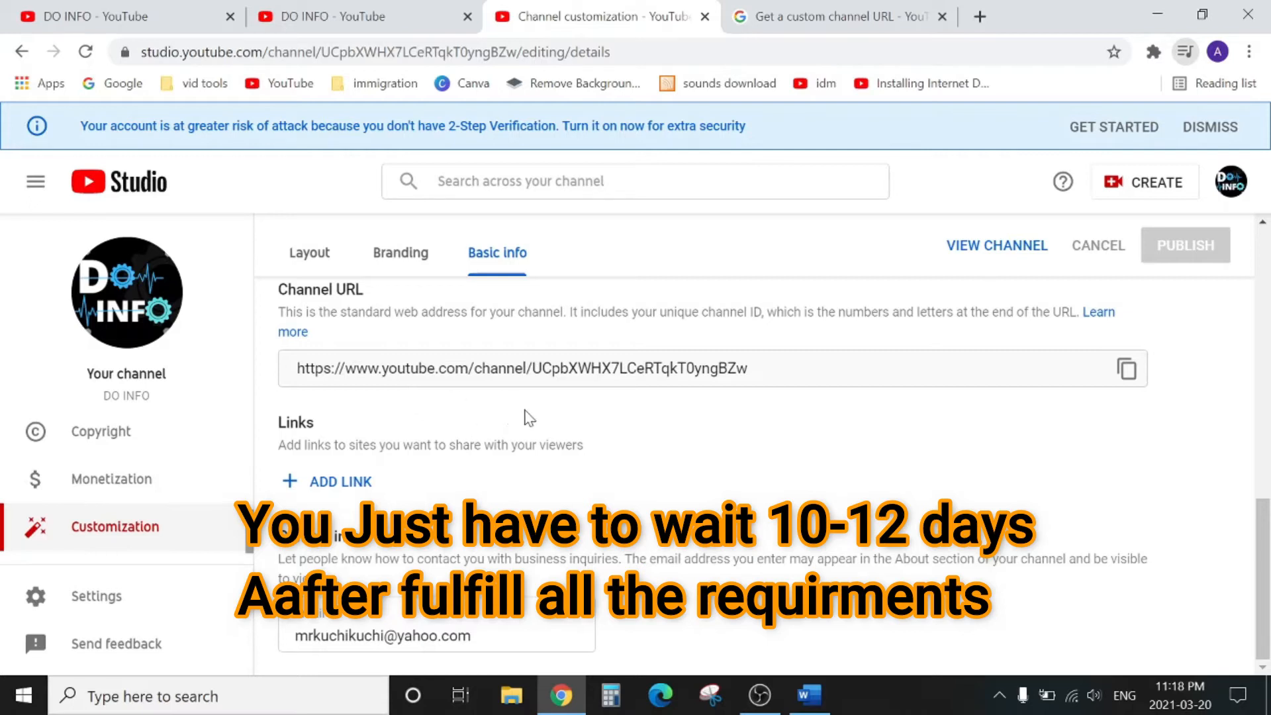
mouse_move(333, 411)
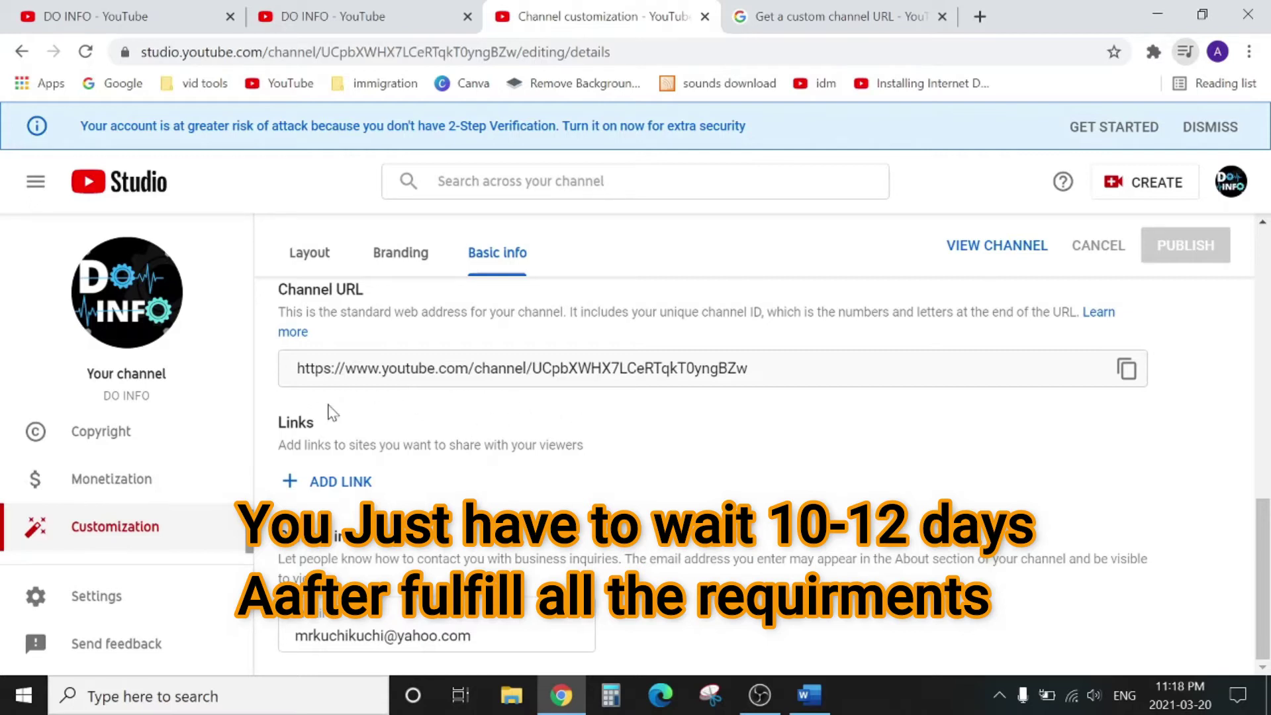
mouse_move(255, 409)
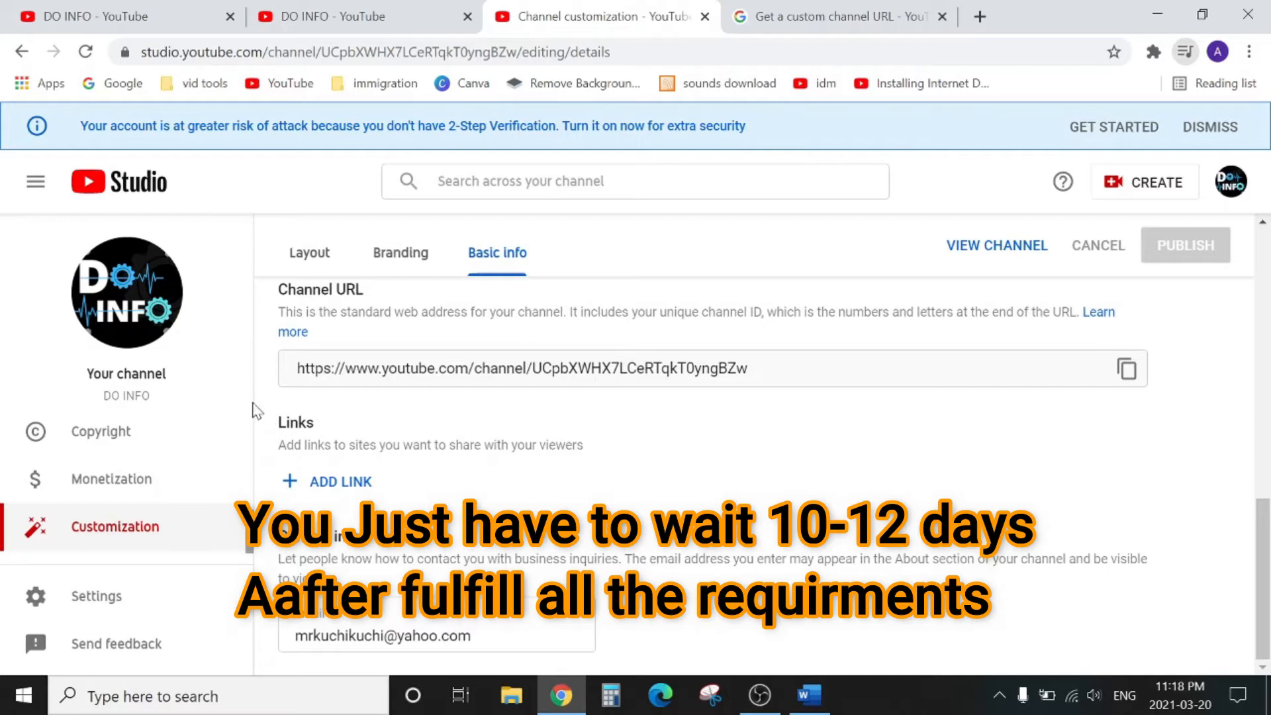
mouse_move(472, 434)
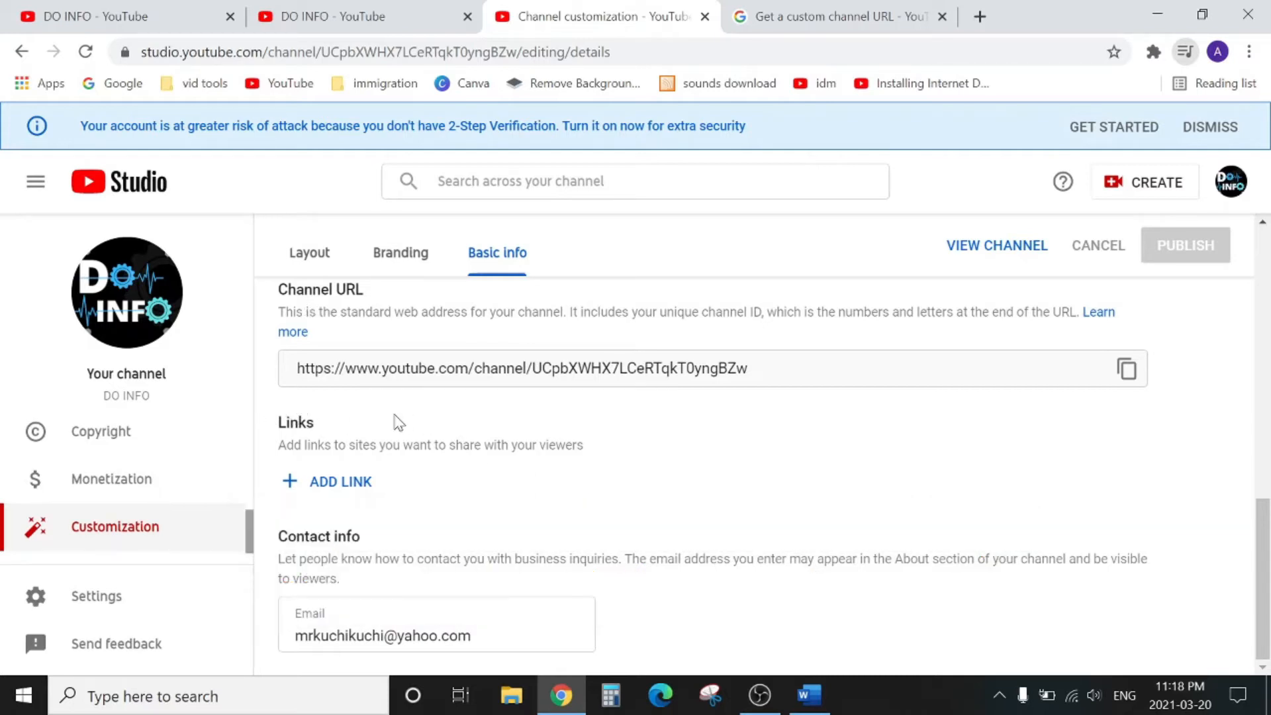
mouse_move(282, 414)
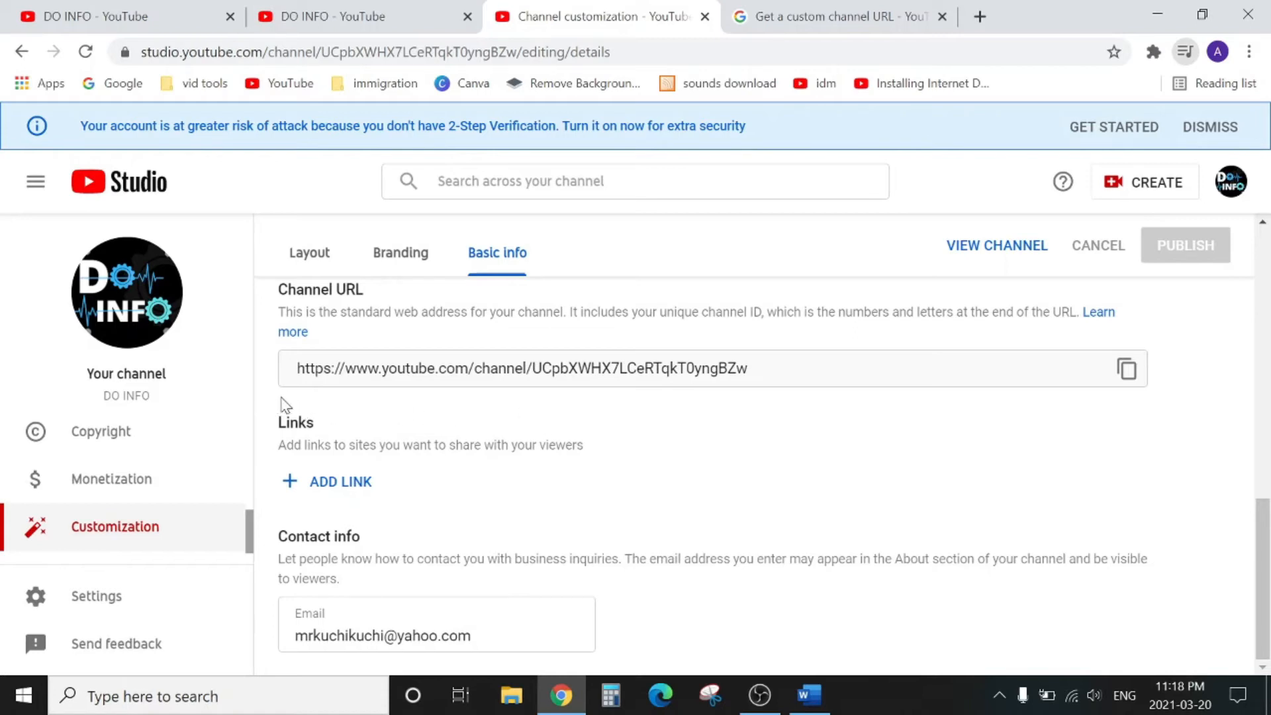
mouse_move(335, 402)
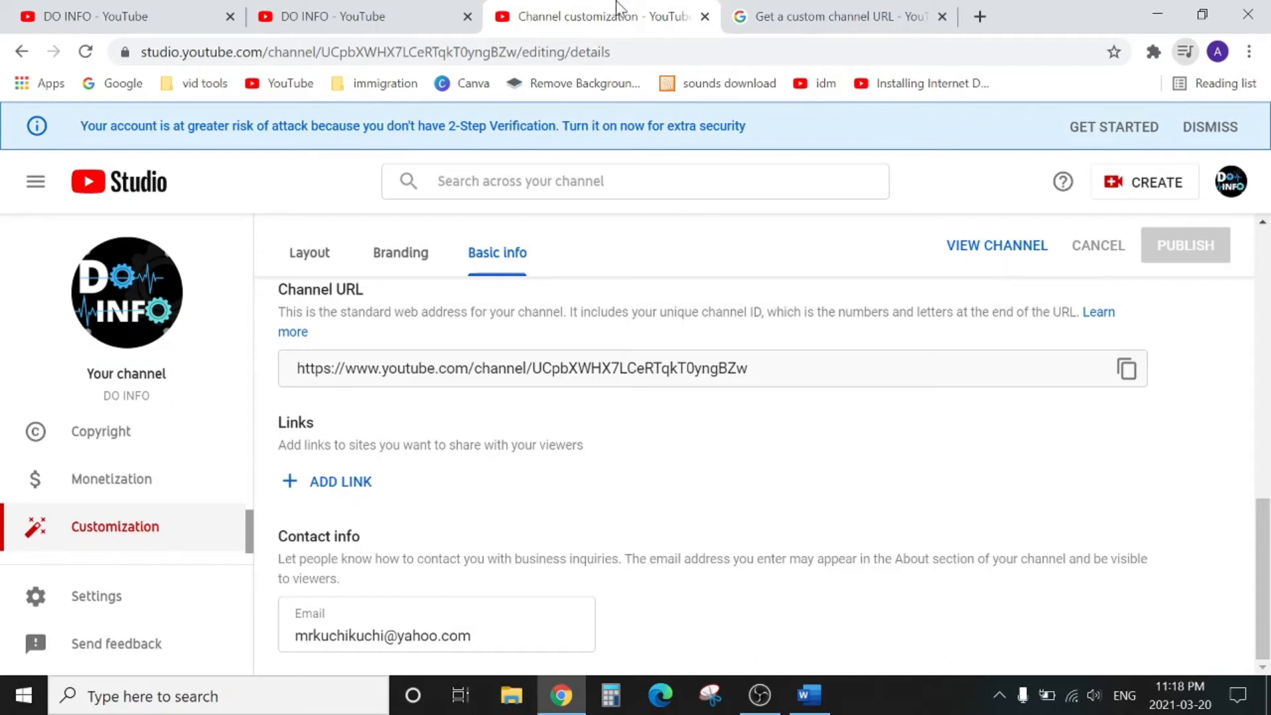
Step: Close or minimize the Chrome window showing YouTube Studio
click(349, 17)
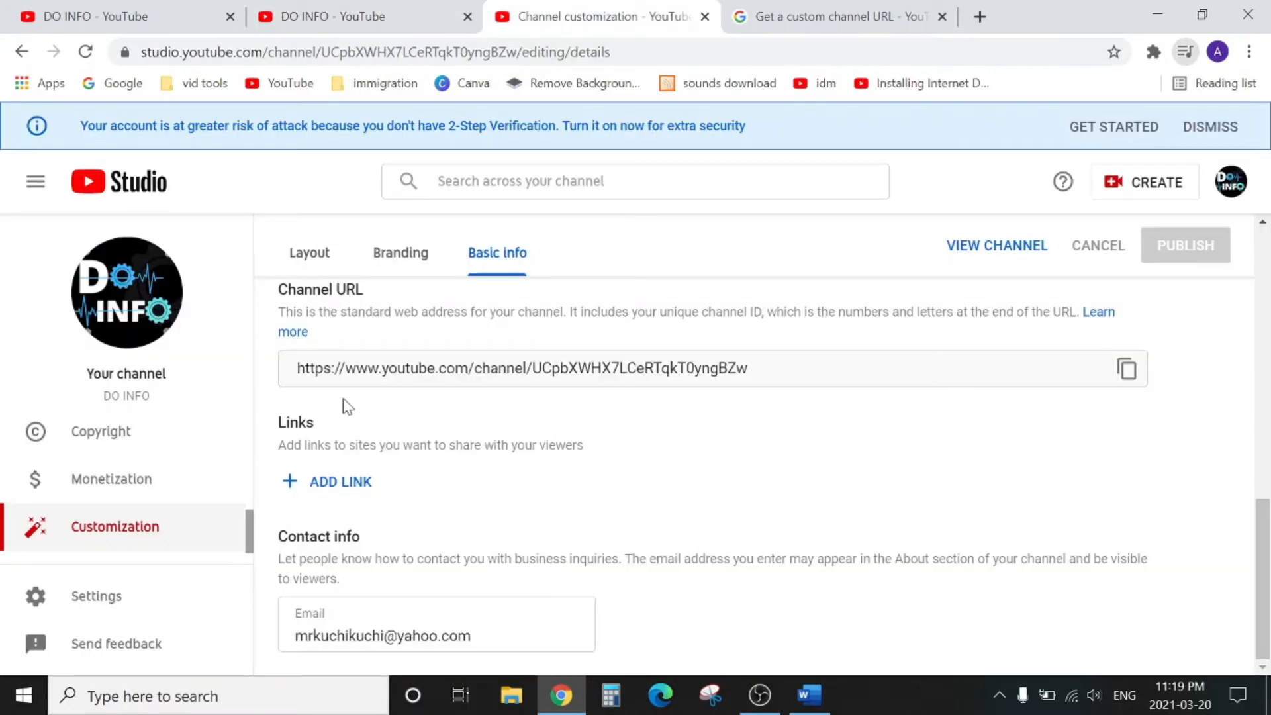
mouse_move(272, 406)
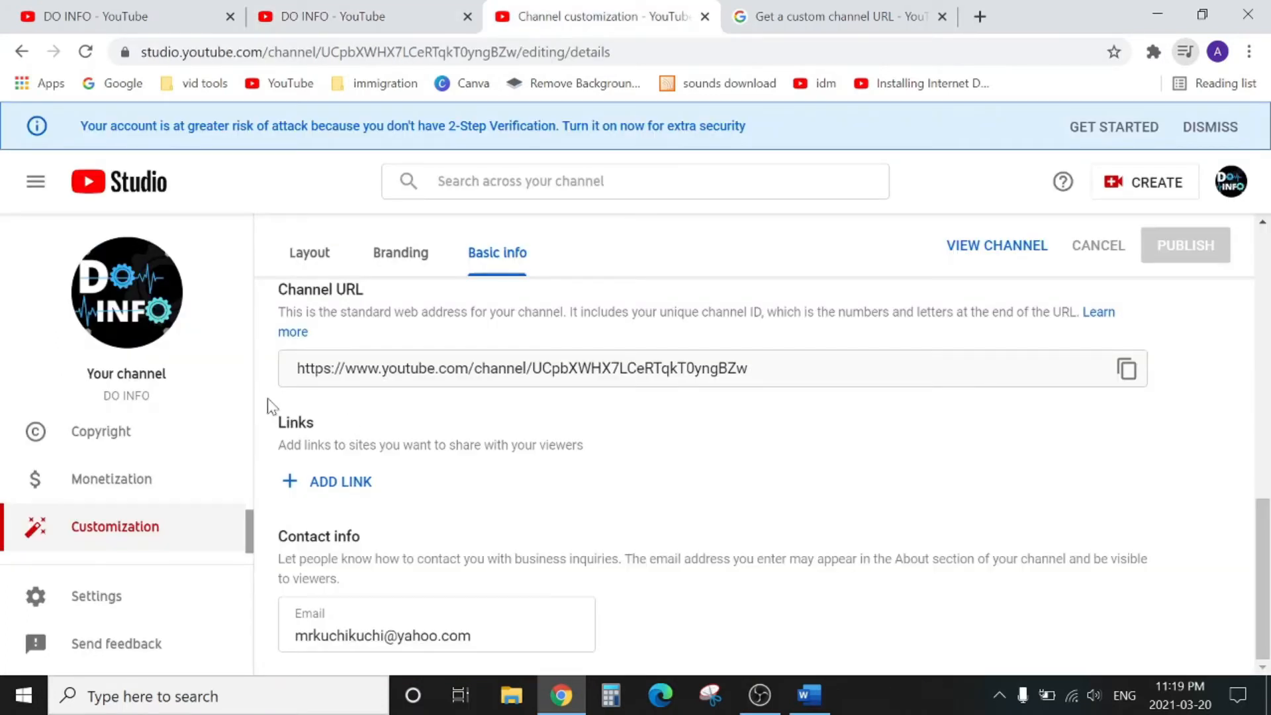
mouse_move(1037, 489)
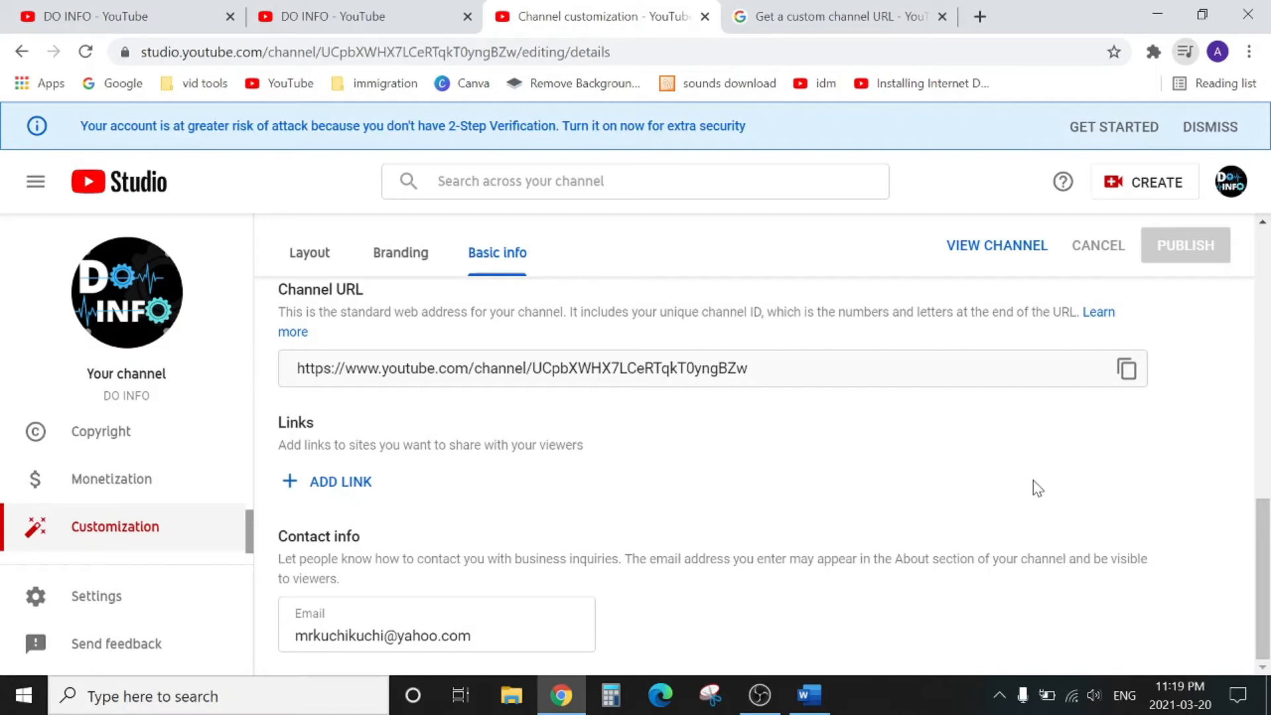
mouse_move(376, 404)
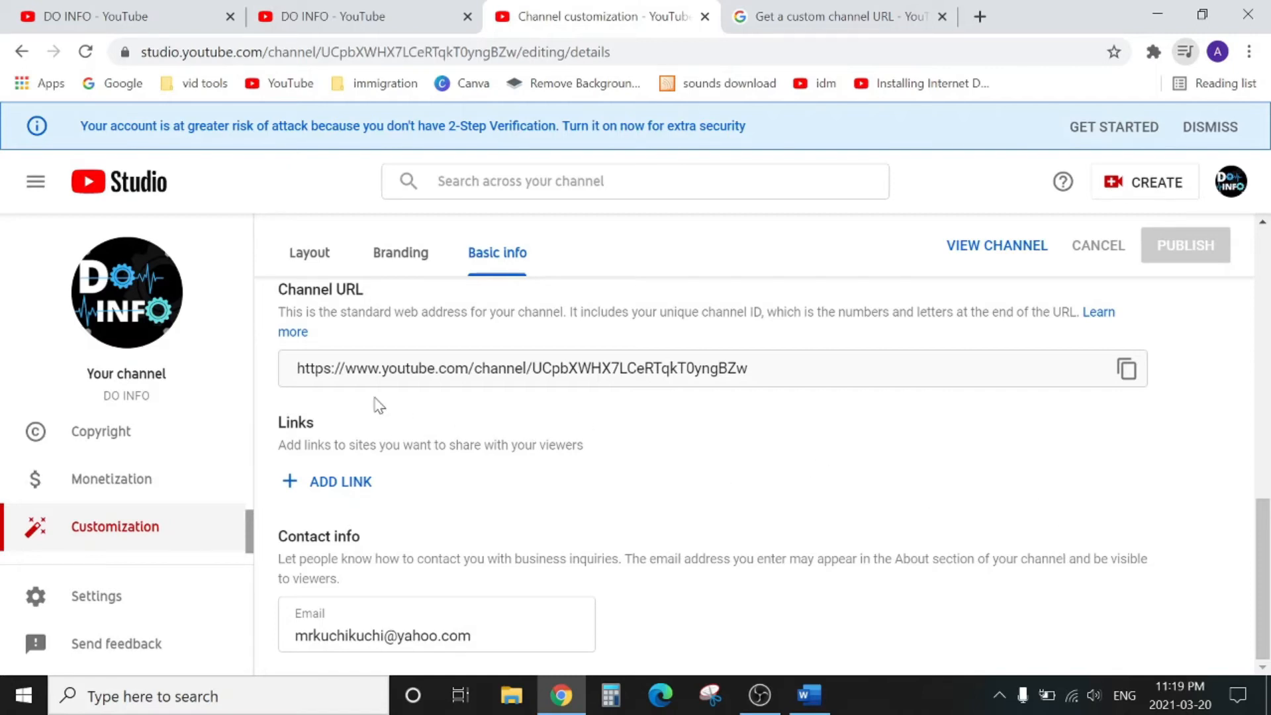
mouse_move(438, 409)
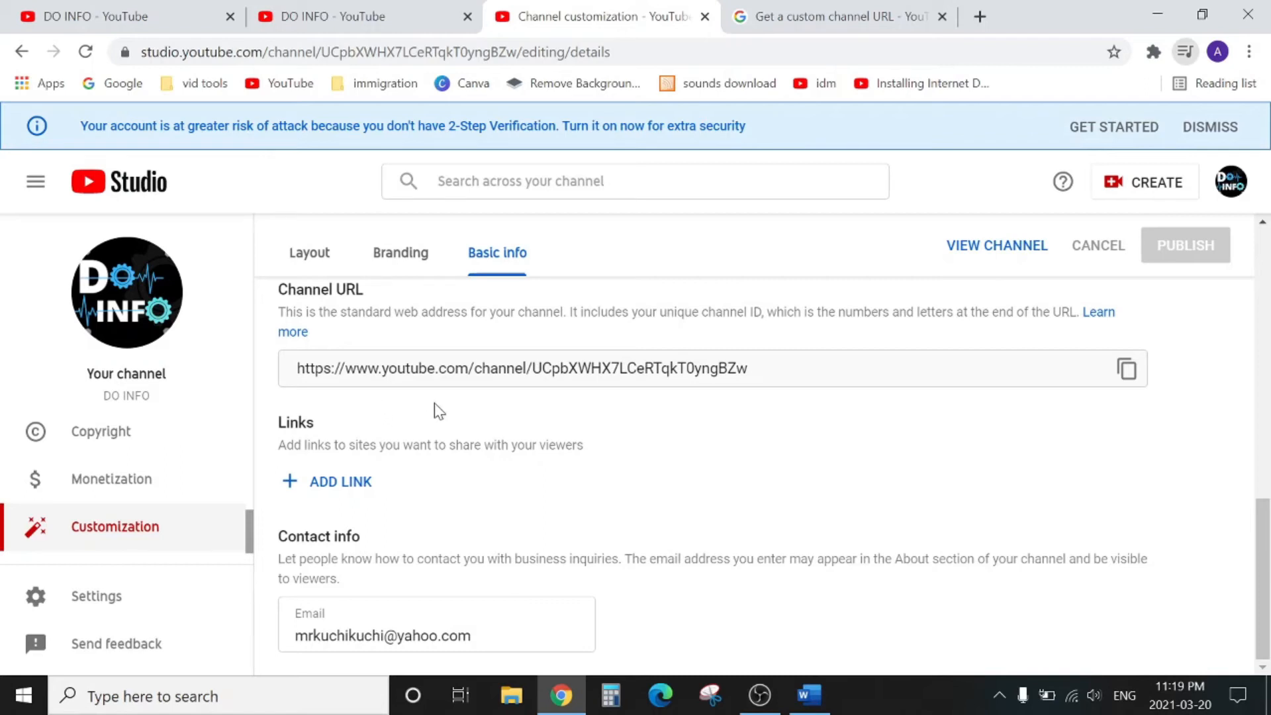
mouse_move(996, 429)
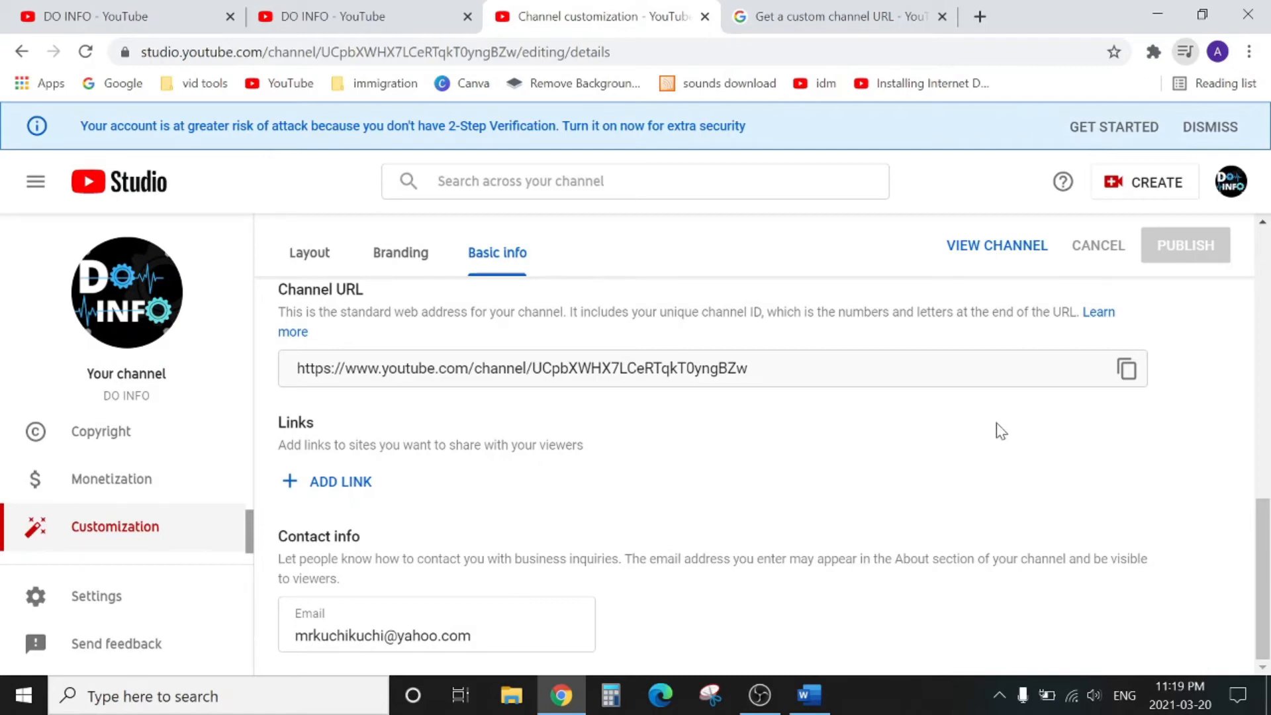
mouse_move(970, 443)
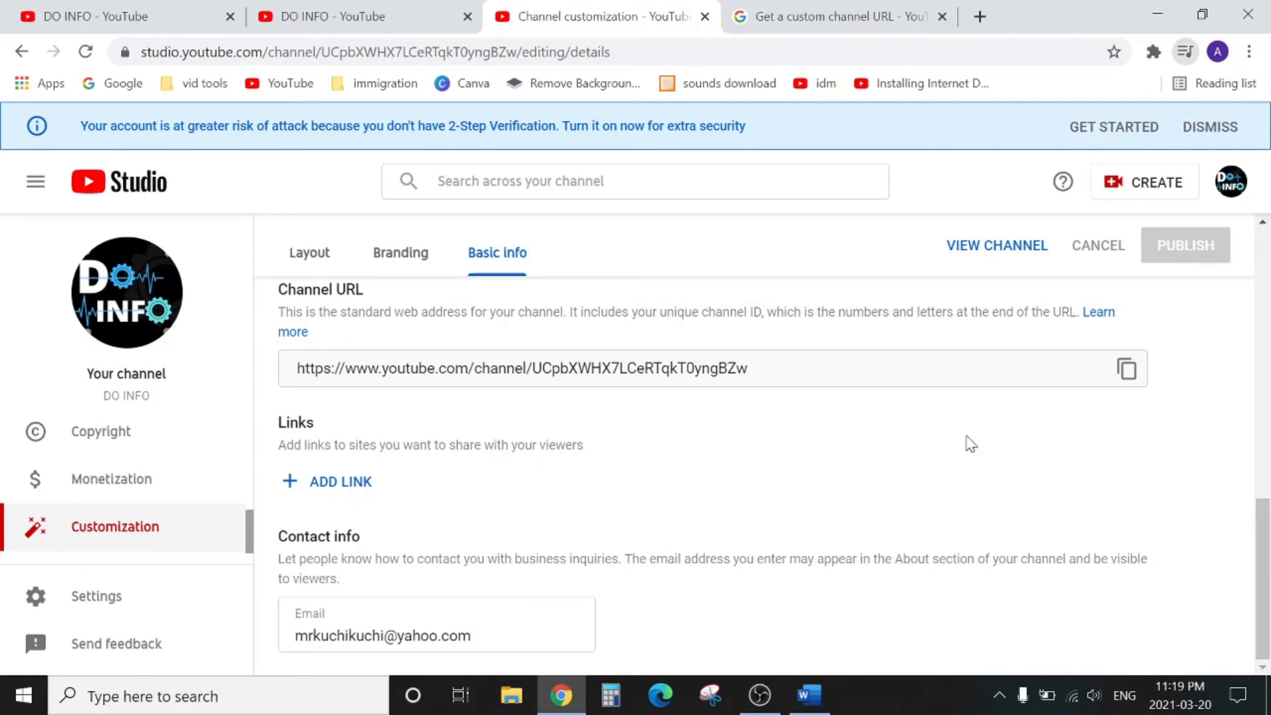
mouse_move(1182, 694)
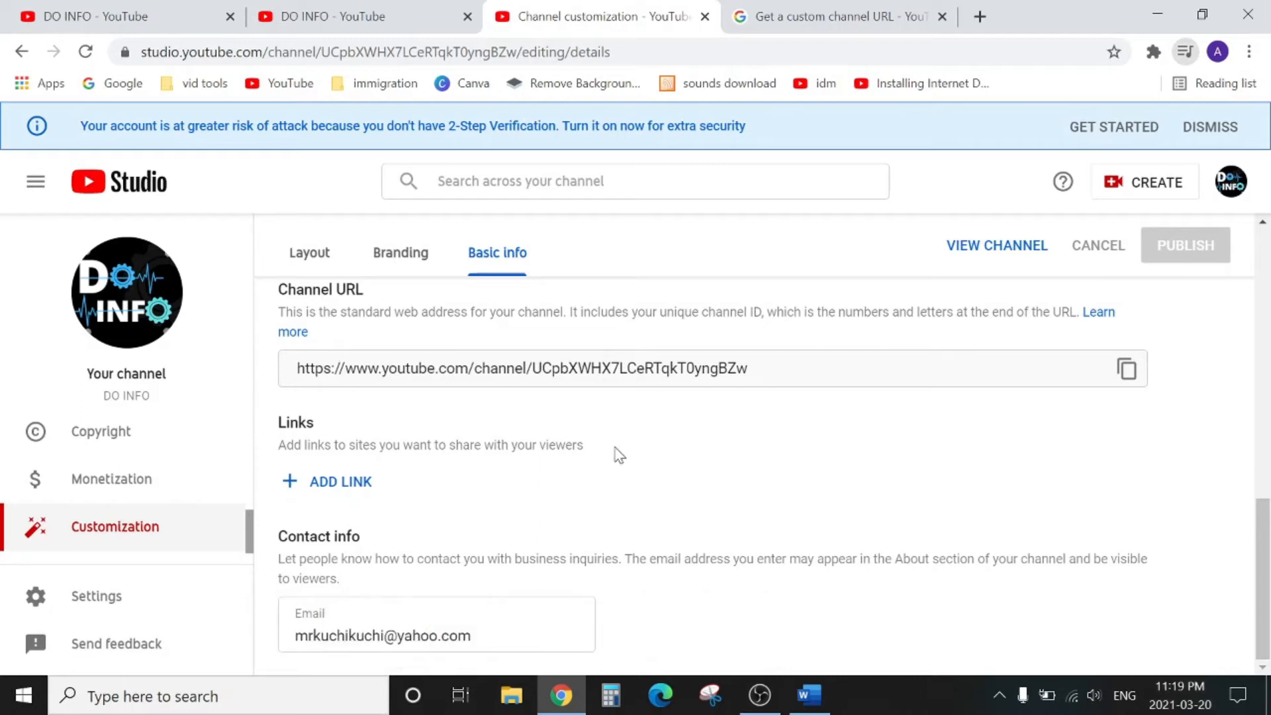
mouse_move(849, 429)
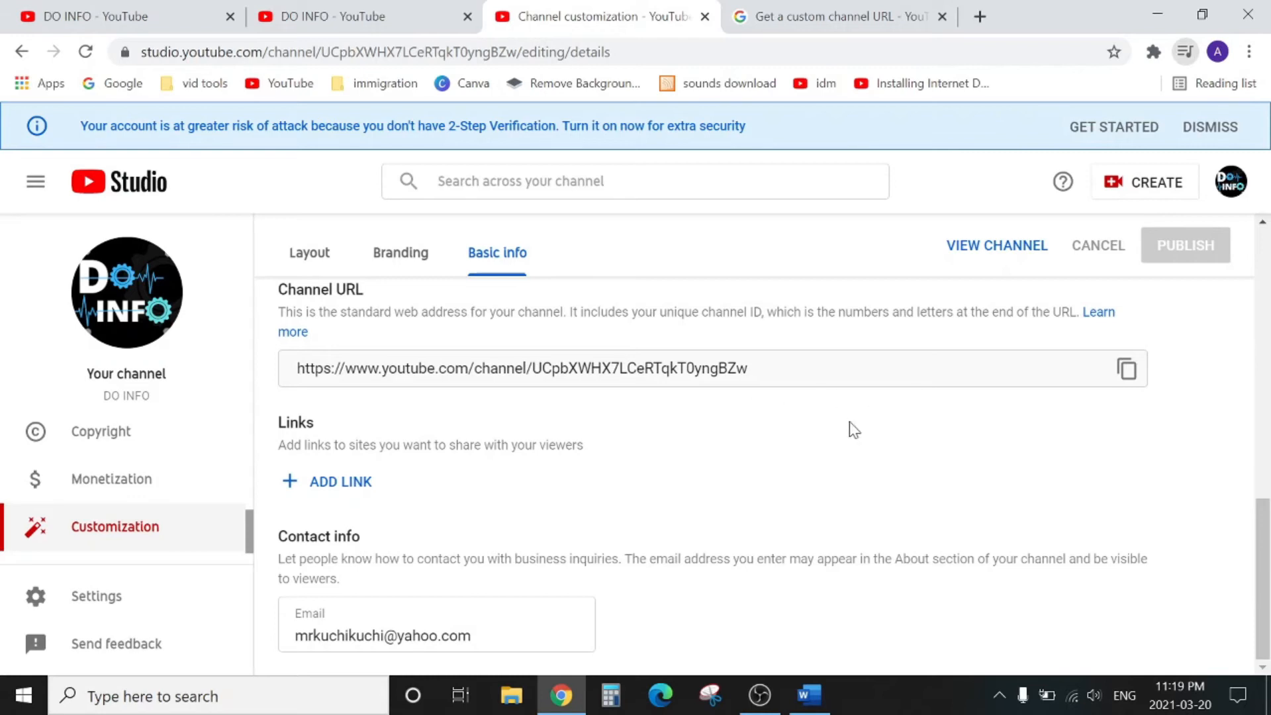
mouse_move(954, 411)
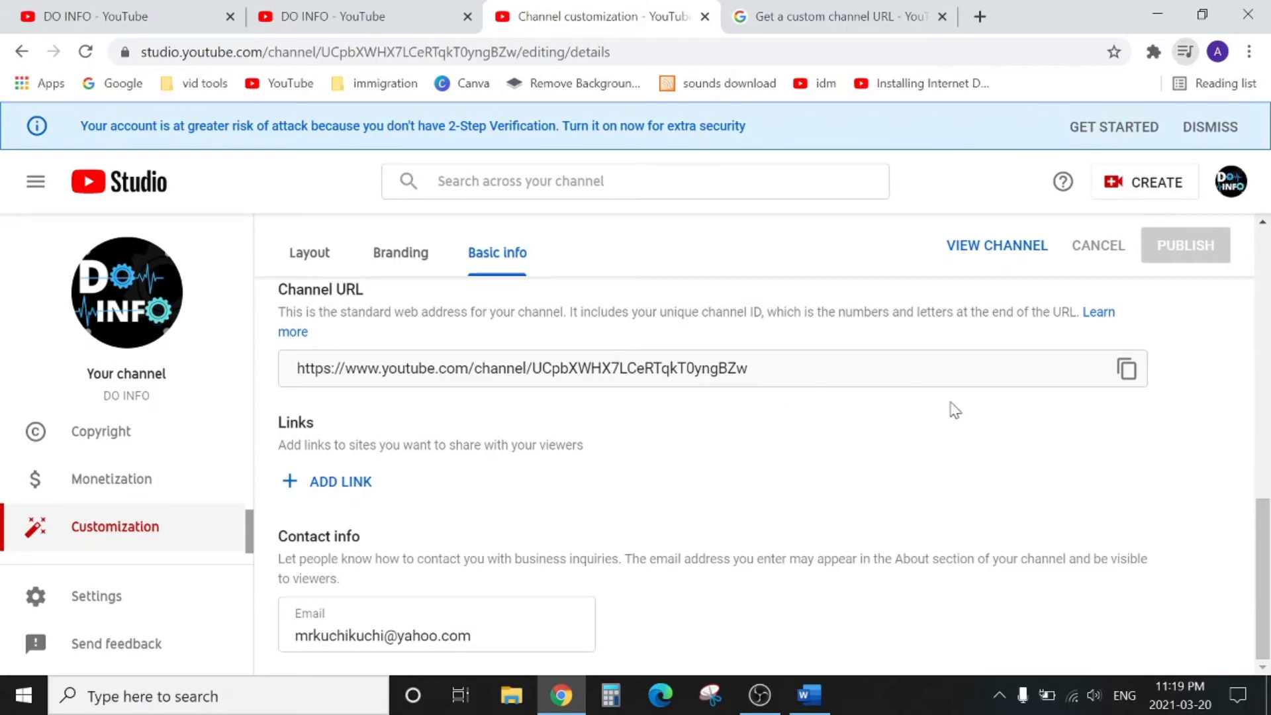
mouse_move(990, 503)
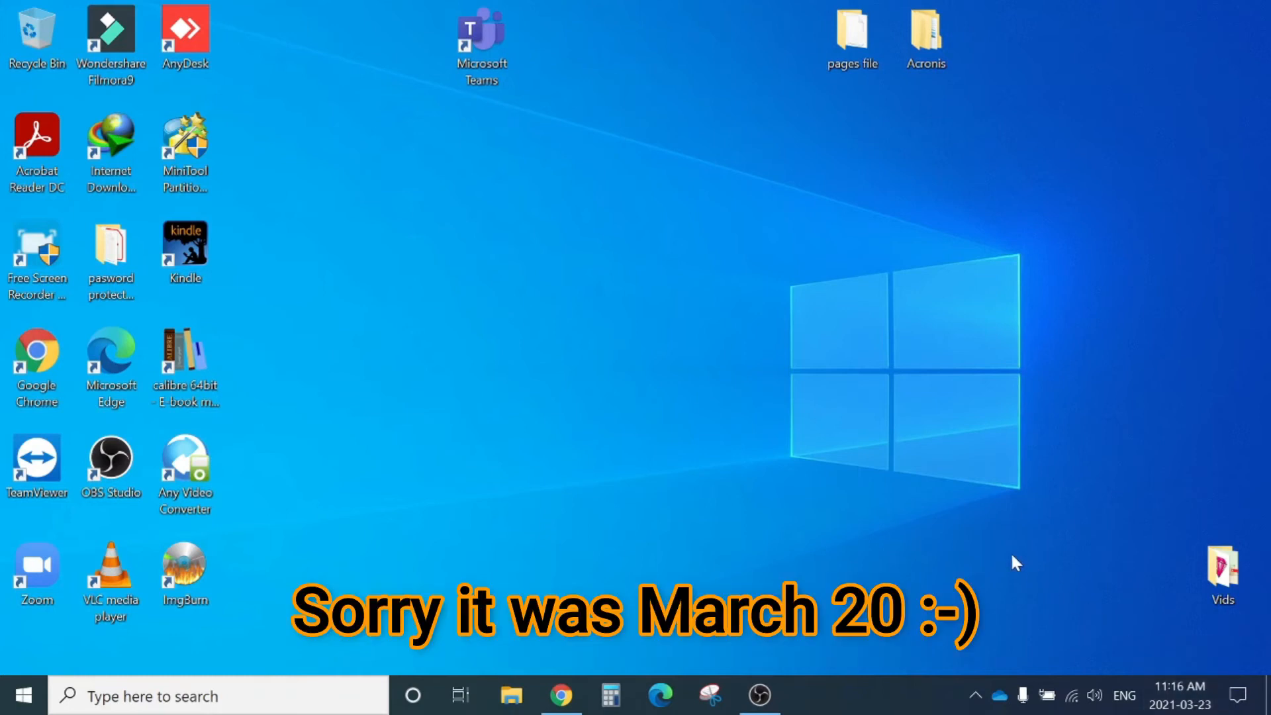
mouse_move(898, 484)
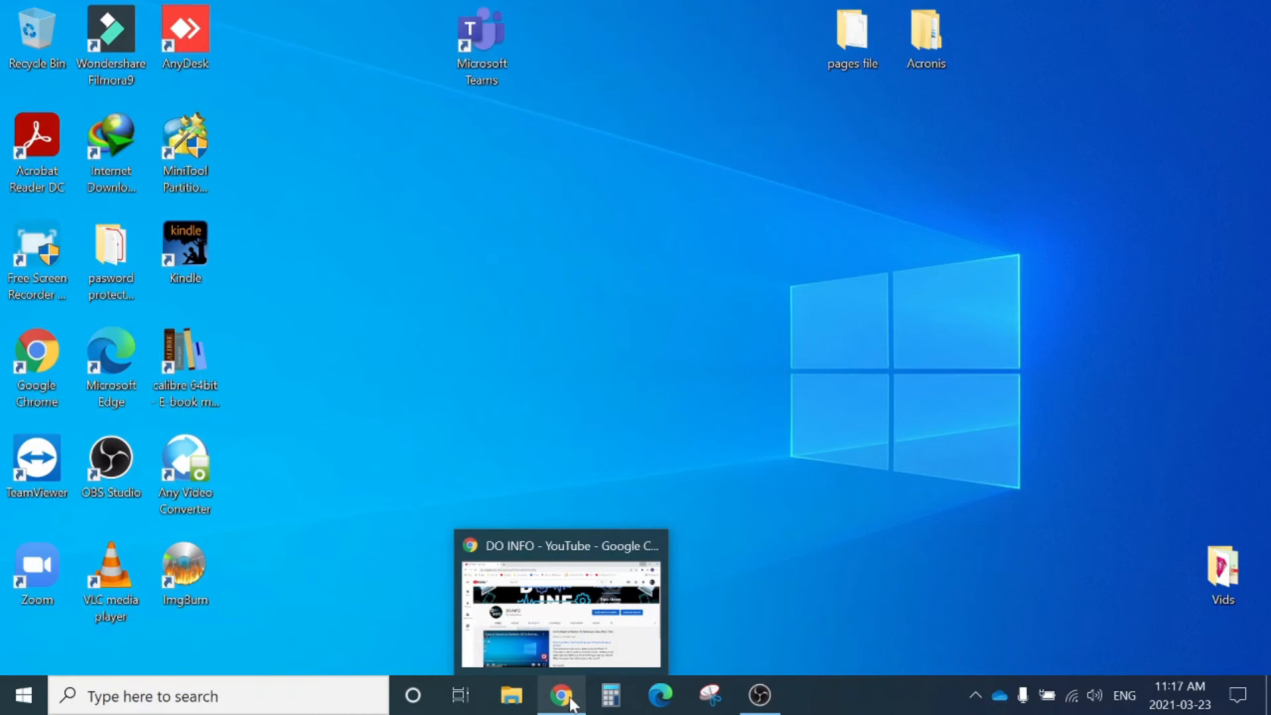
Step: Bring Chrome back up and choose YouTube Studio from the avatar menu
click(558, 711)
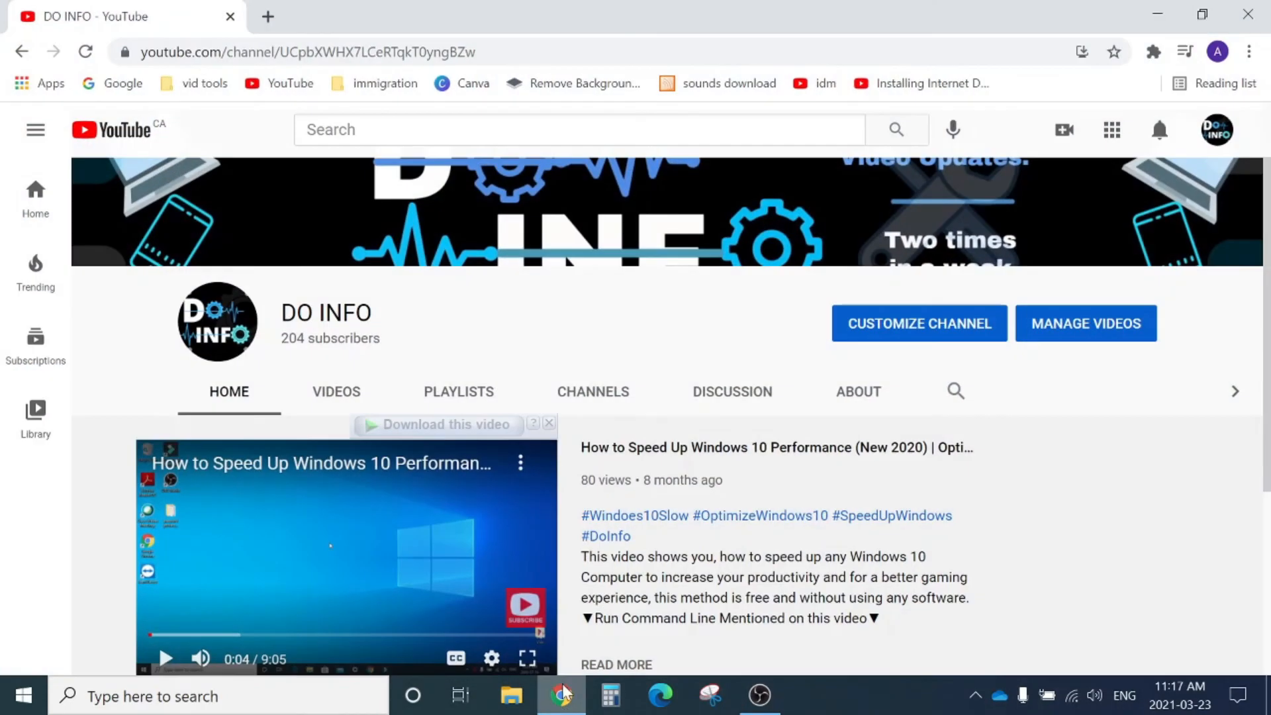
mouse_move(1154, 172)
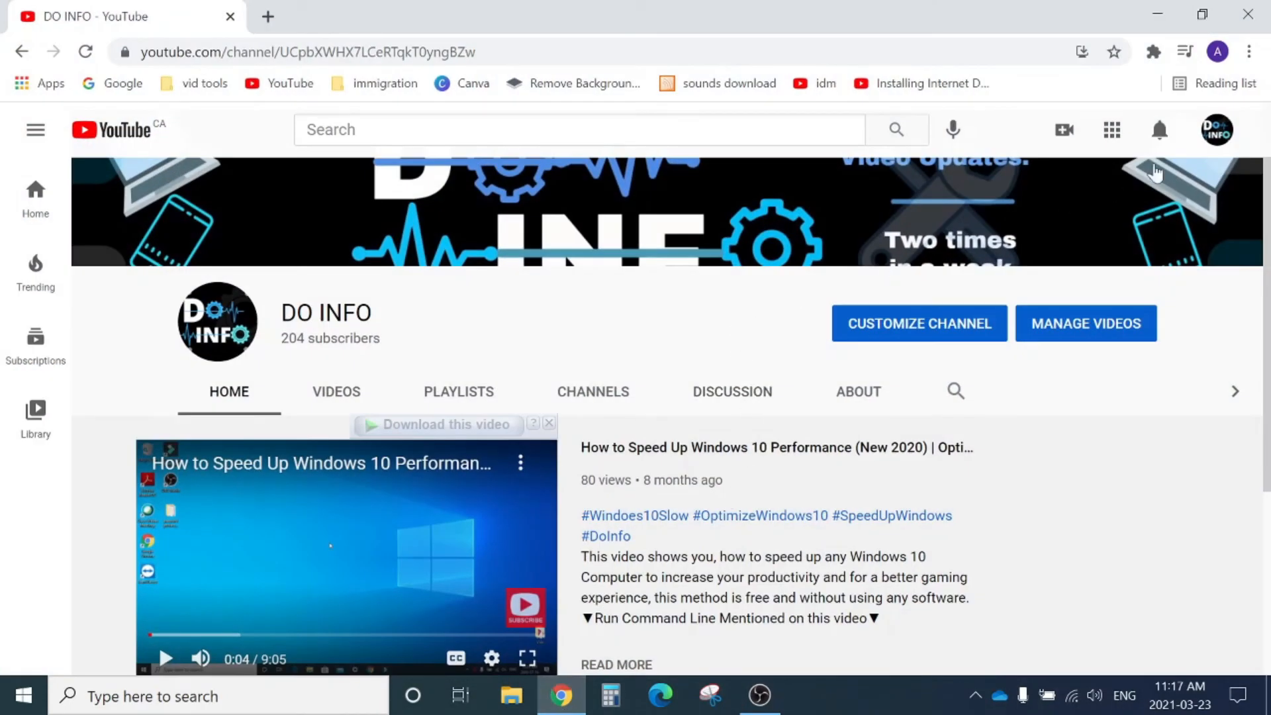
click(1216, 129)
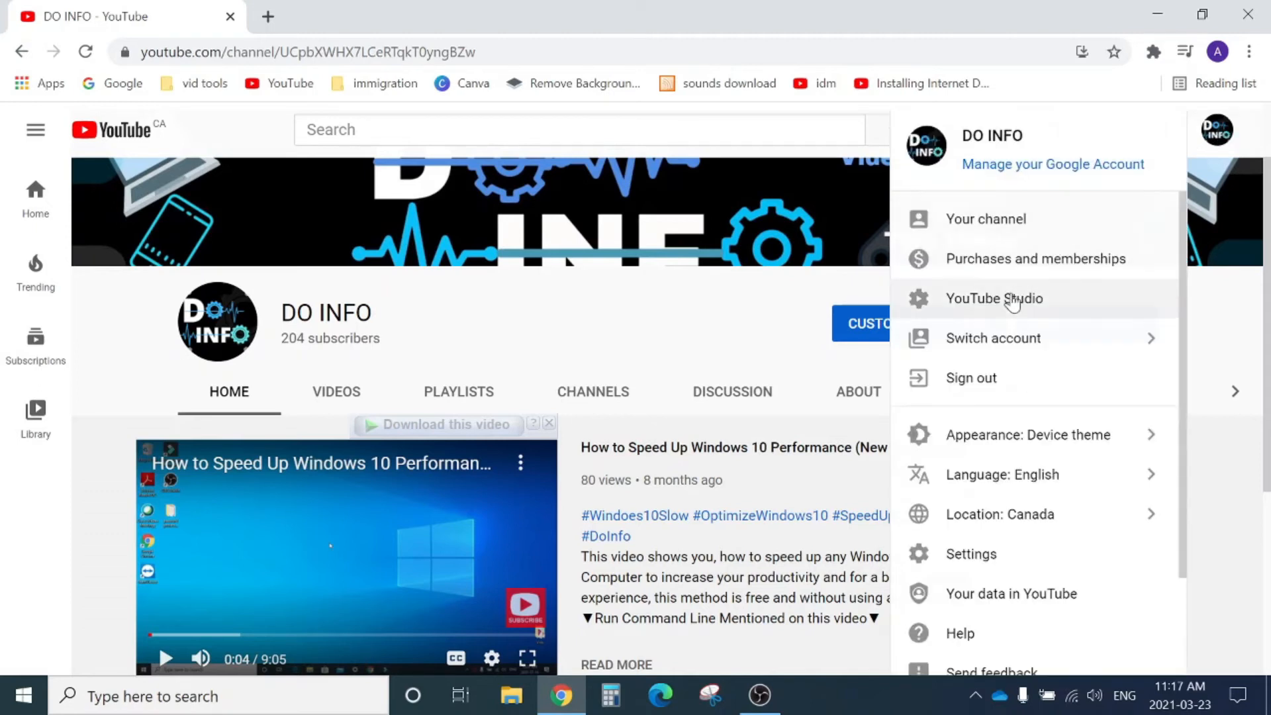
mouse_move(995, 308)
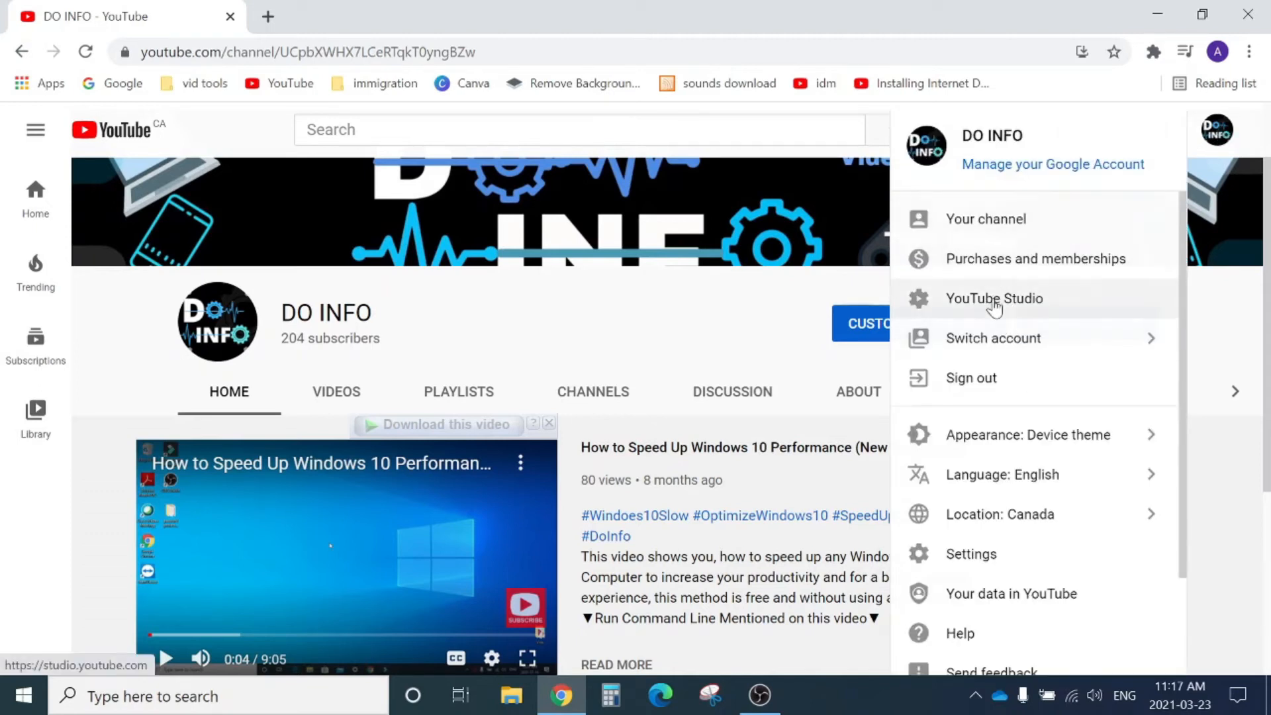
click(994, 298)
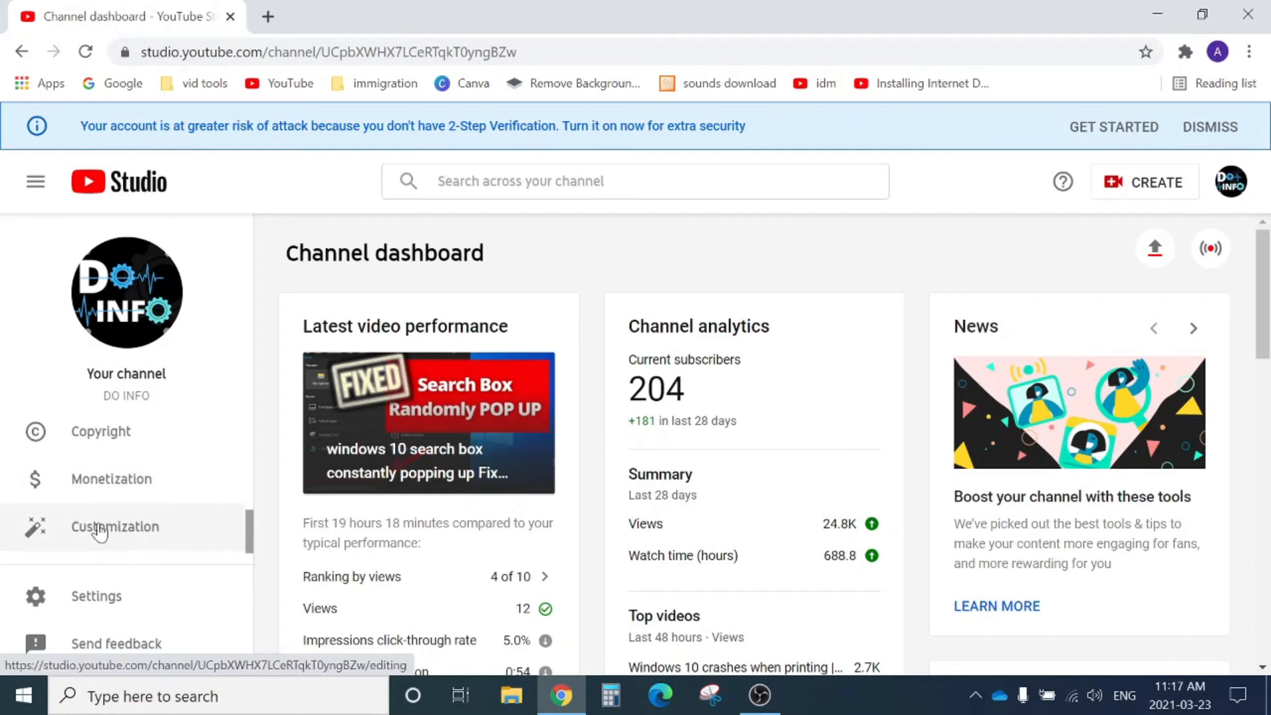
Step: Open Customization > Basic info and scroll to the new 'Set a custom URL' link
click(115, 527)
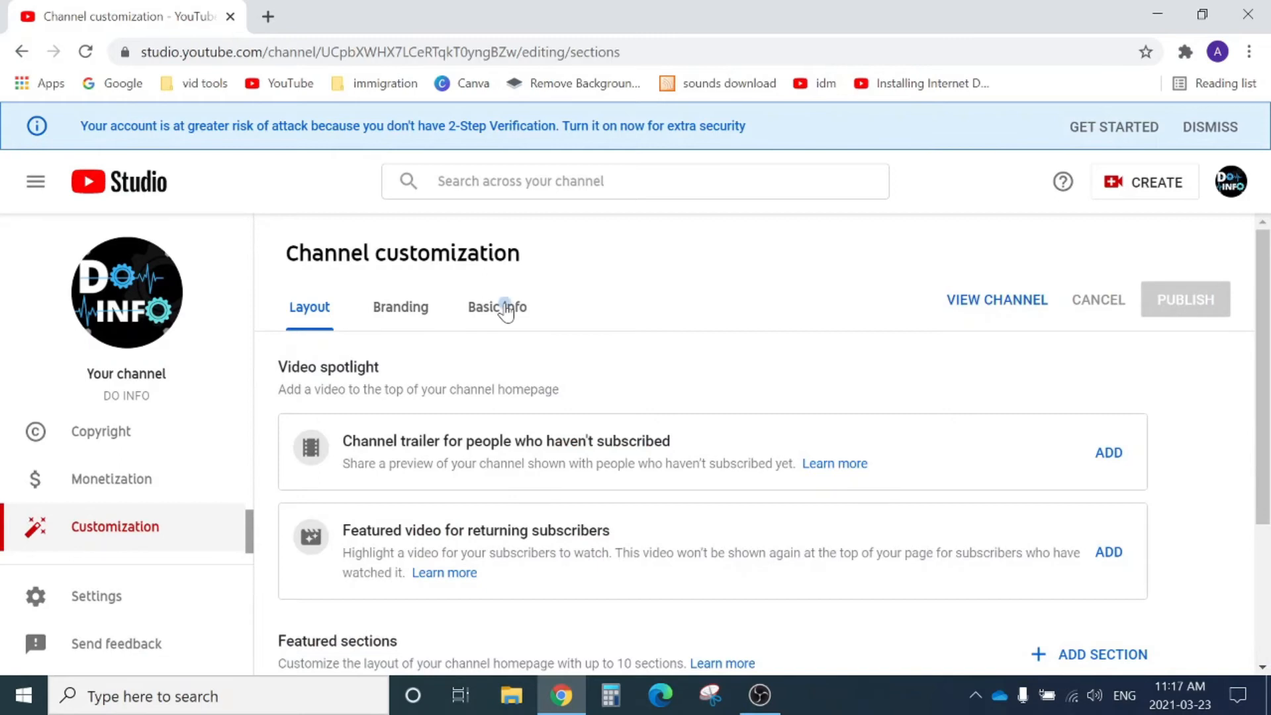
click(497, 307)
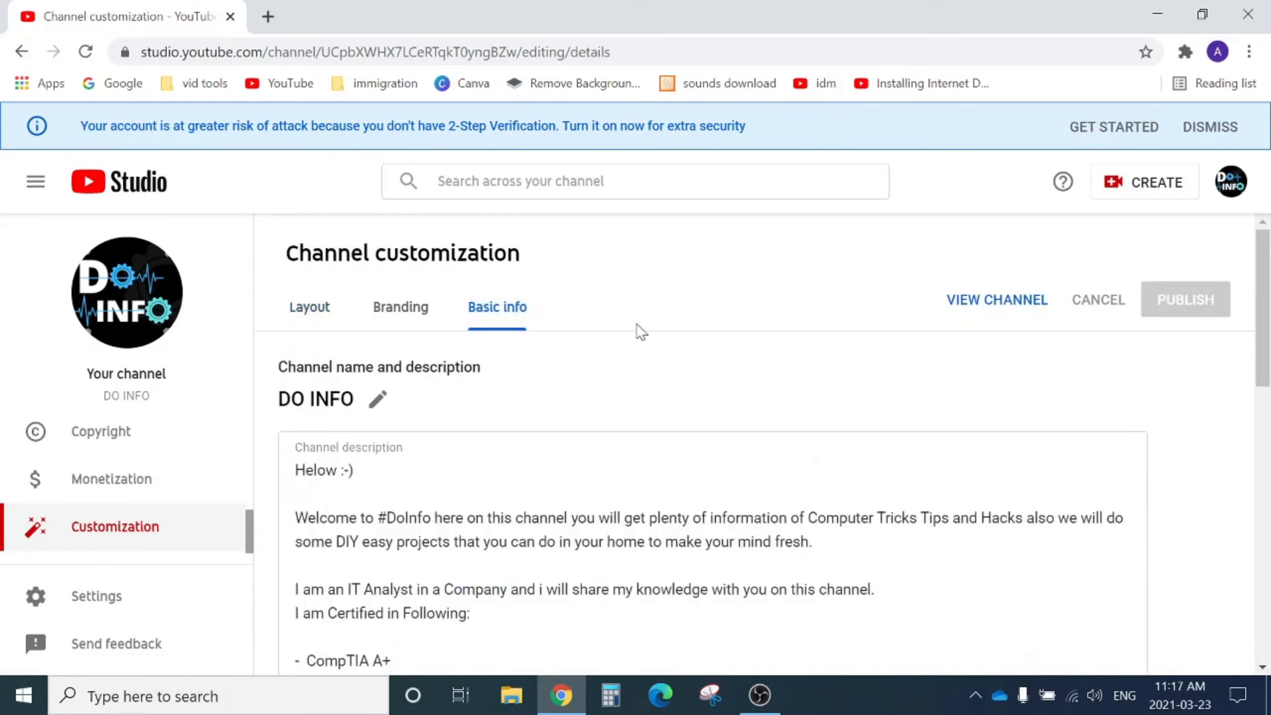
scroll(down, 3)
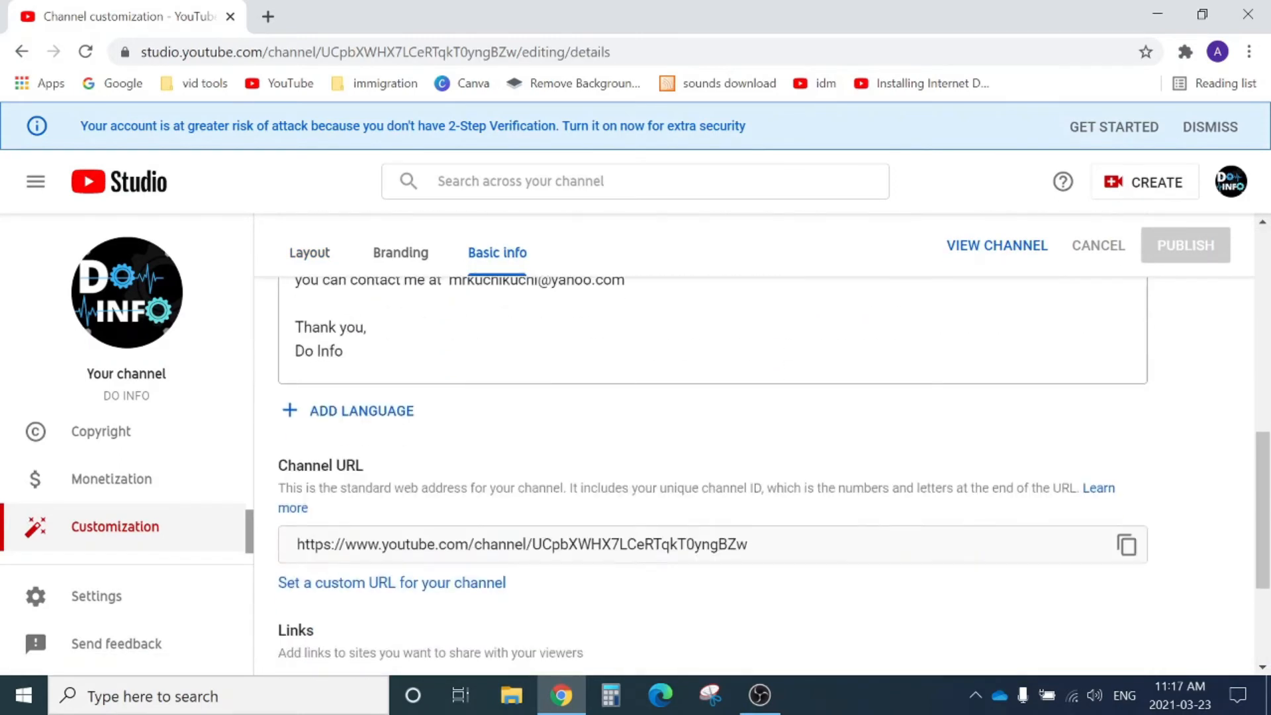
scroll(down, 3)
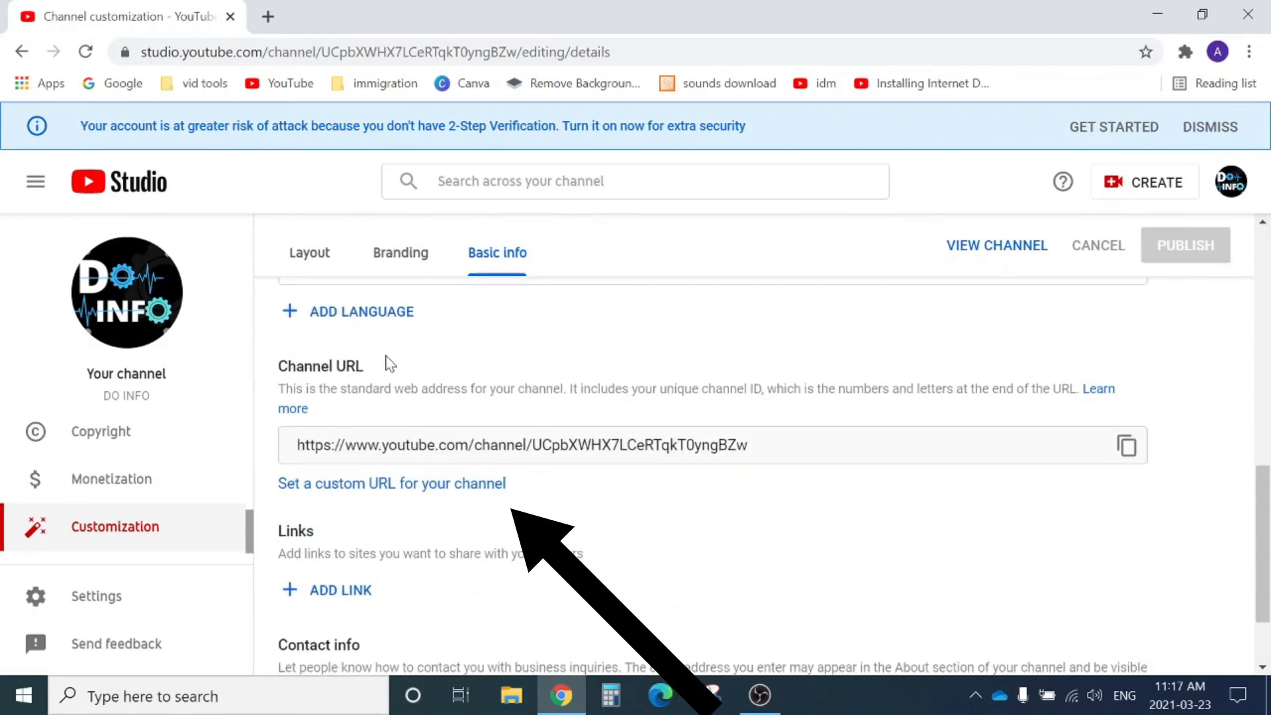
mouse_move(455, 369)
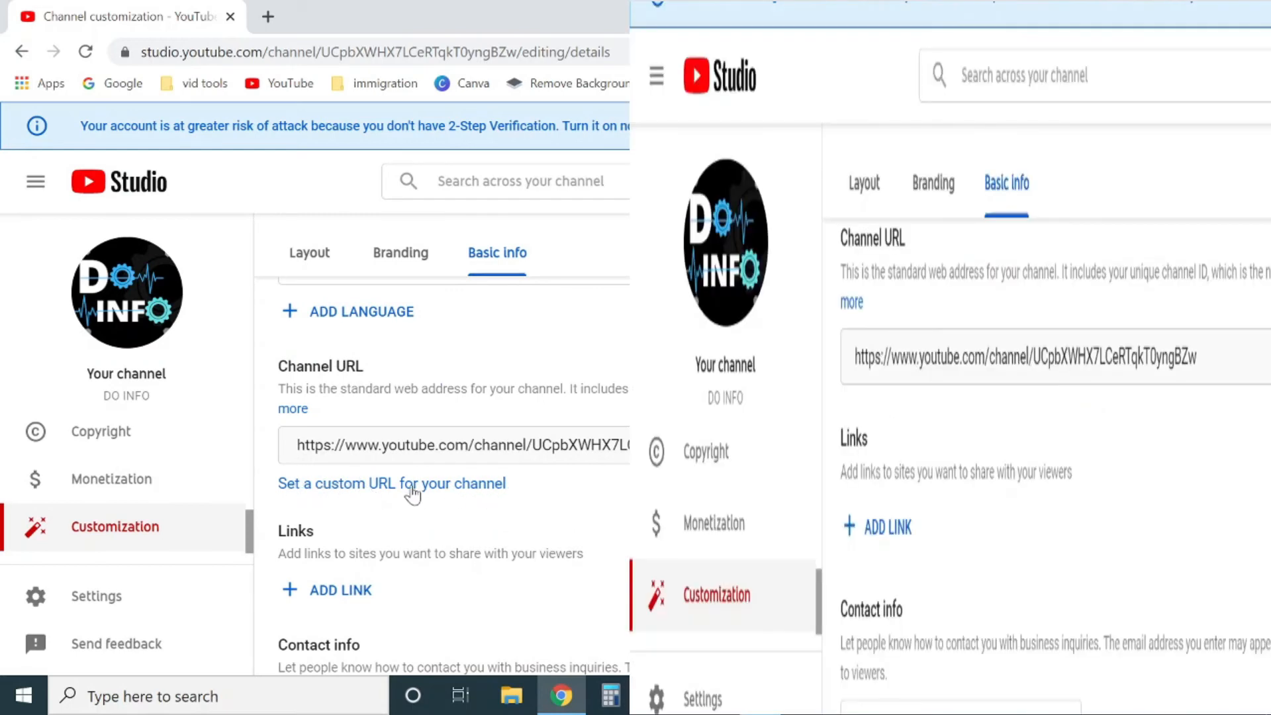
mouse_move(496, 492)
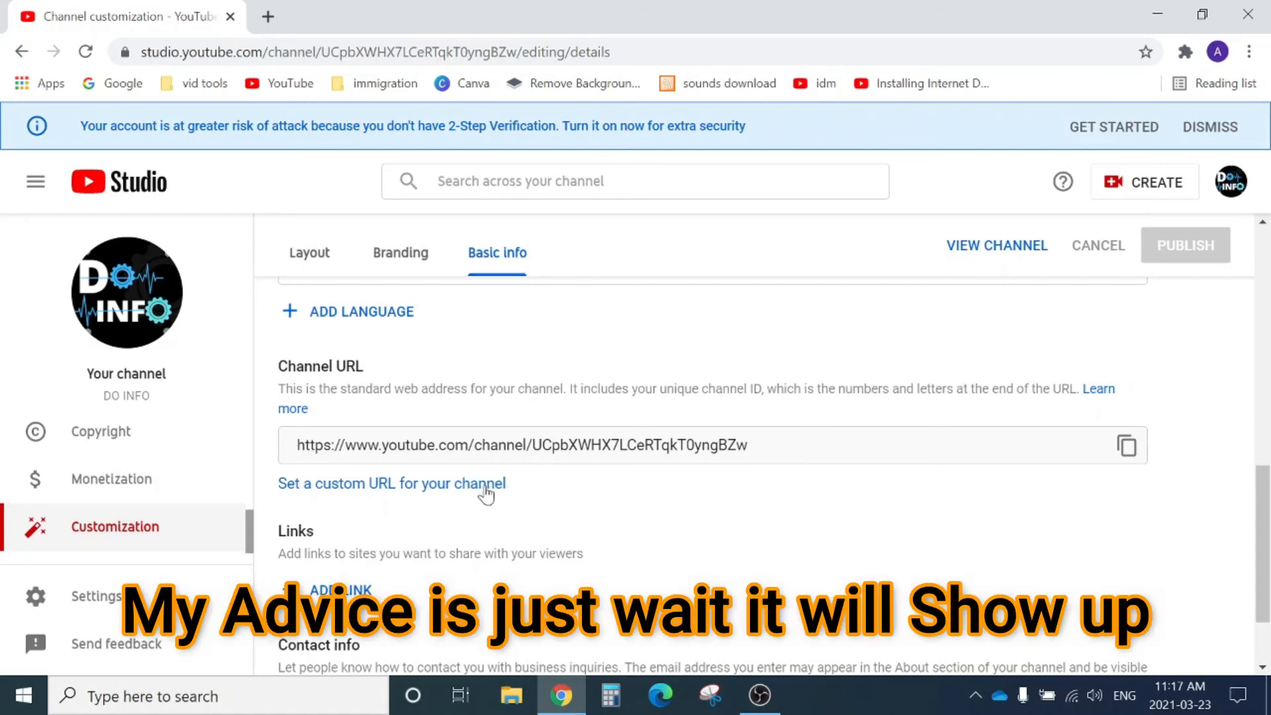
mouse_move(504, 505)
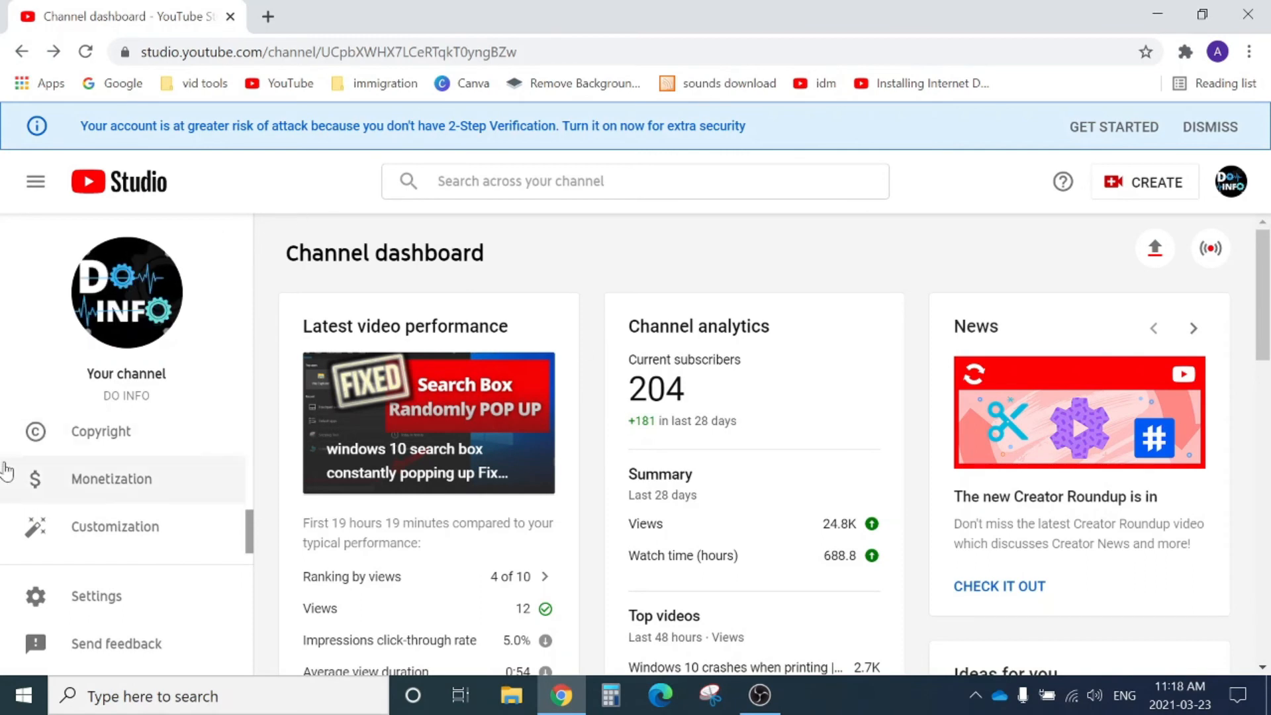
Step: Try the extra-letters variant, then select youtube.com/c/DOINFO as the custom URL
click(115, 526)
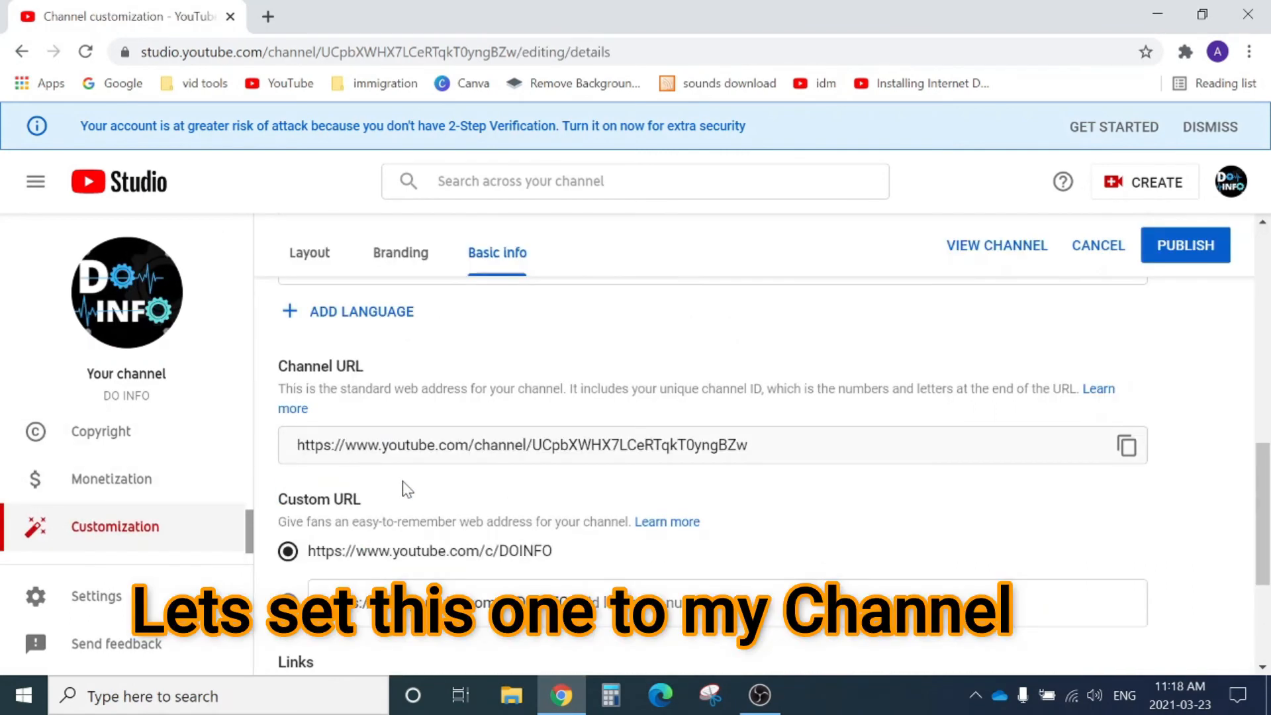
scroll(down, 3)
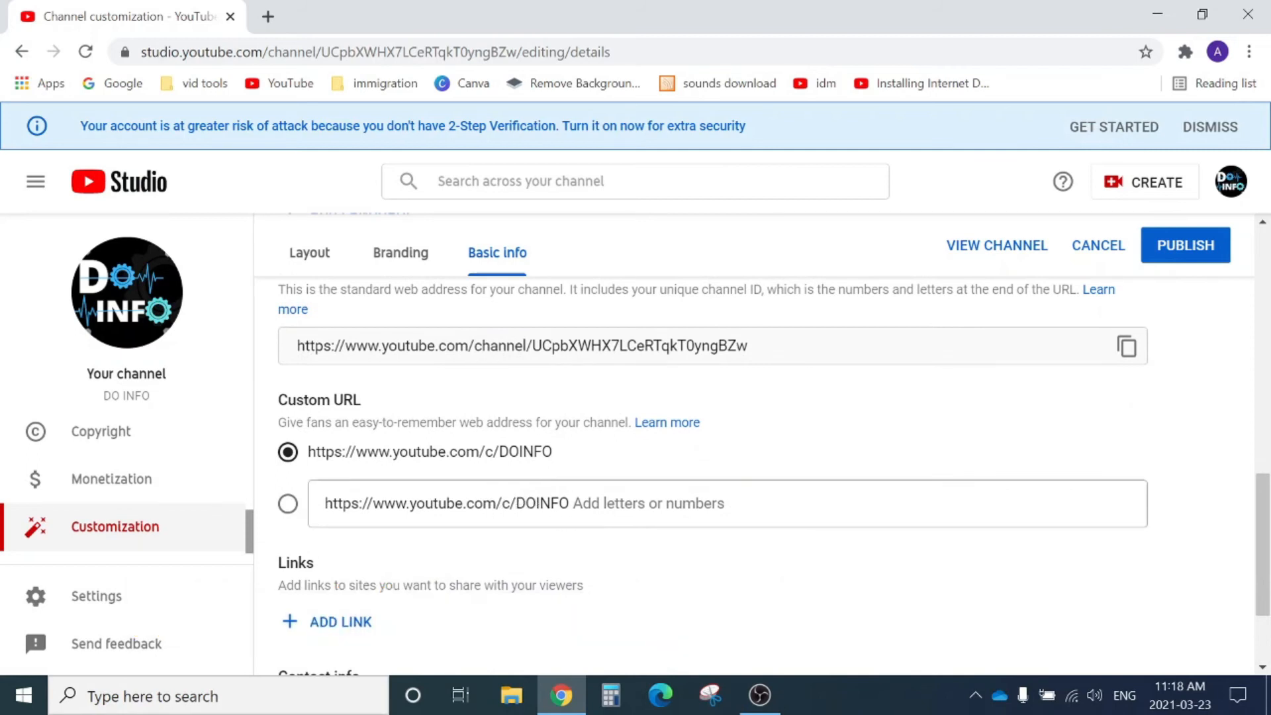
mouse_move(498, 472)
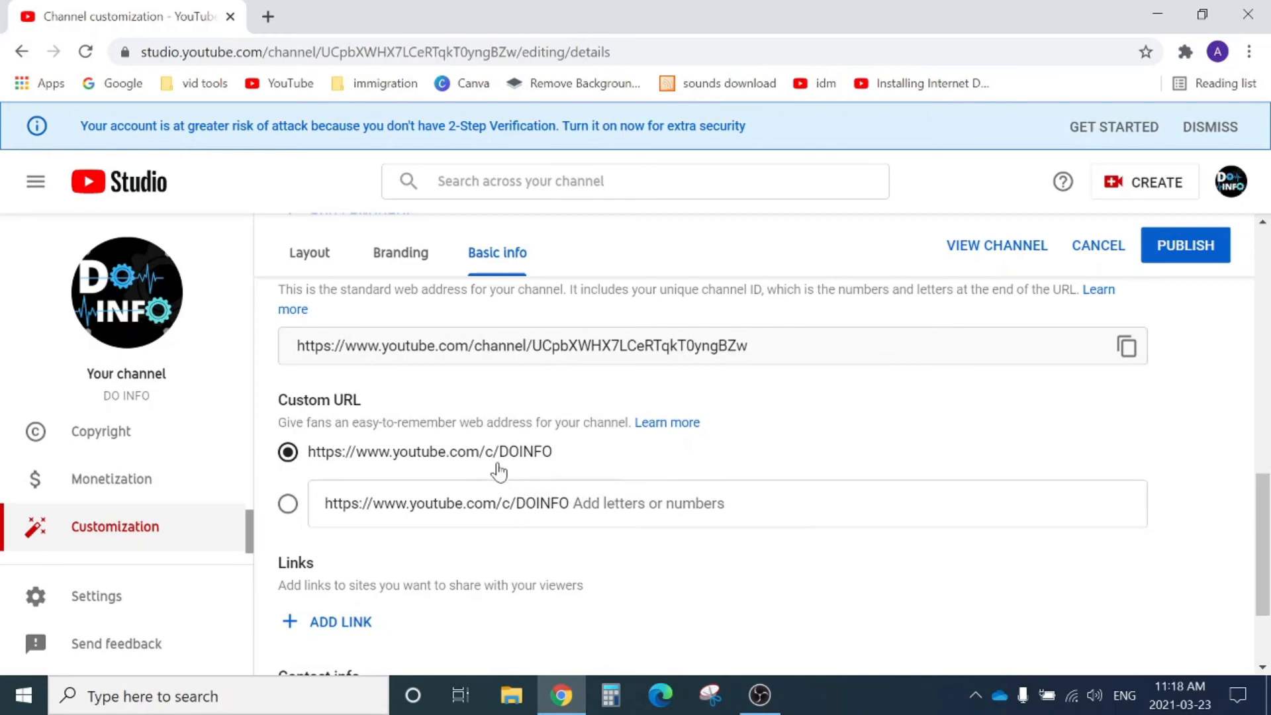
mouse_move(513, 464)
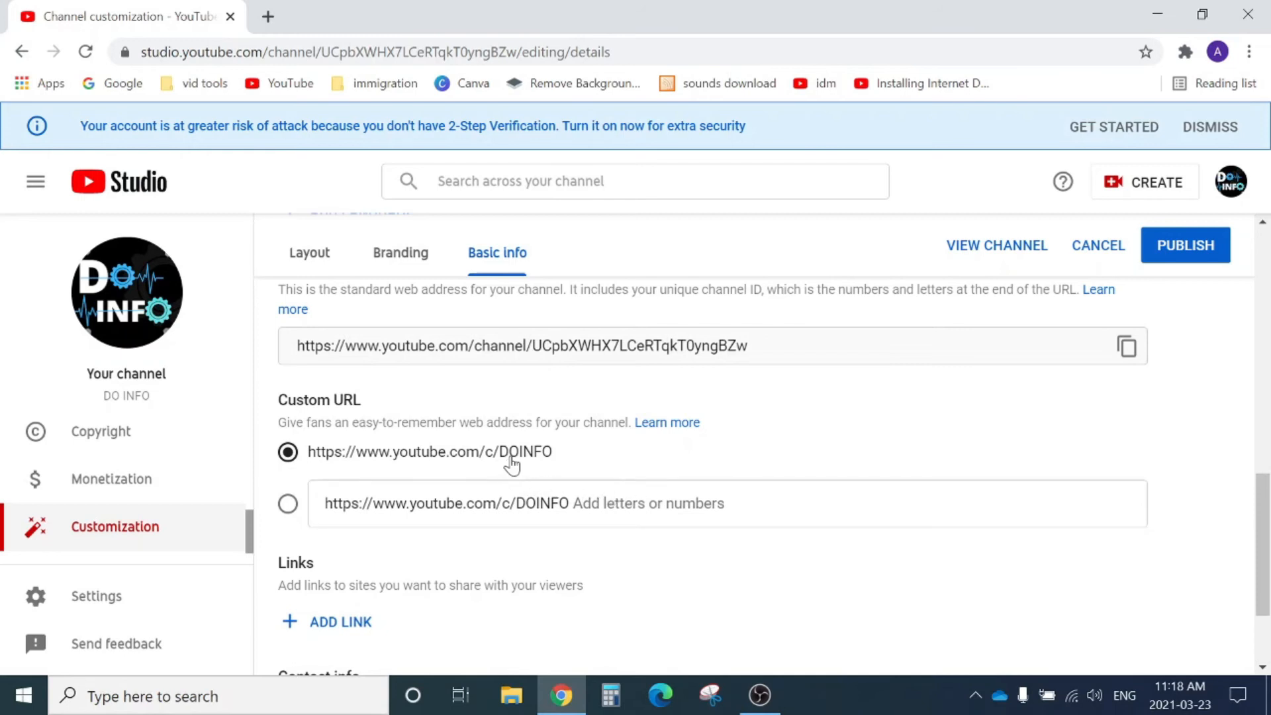
mouse_move(555, 469)
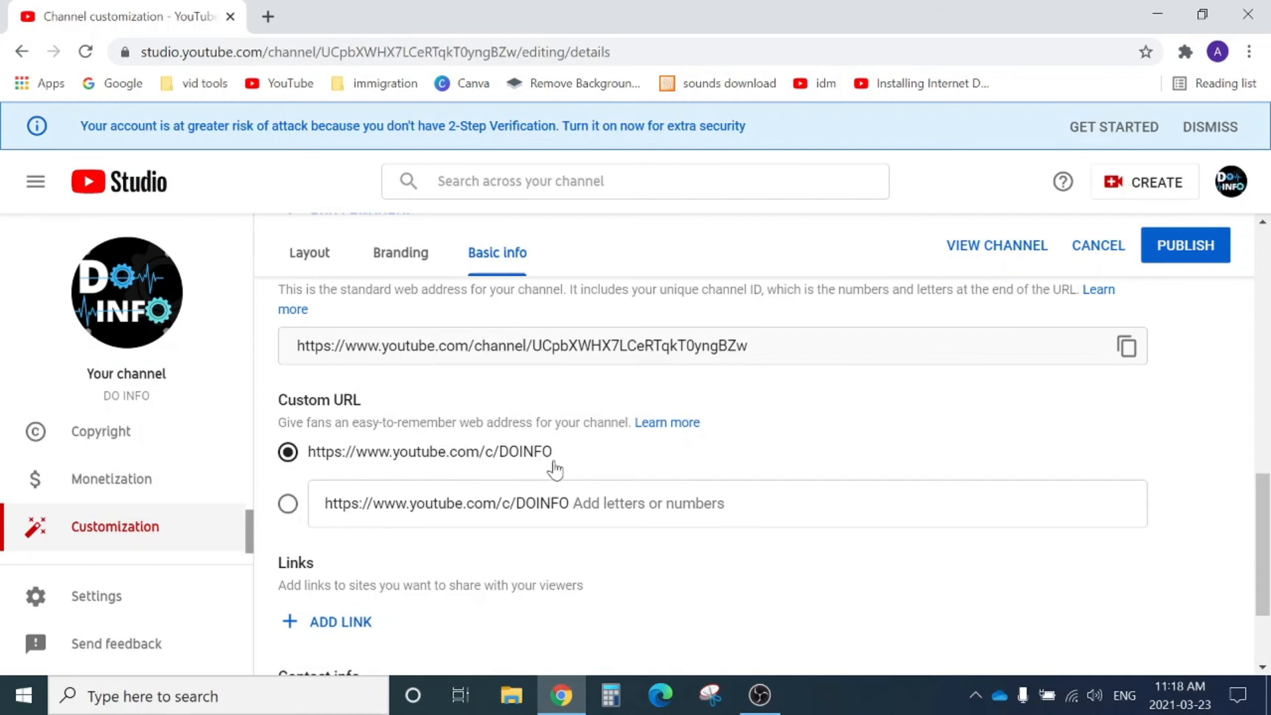
mouse_move(518, 512)
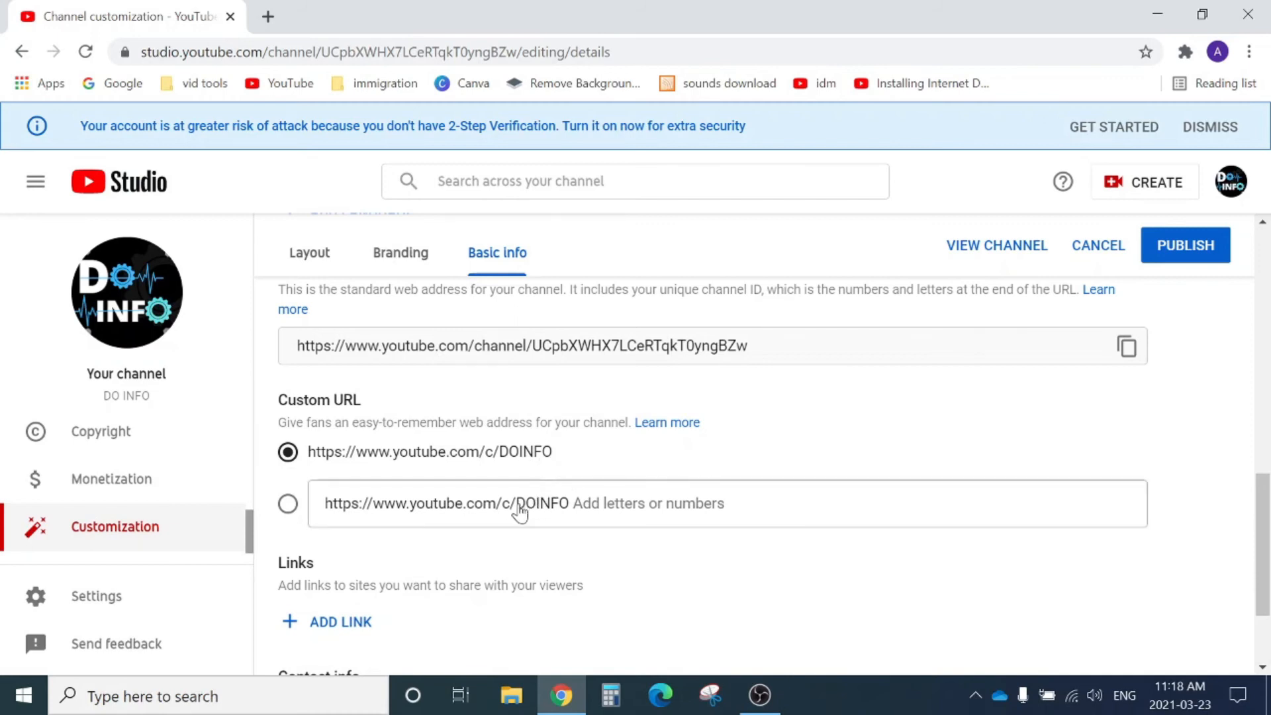
click(288, 504)
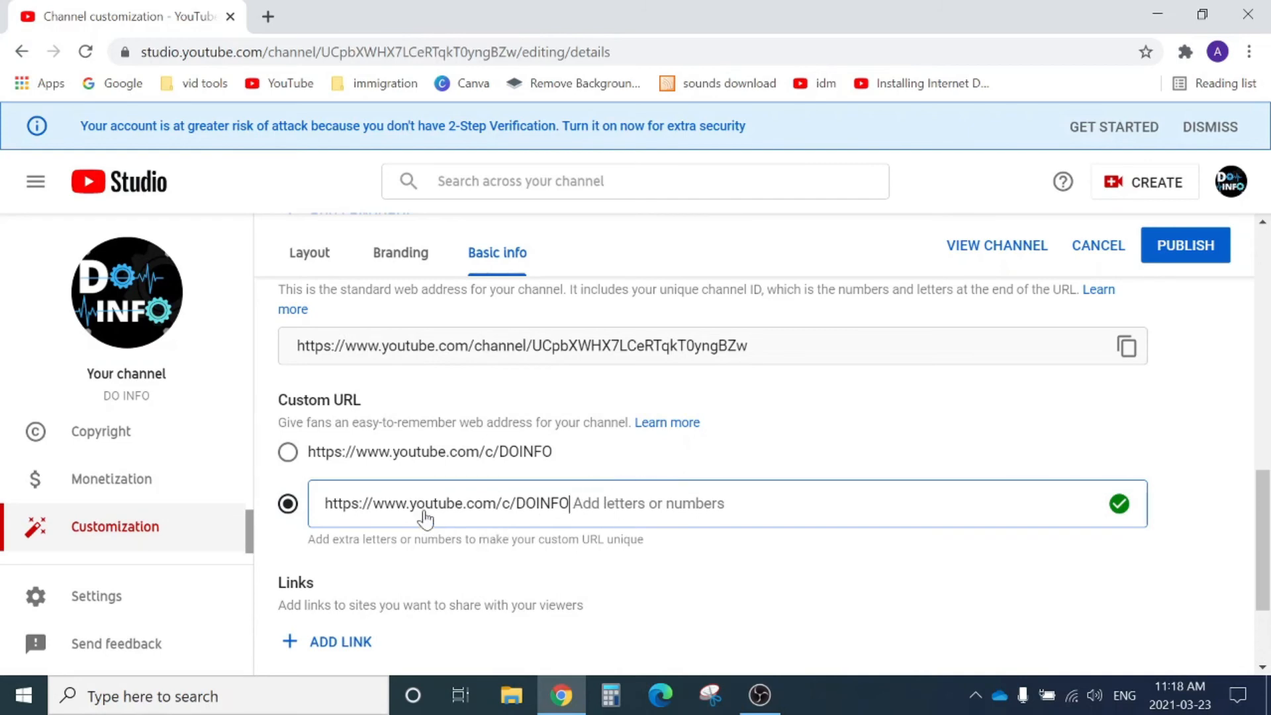
click(287, 452)
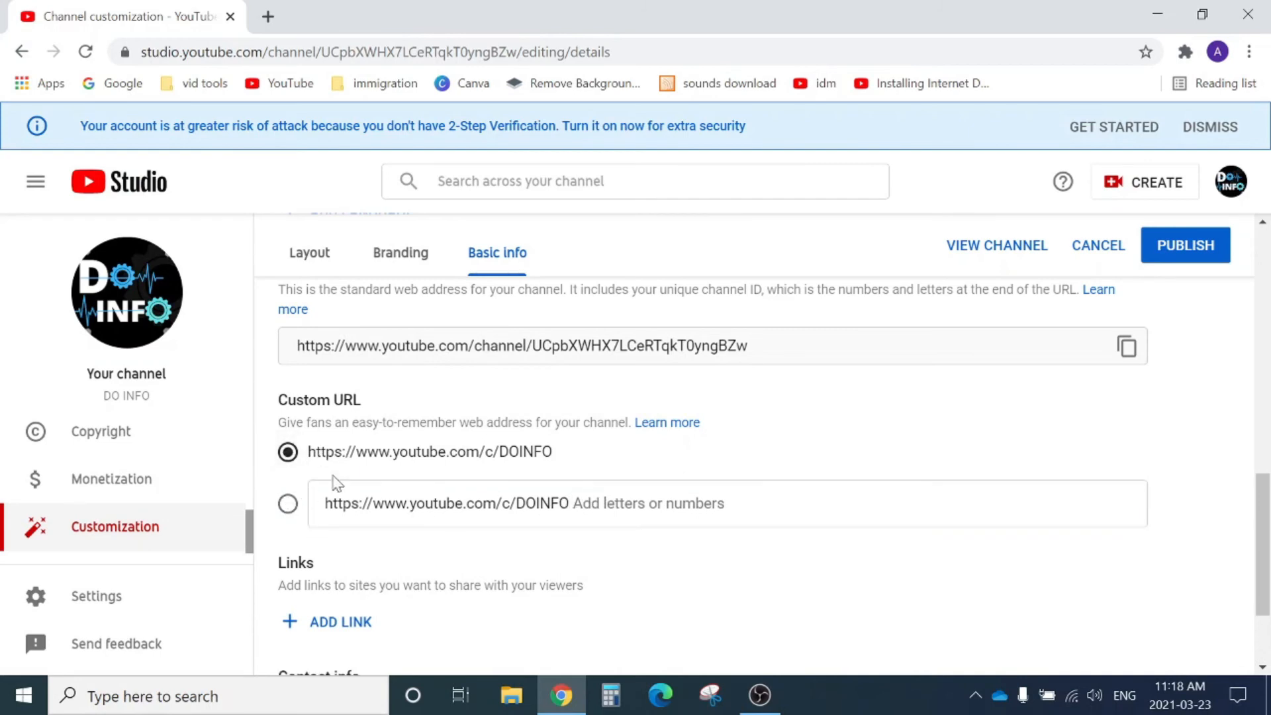
scroll(down, 3)
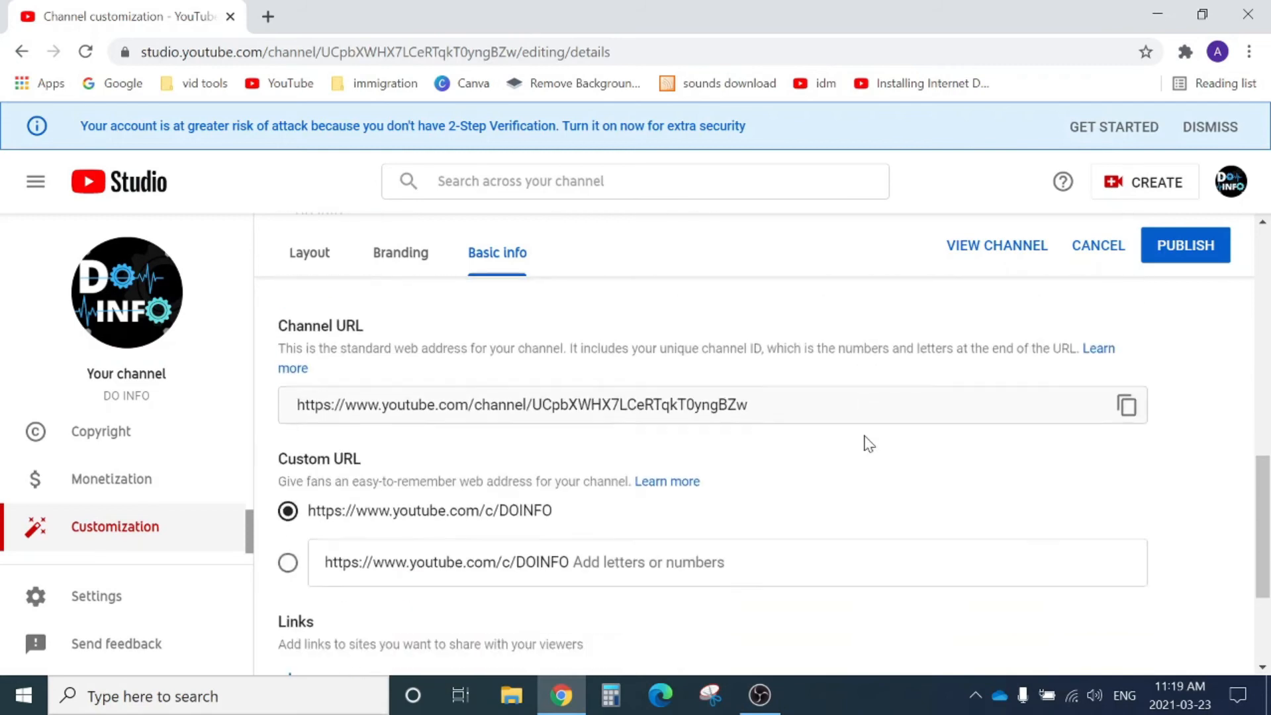
mouse_move(1186, 245)
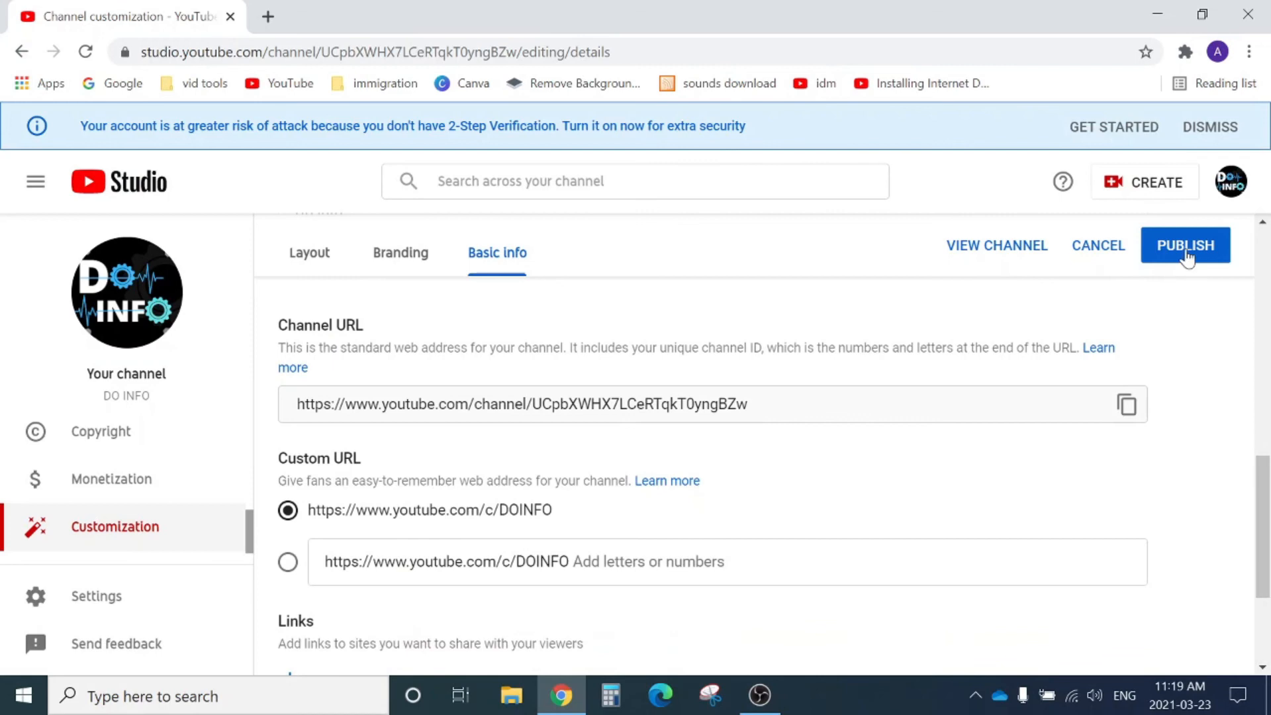
Step: Publish youtube.com/c/DOINFO and confirm it permanently in the dialog
click(1185, 245)
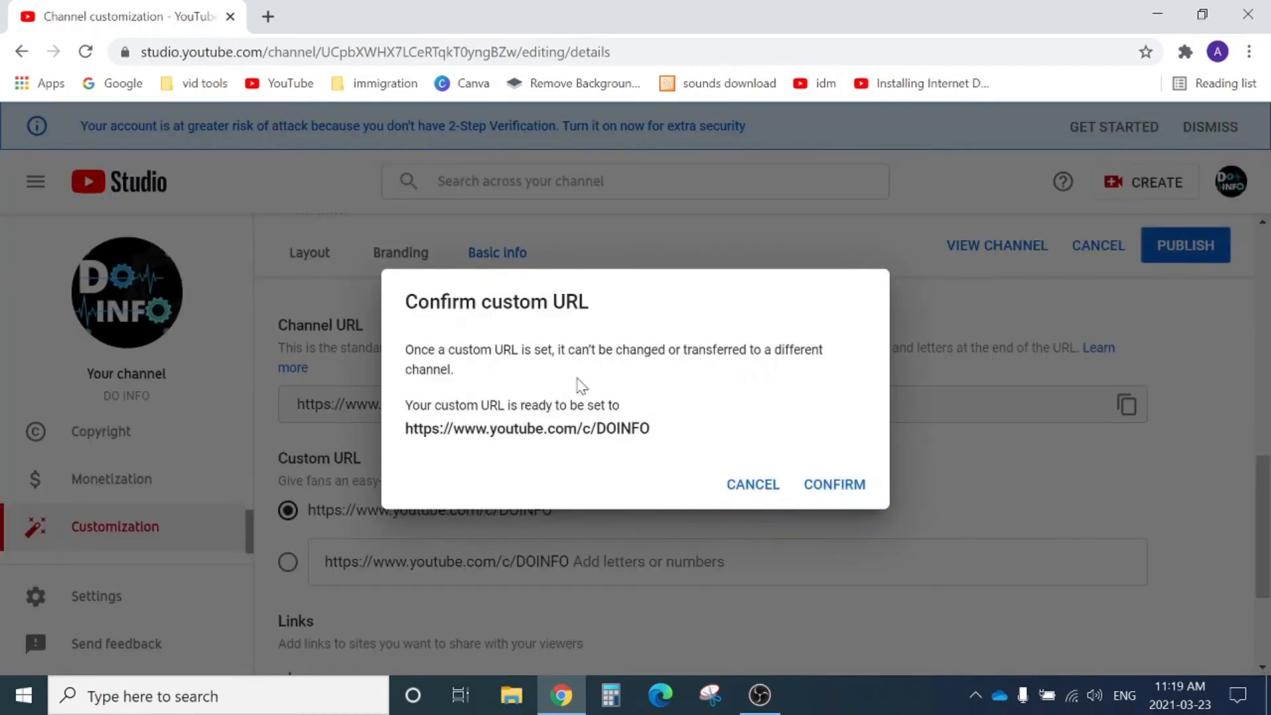
mouse_move(505, 349)
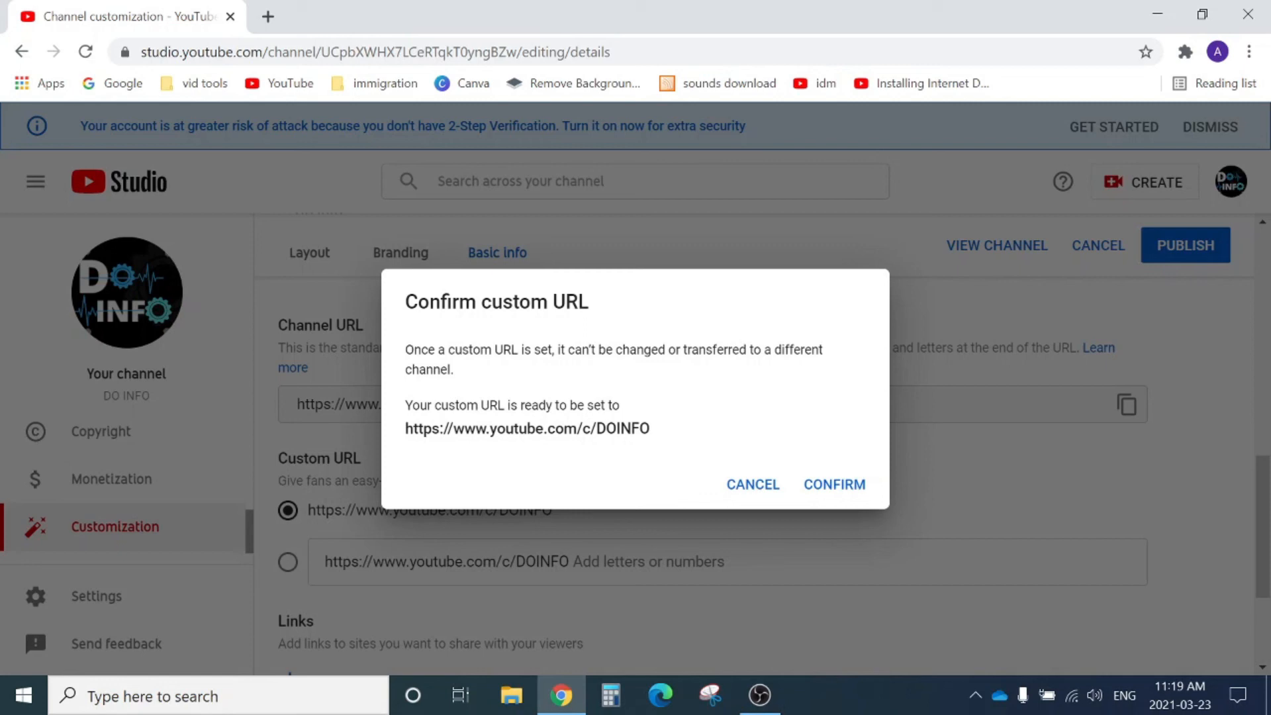
mouse_move(611, 449)
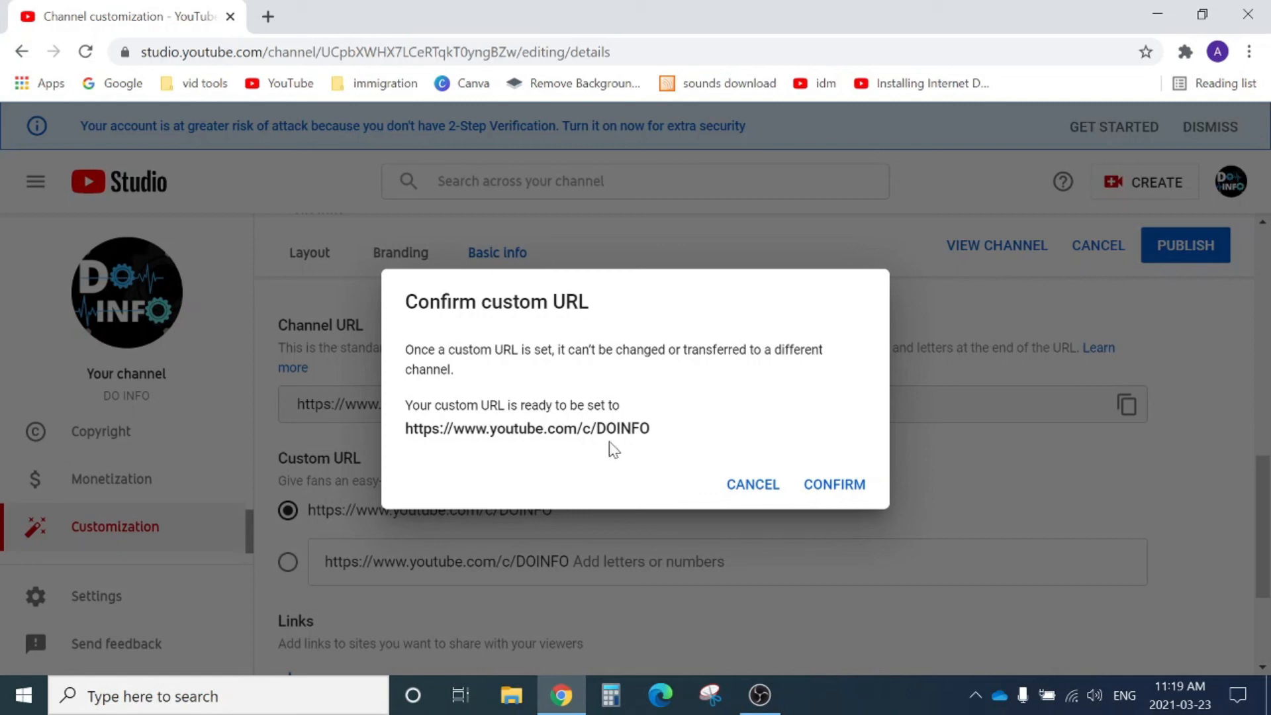
mouse_move(672, 436)
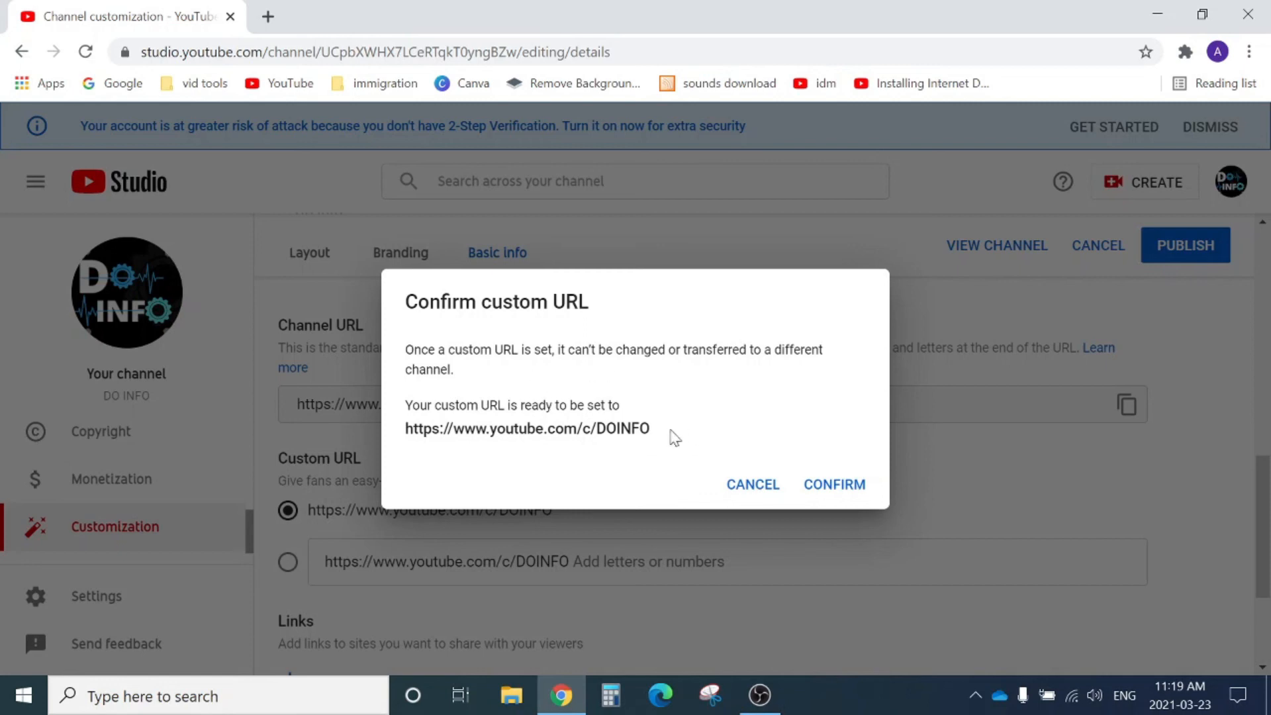
click(834, 485)
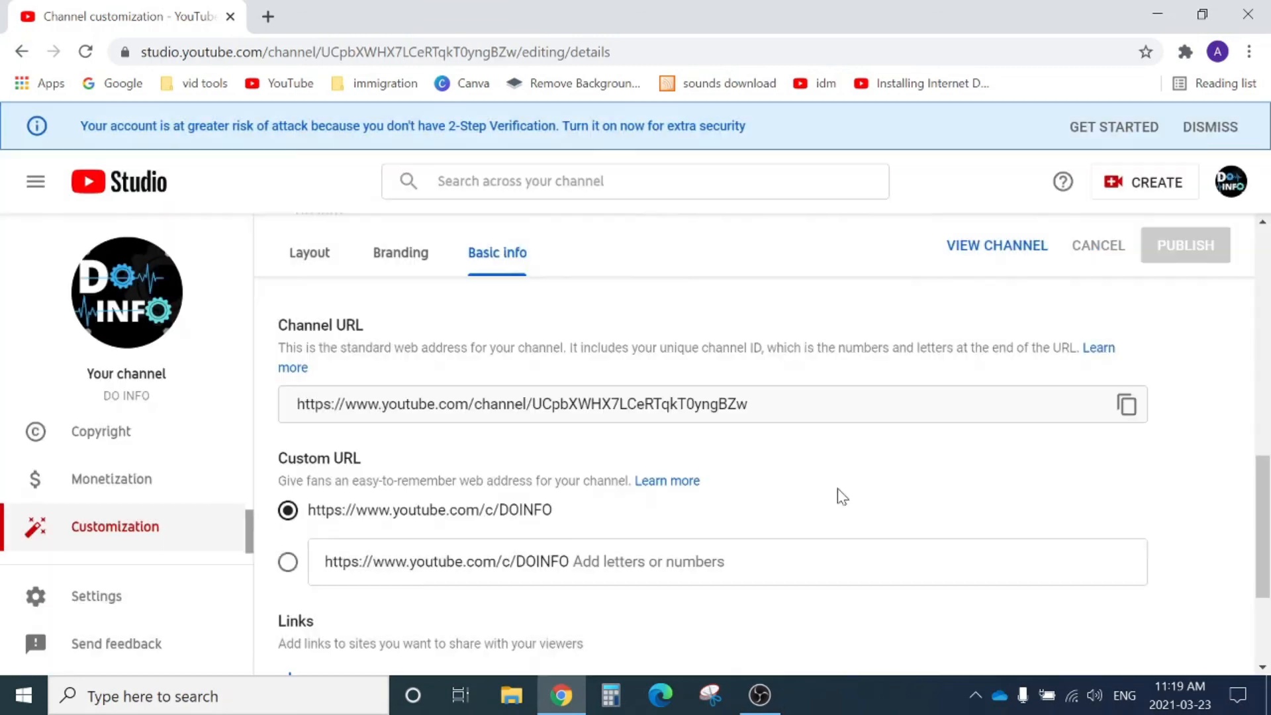
Step: Confirm the custom URL youtube.com/c/DOINFO now appears published under Custom URL on Basic info
click(1185, 245)
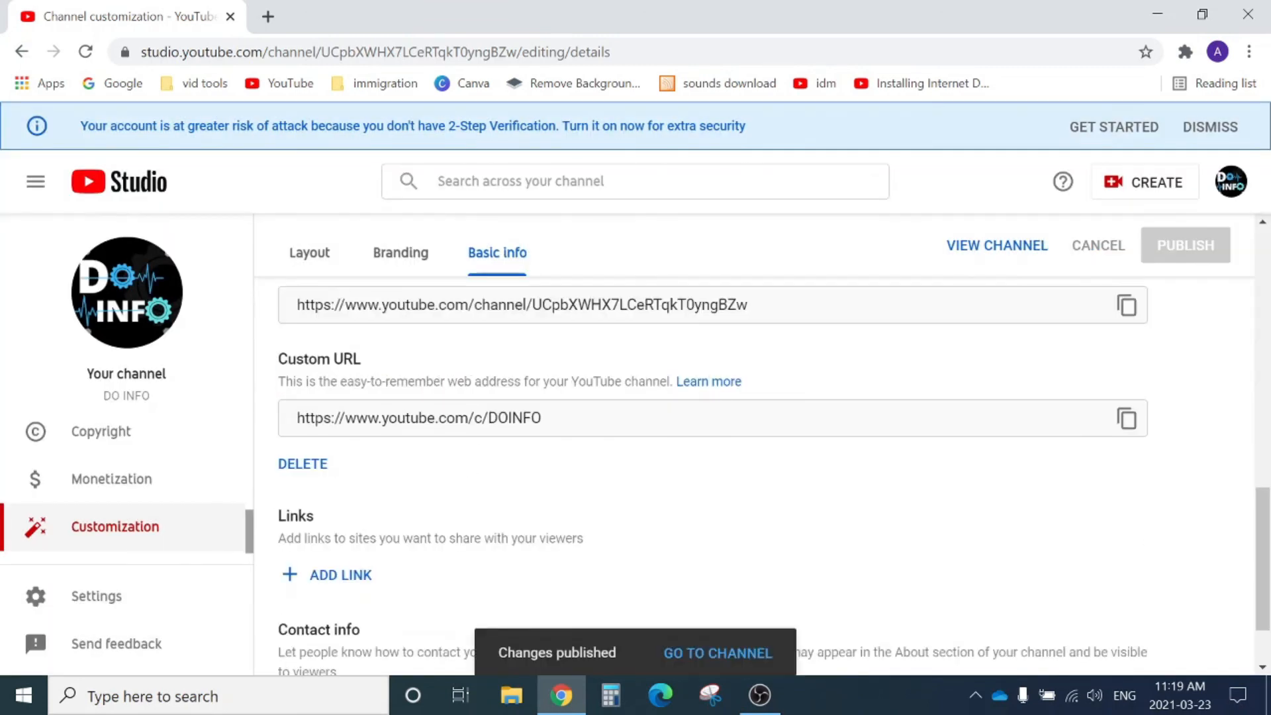
click(718, 653)
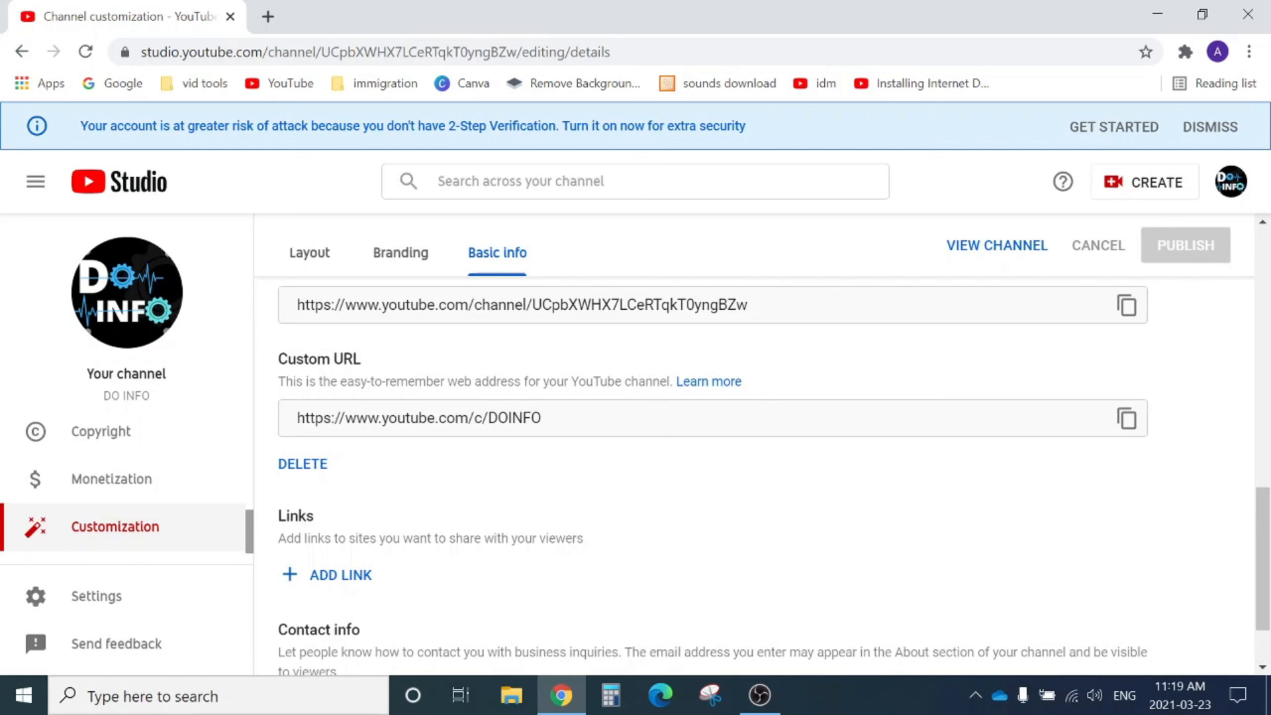
mouse_move(578, 459)
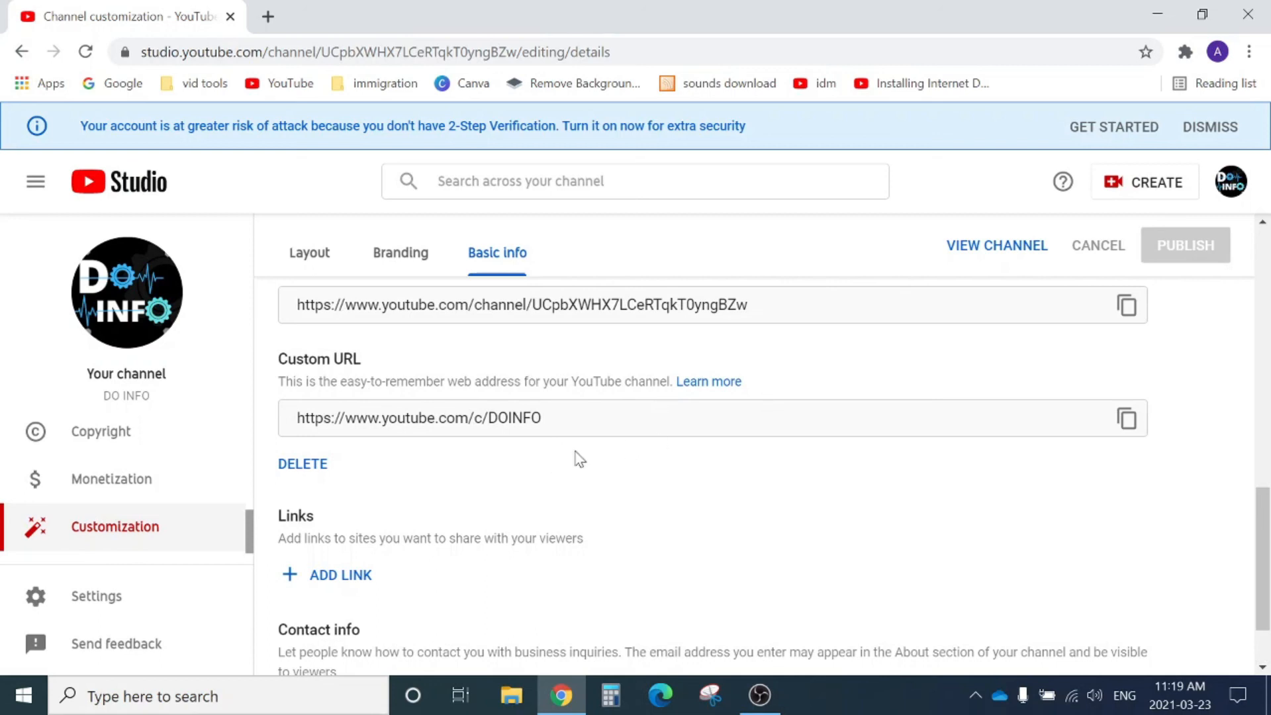
mouse_move(616, 456)
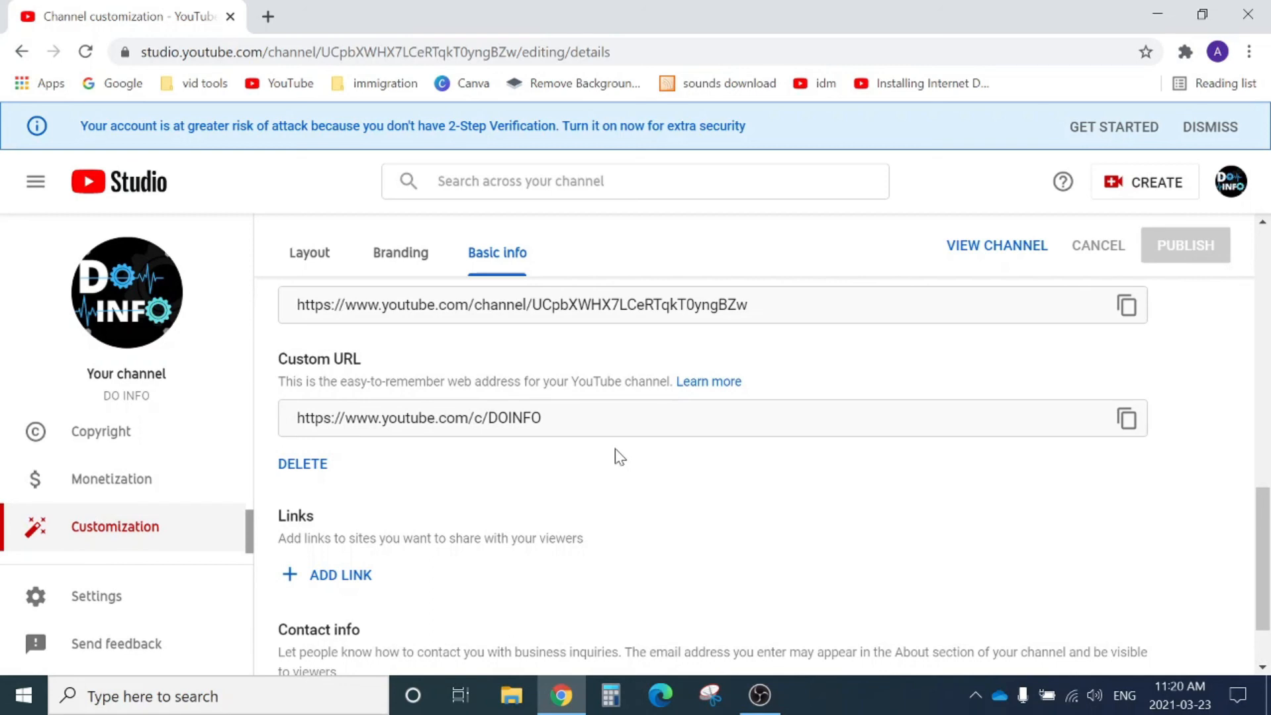